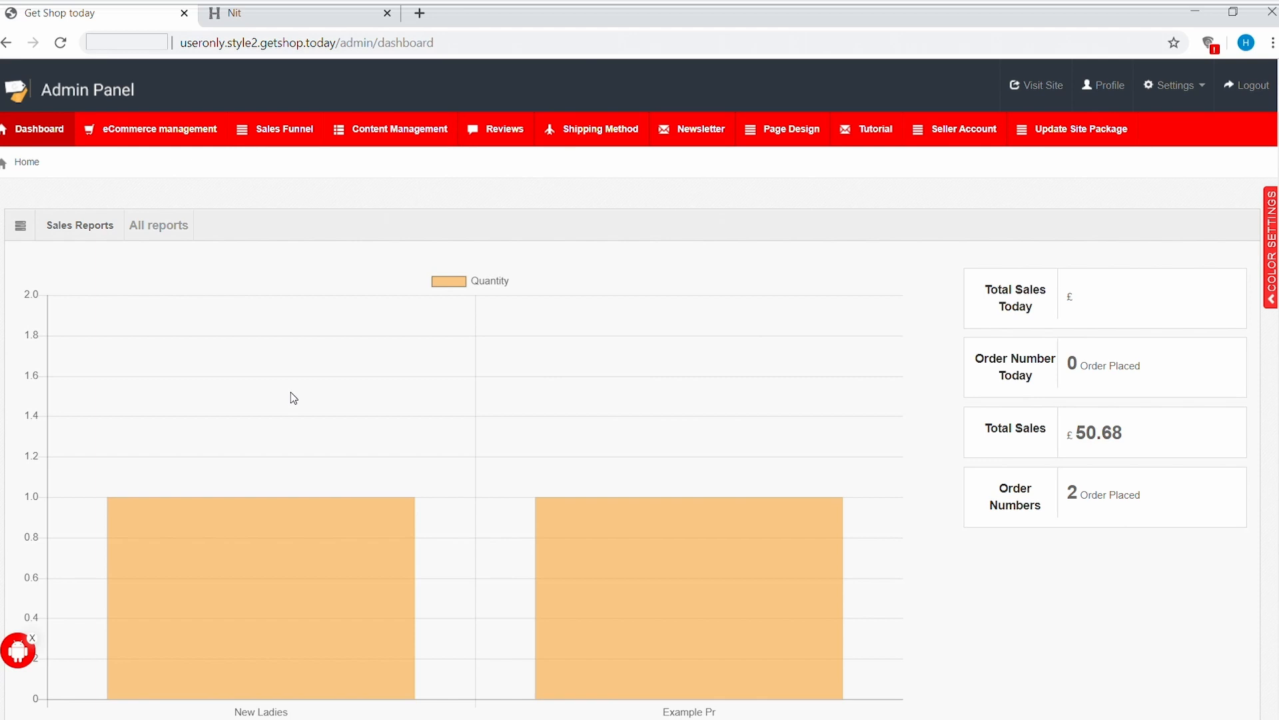
{"action": "mouse_move", "coordinate": [1126, 175]}
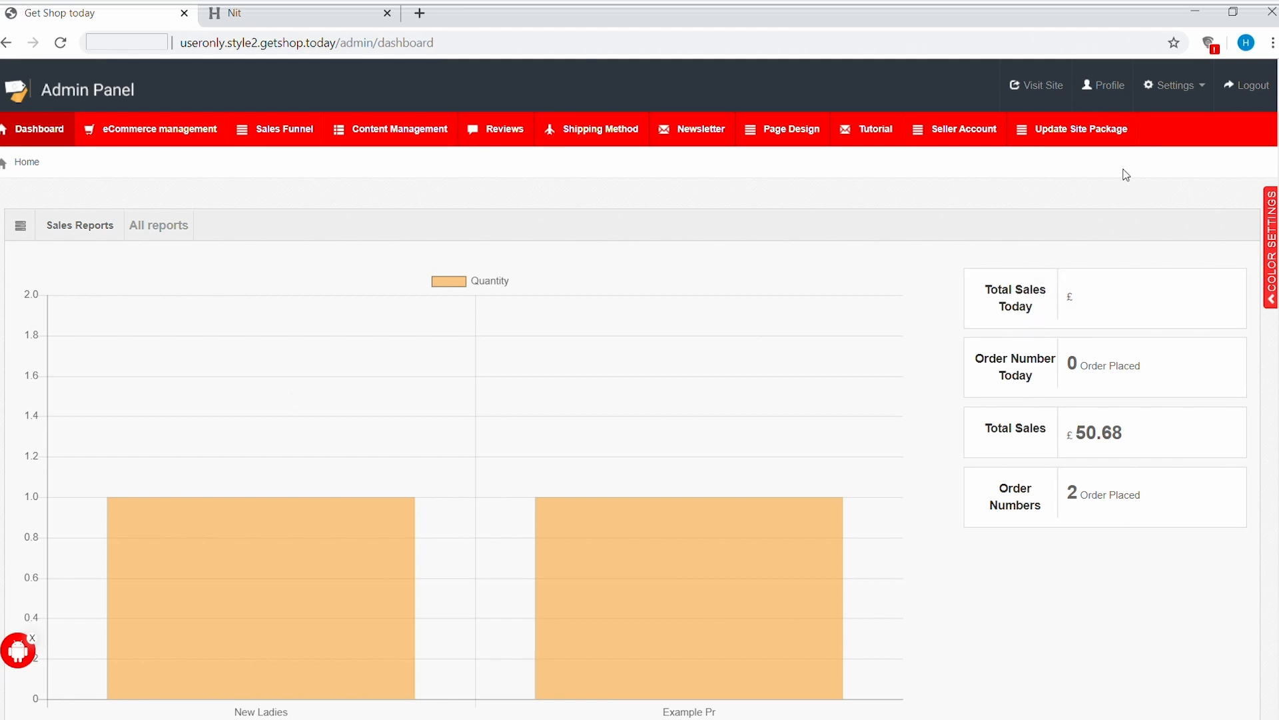
Step: Show the Settings dropdown from the admin bar
{"action": "left_click", "coordinate": [1173, 85]}
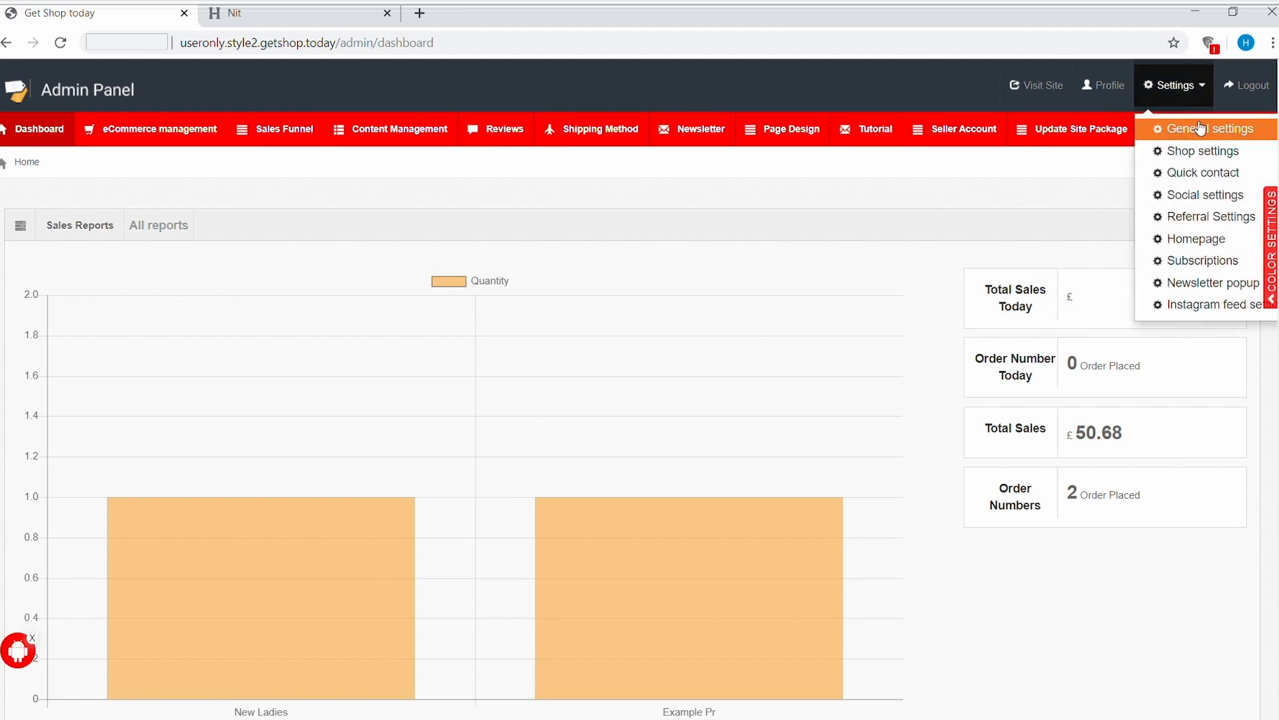
Step: Open General settings to view the Blog menu toggle and display options
{"action": "left_click", "coordinate": [1214, 128]}
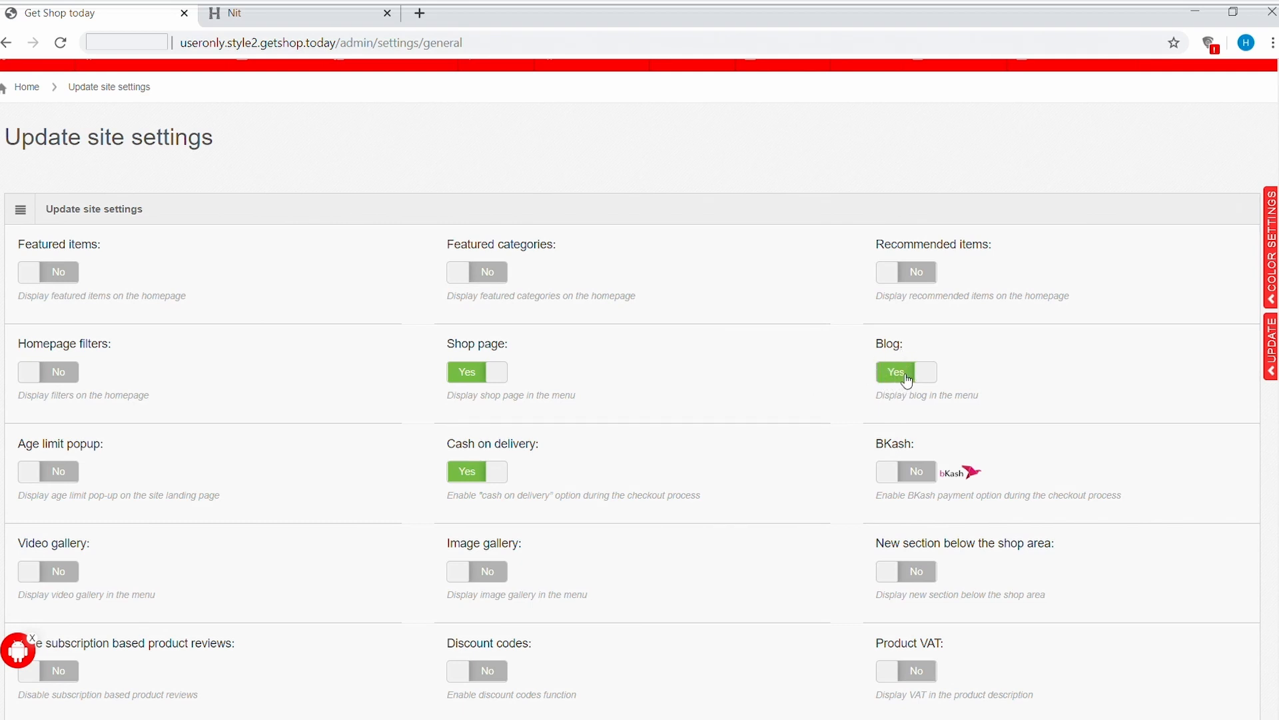
{"action": "mouse_move", "coordinate": [902, 385]}
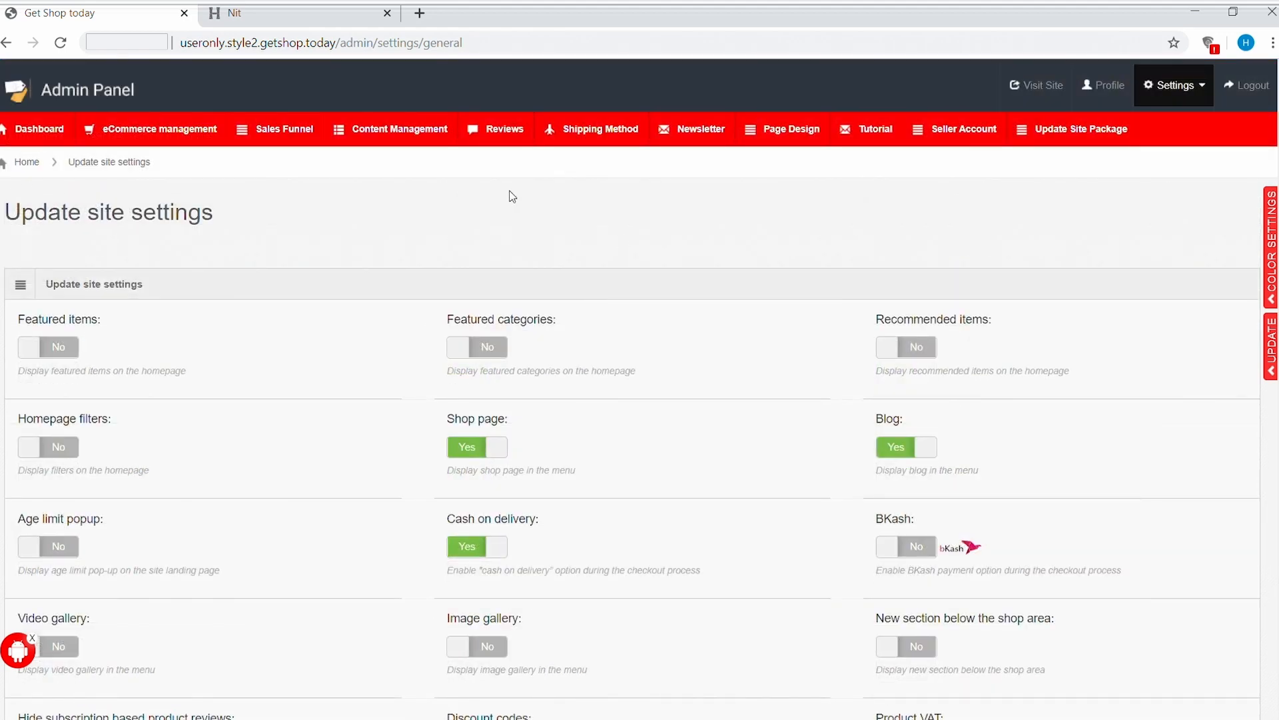
{"action": "mouse_move", "coordinate": [487, 224]}
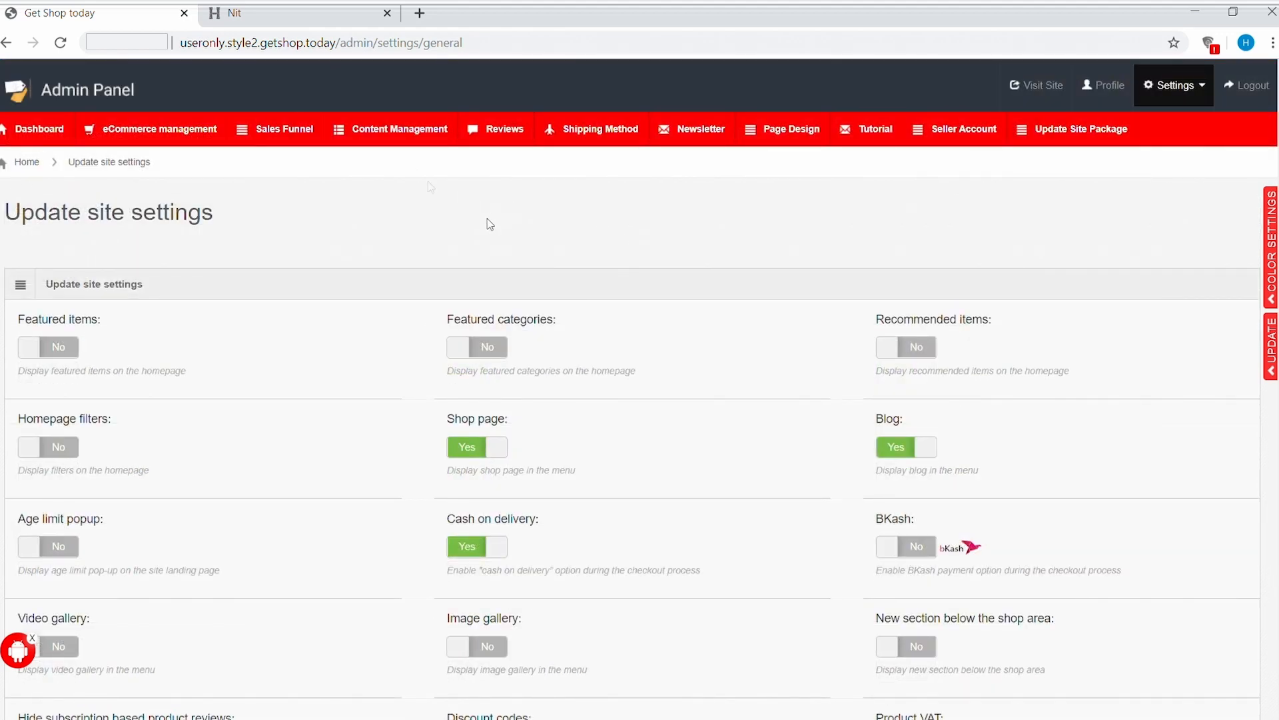
Step: Go to Content Management > Blog to list the existing posts
{"action": "left_click", "coordinate": [400, 128]}
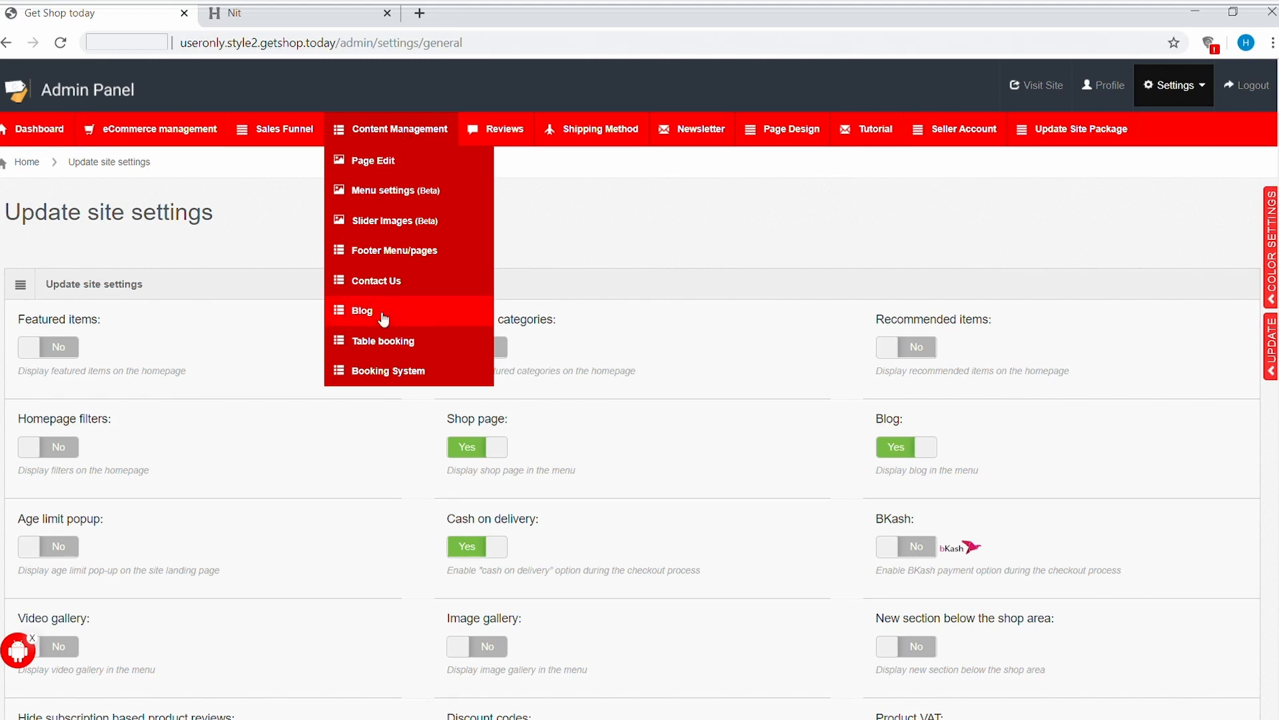
{"action": "left_click", "coordinate": [363, 310]}
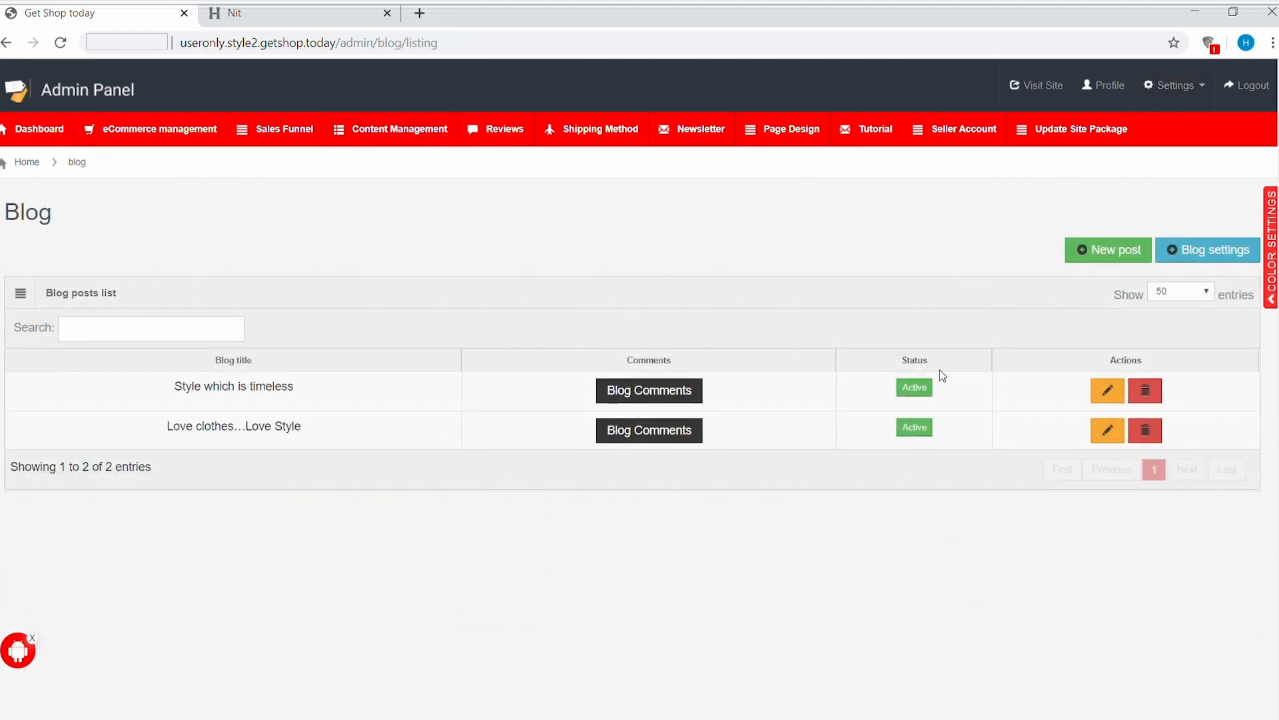
{"action": "mouse_move", "coordinate": [479, 457]}
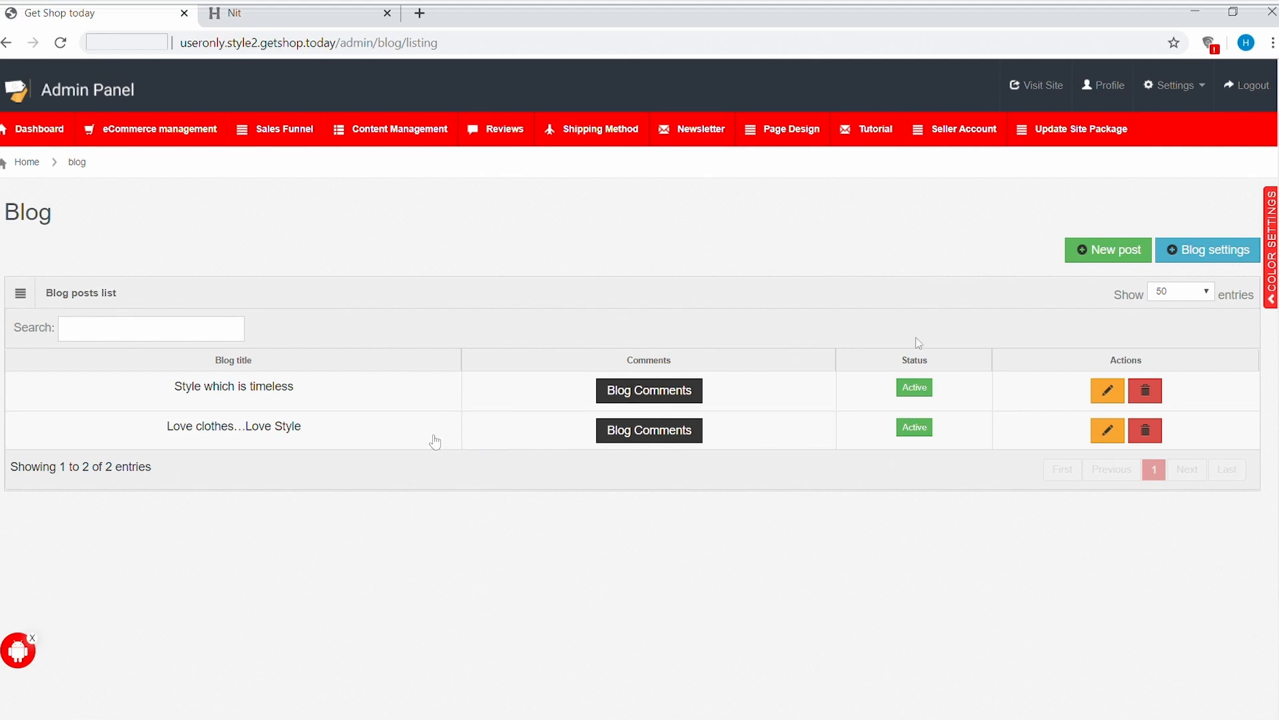
{"action": "mouse_move", "coordinate": [1098, 276]}
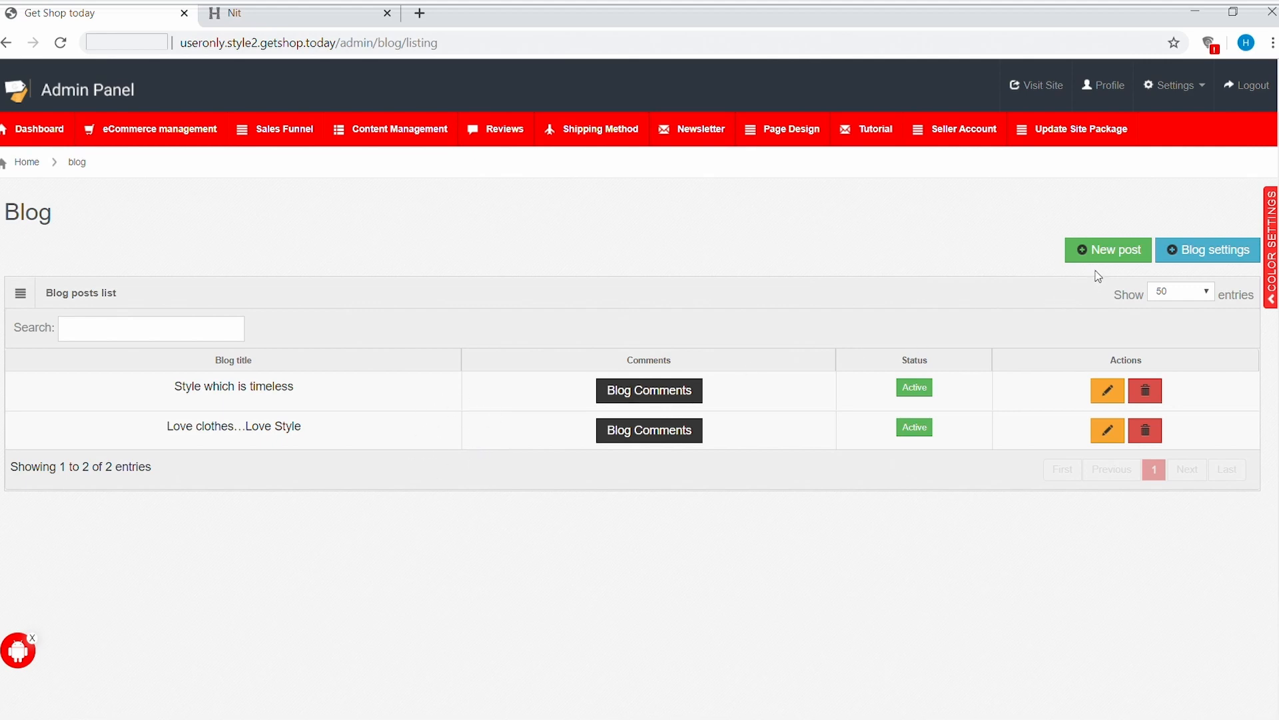
Step: Create a new post titled 'Demo Blog Post' in Day Dresses with Lorem Ipsum text
{"action": "left_click", "coordinate": [1108, 250]}
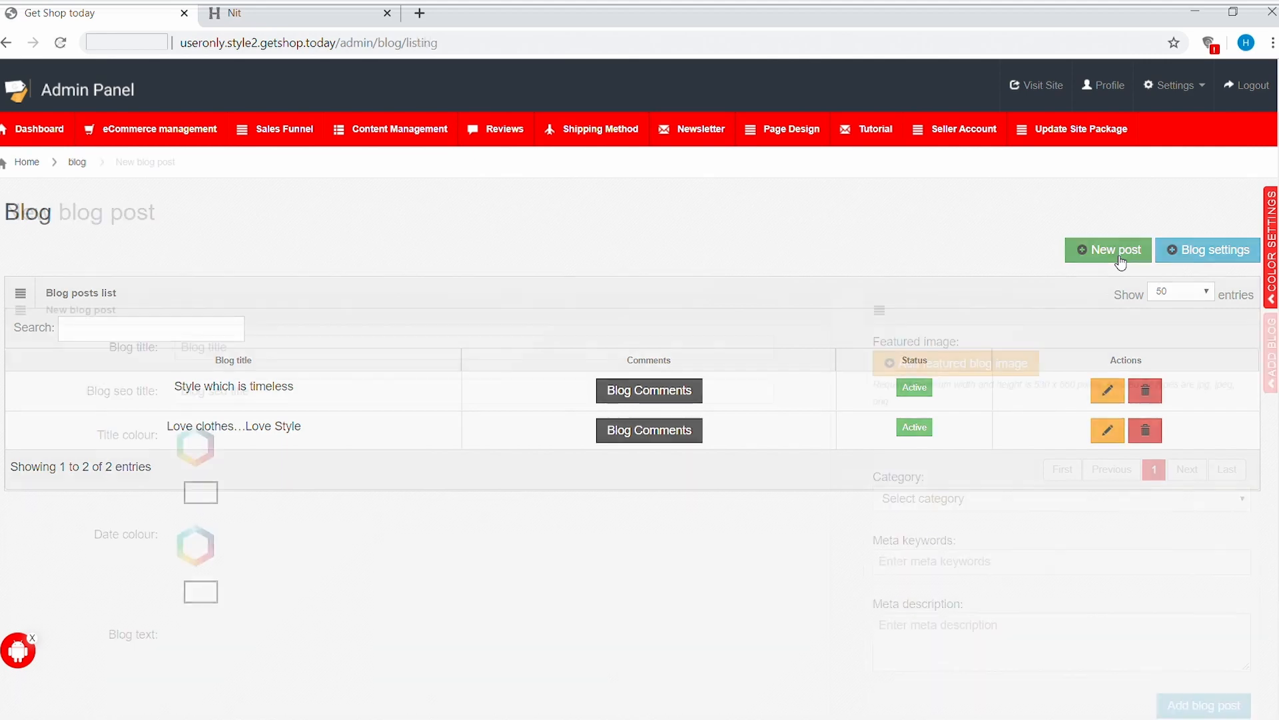
{"action": "left_click", "coordinate": [1107, 250]}
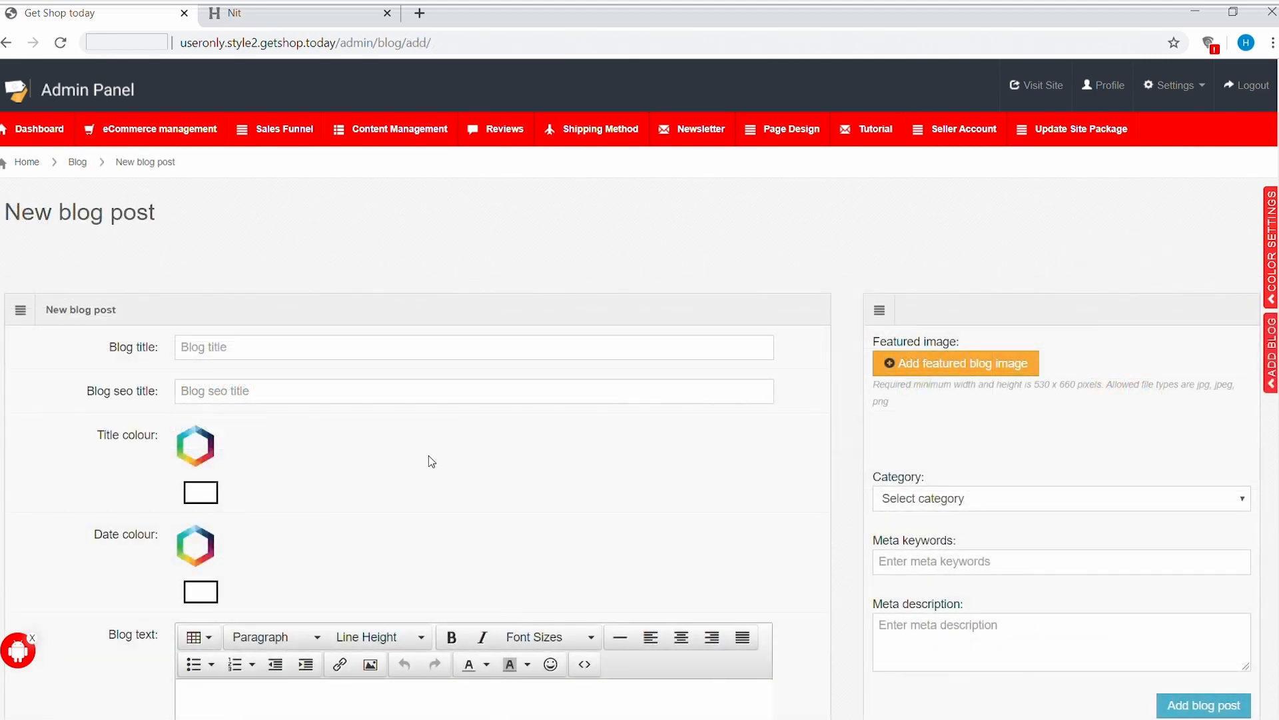
{"action": "scroll", "scroll_direction": "down", "scroll_amount": 3}
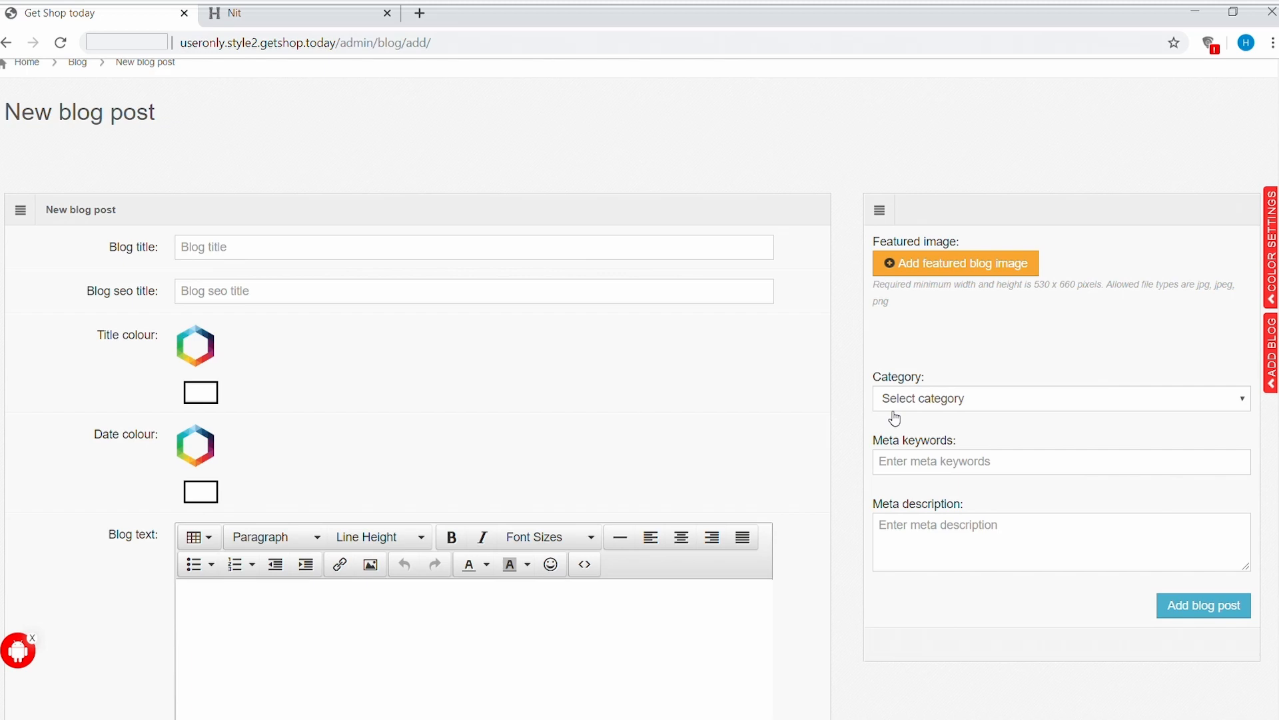
{"action": "mouse_move", "coordinate": [902, 476]}
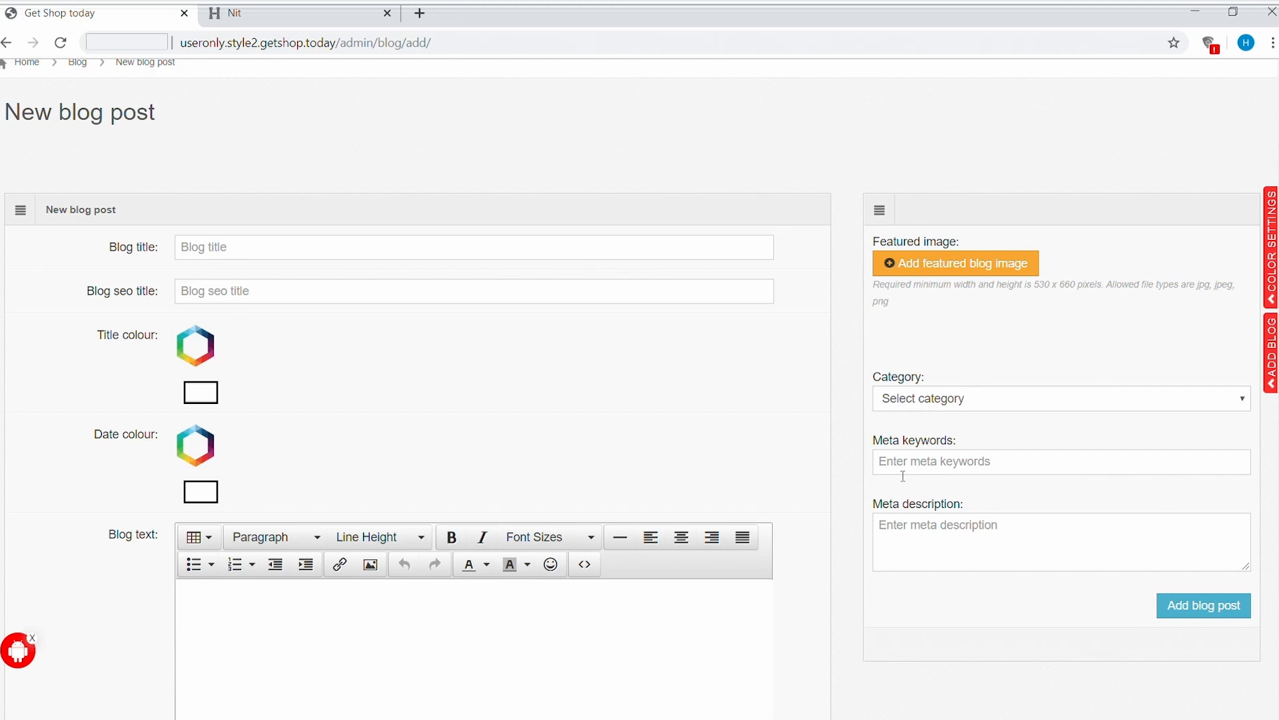
{"action": "mouse_move", "coordinate": [984, 539]}
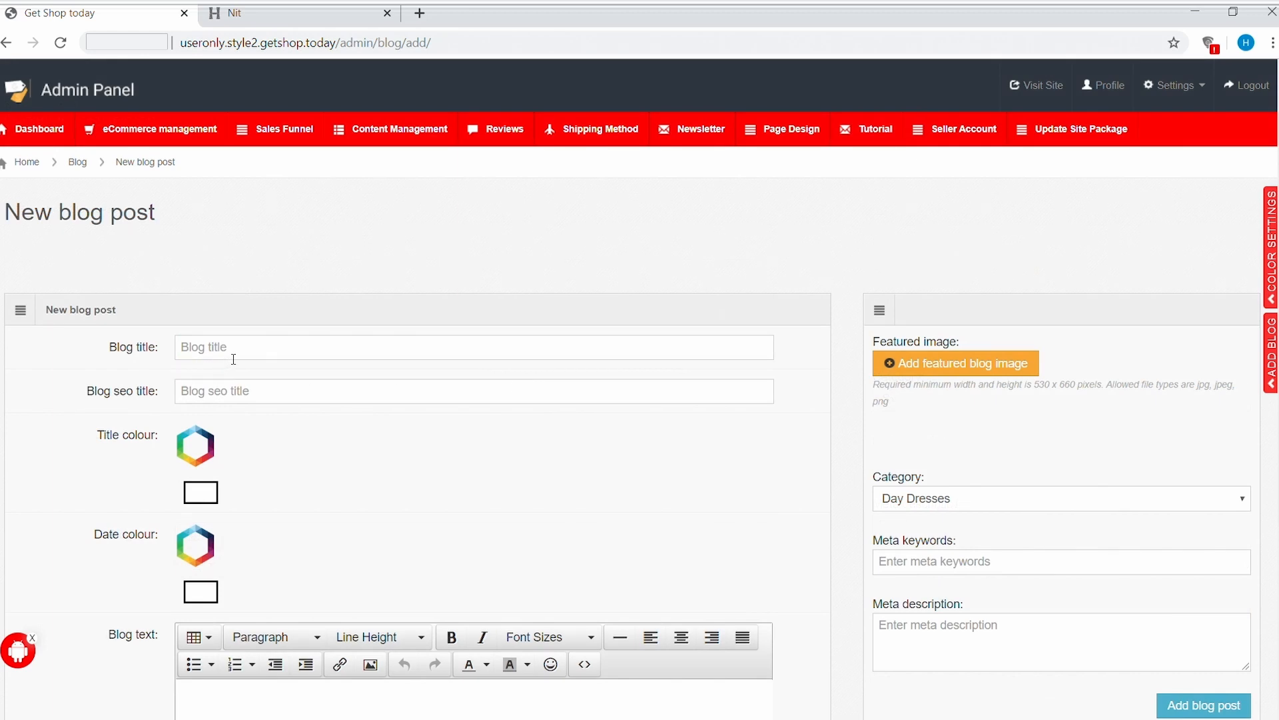
{"action": "left_click", "coordinate": [472, 347]}
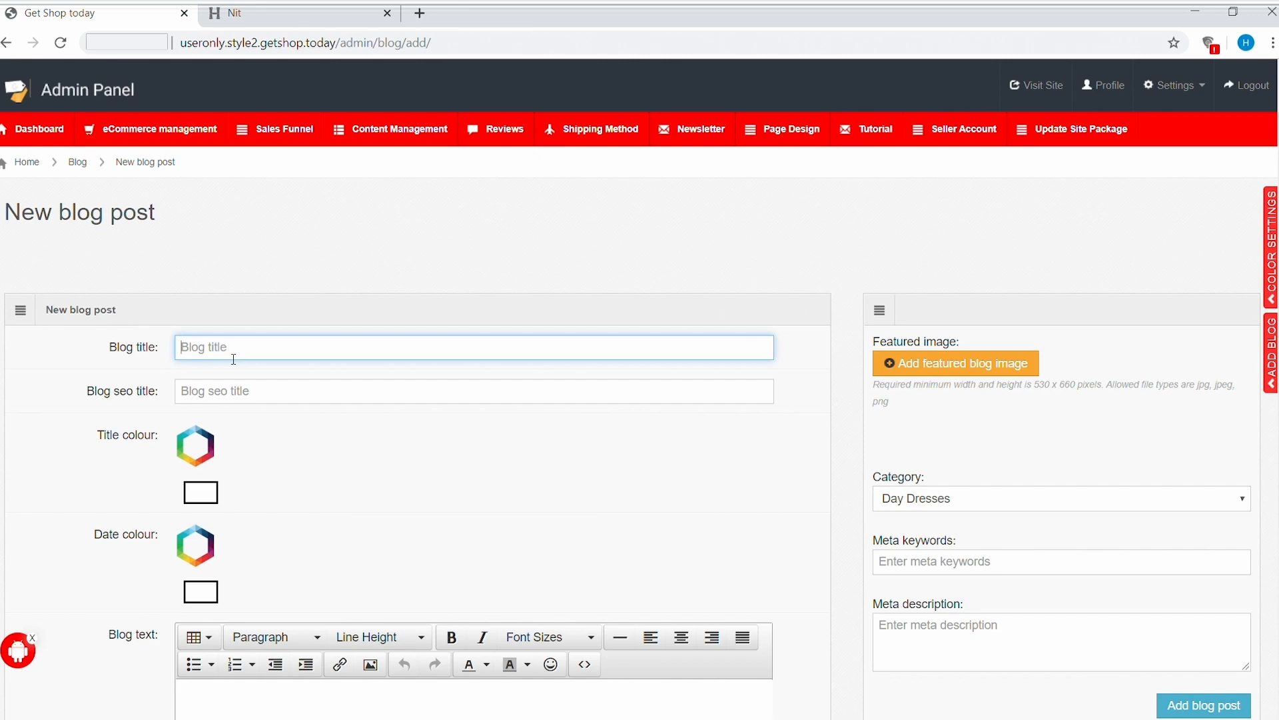
{"action": "type", "text": "Demo Blog Post"}
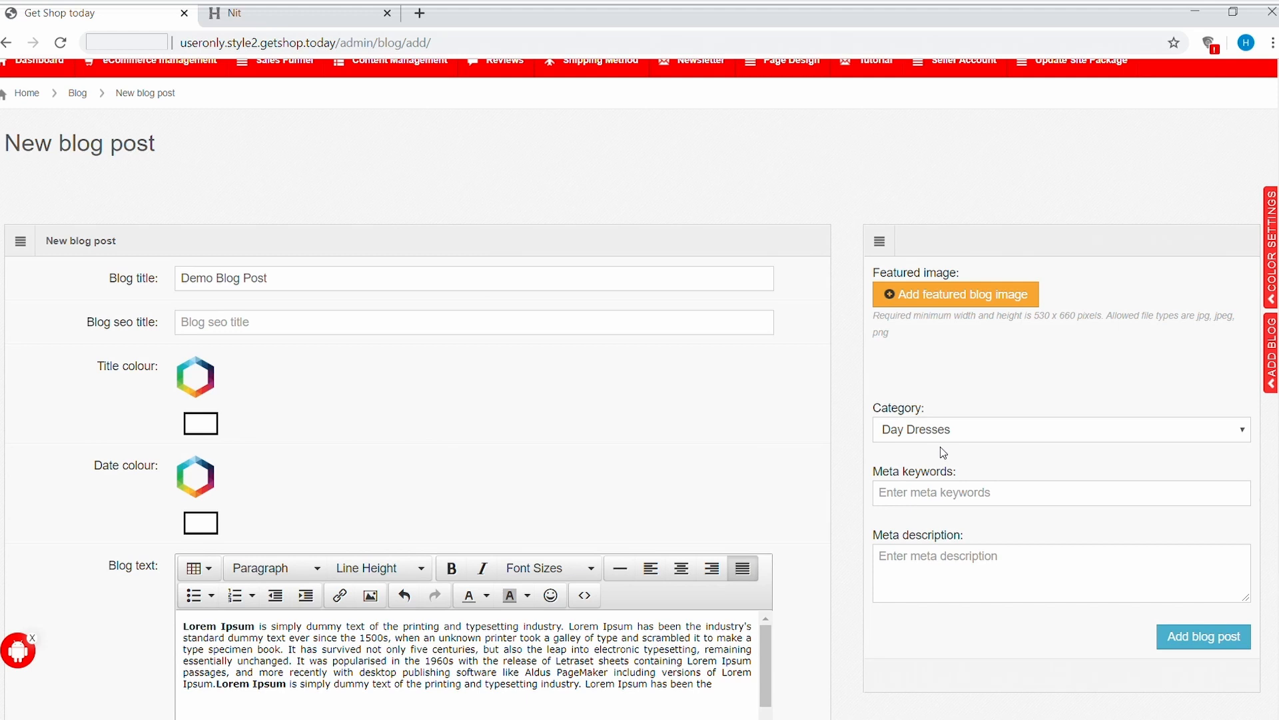
{"action": "mouse_move", "coordinate": [973, 304]}
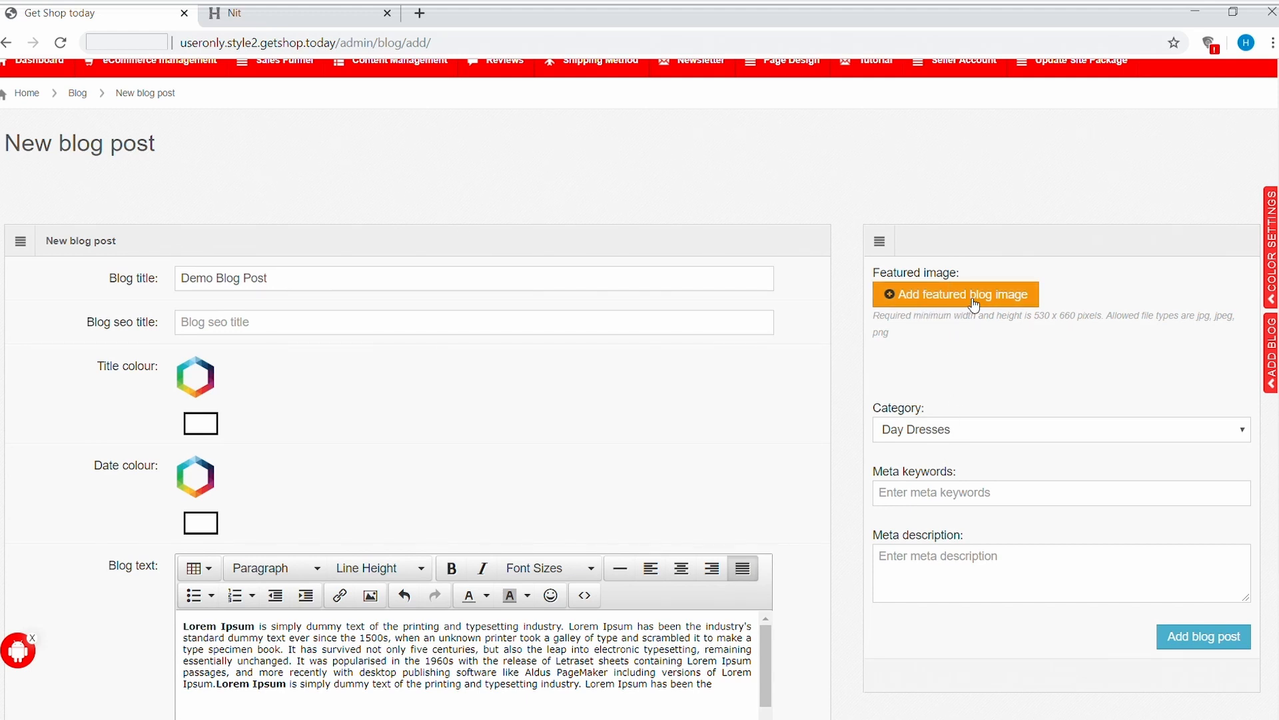
{"action": "mouse_move", "coordinate": [269, 96]}
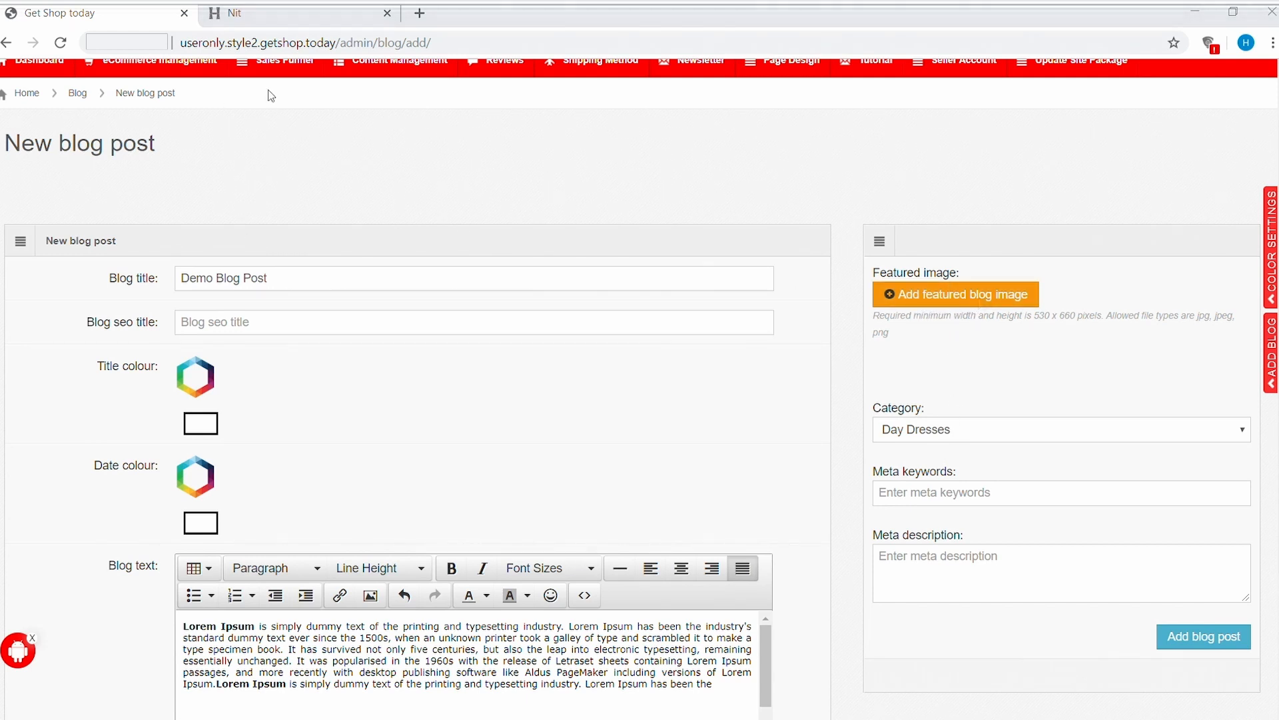
Step: Attach the pink lipstick photo as the post's cropped featured image
{"action": "left_click", "coordinate": [1203, 635]}
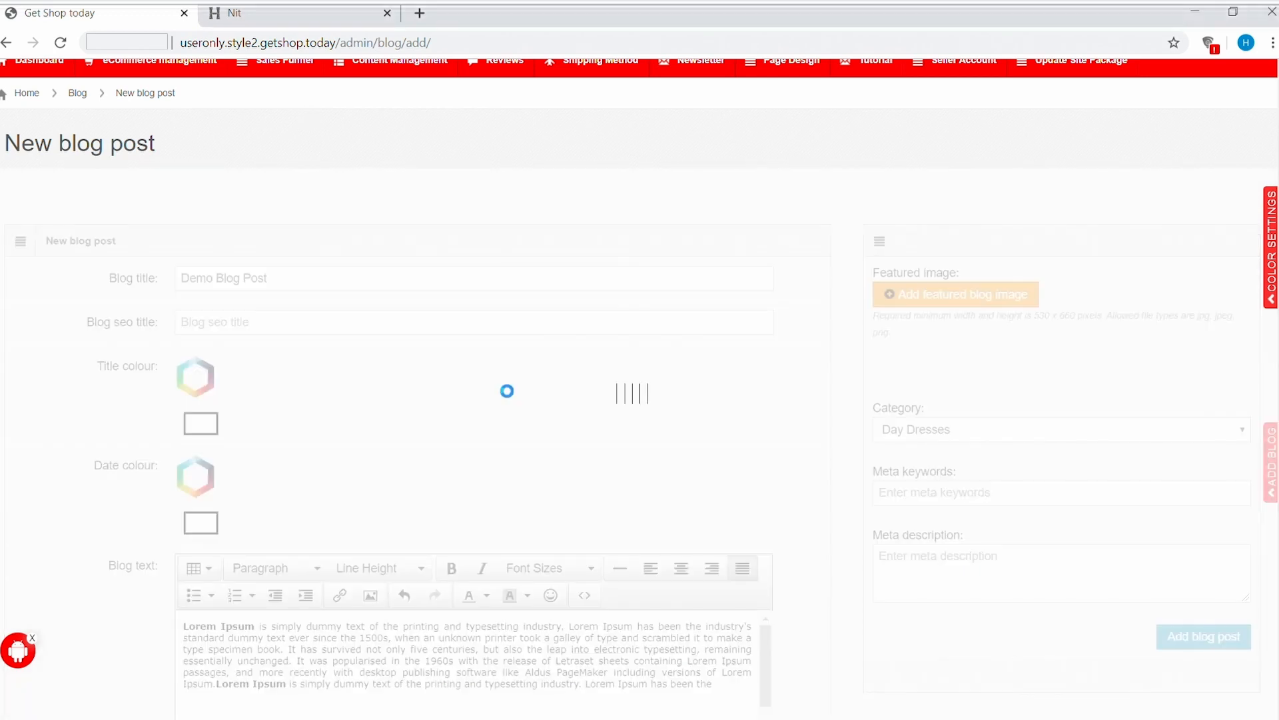
{"action": "left_click", "coordinate": [953, 294]}
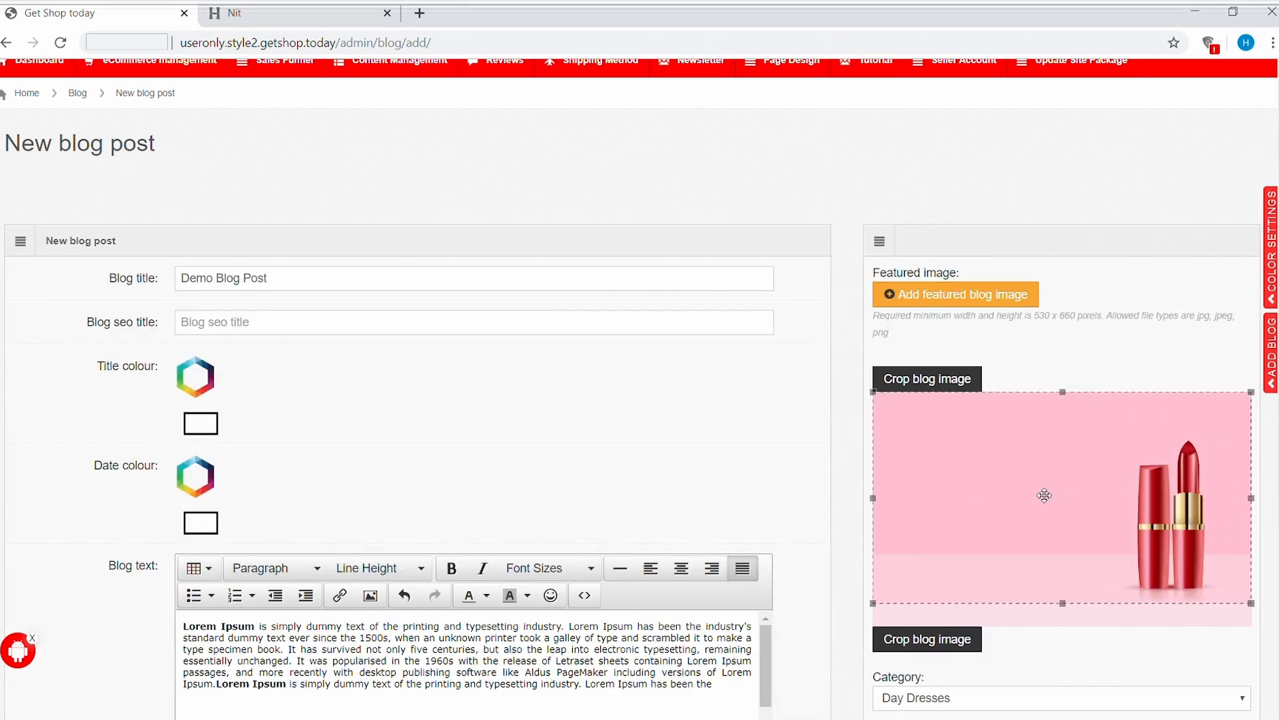
{"action": "mouse_move", "coordinate": [943, 388]}
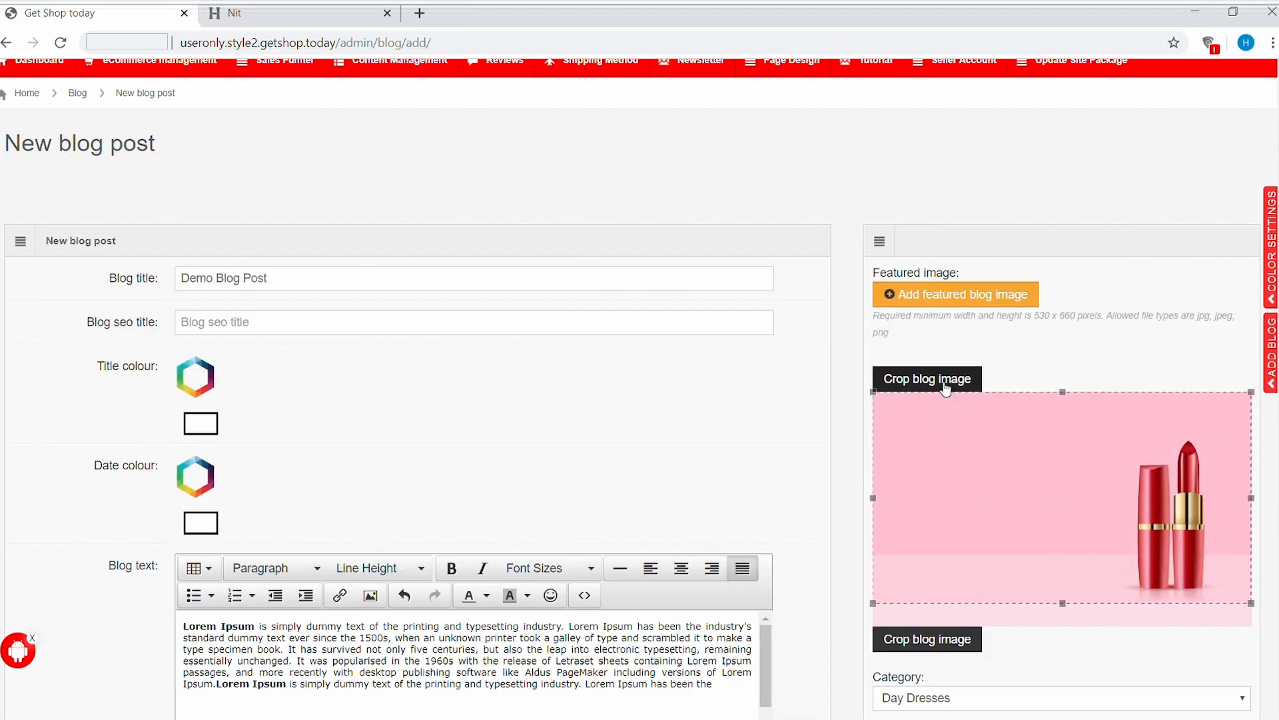
{"action": "scroll", "scroll_direction": "down", "scroll_amount": 3}
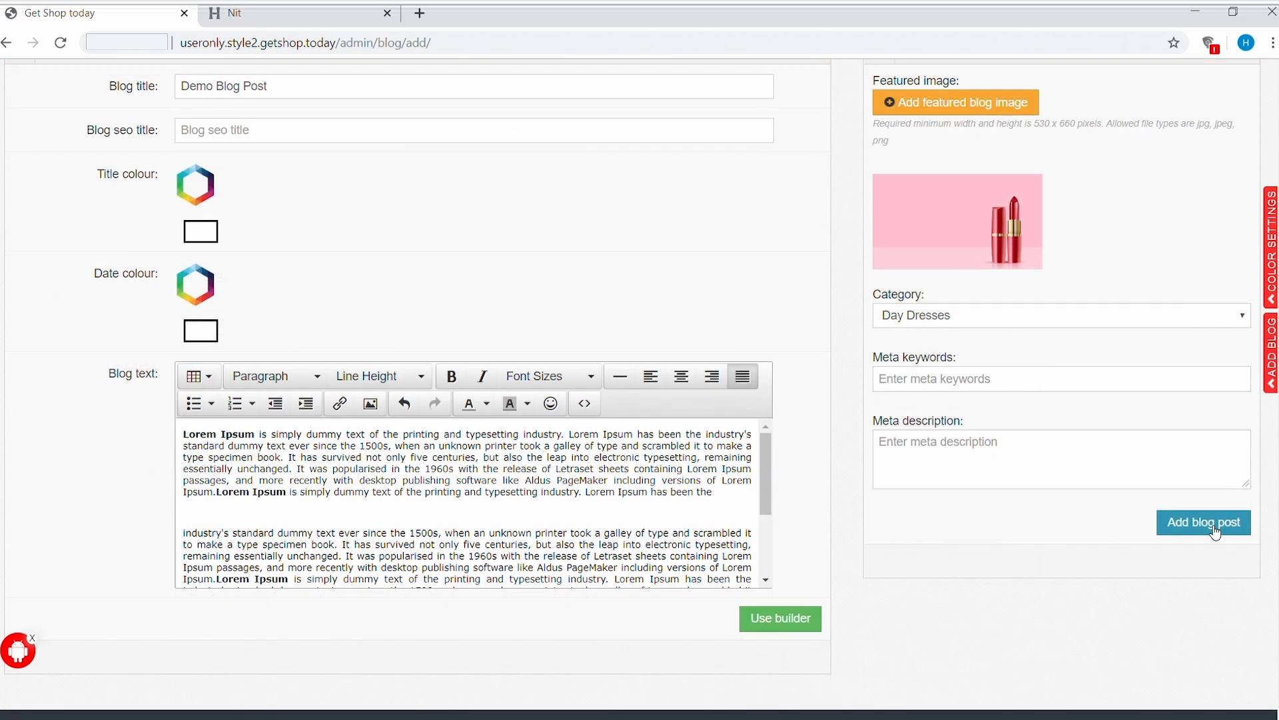
{"action": "mouse_move", "coordinate": [773, 647]}
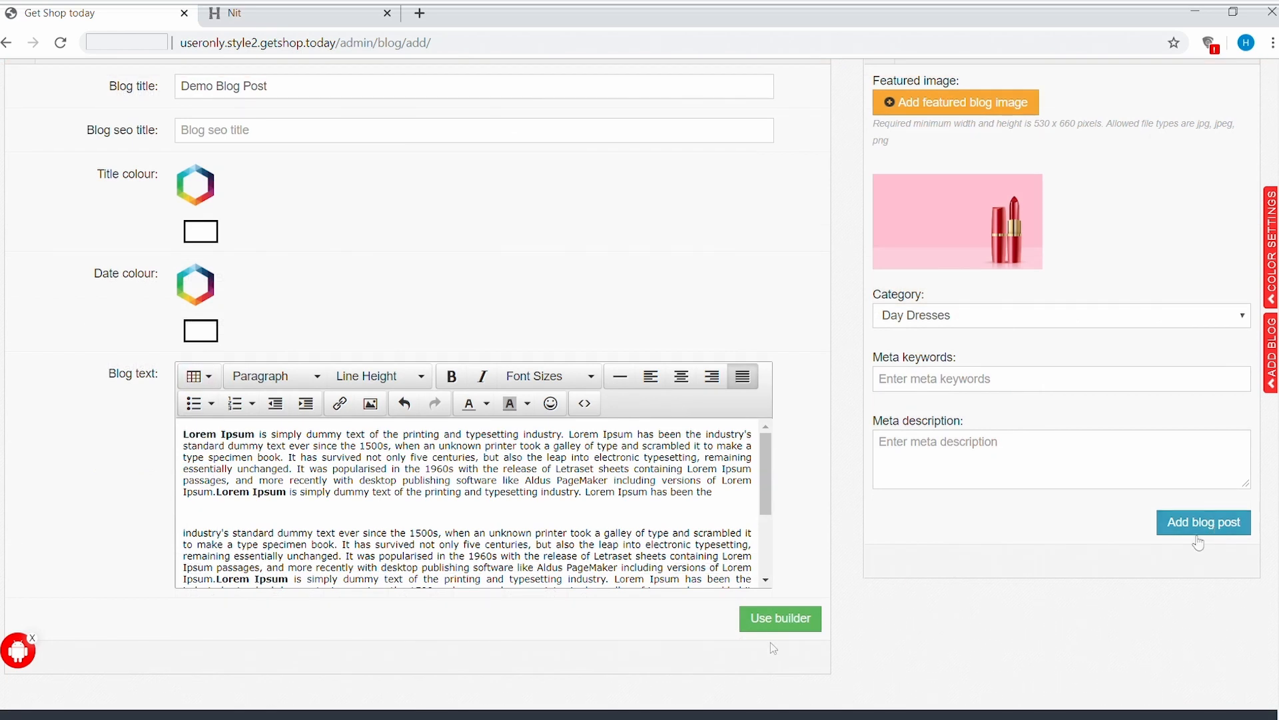
{"action": "mouse_move", "coordinate": [804, 628]}
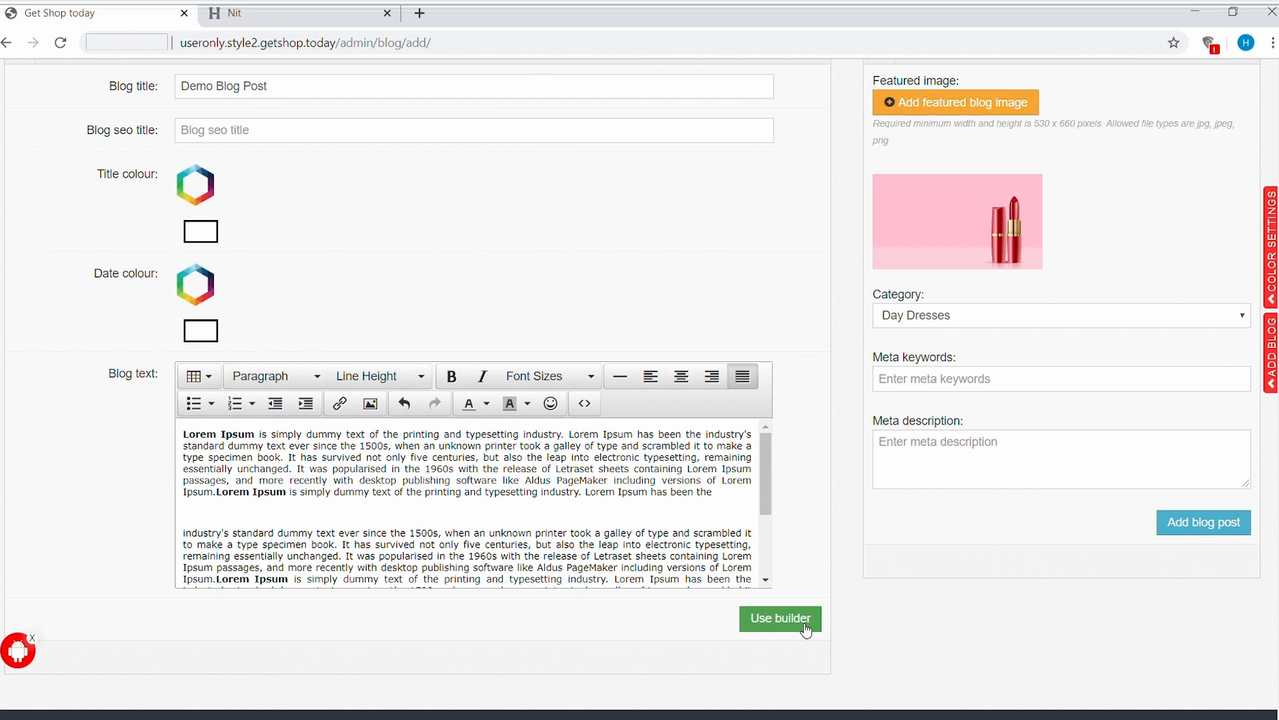
{"action": "mouse_move", "coordinate": [781, 640]}
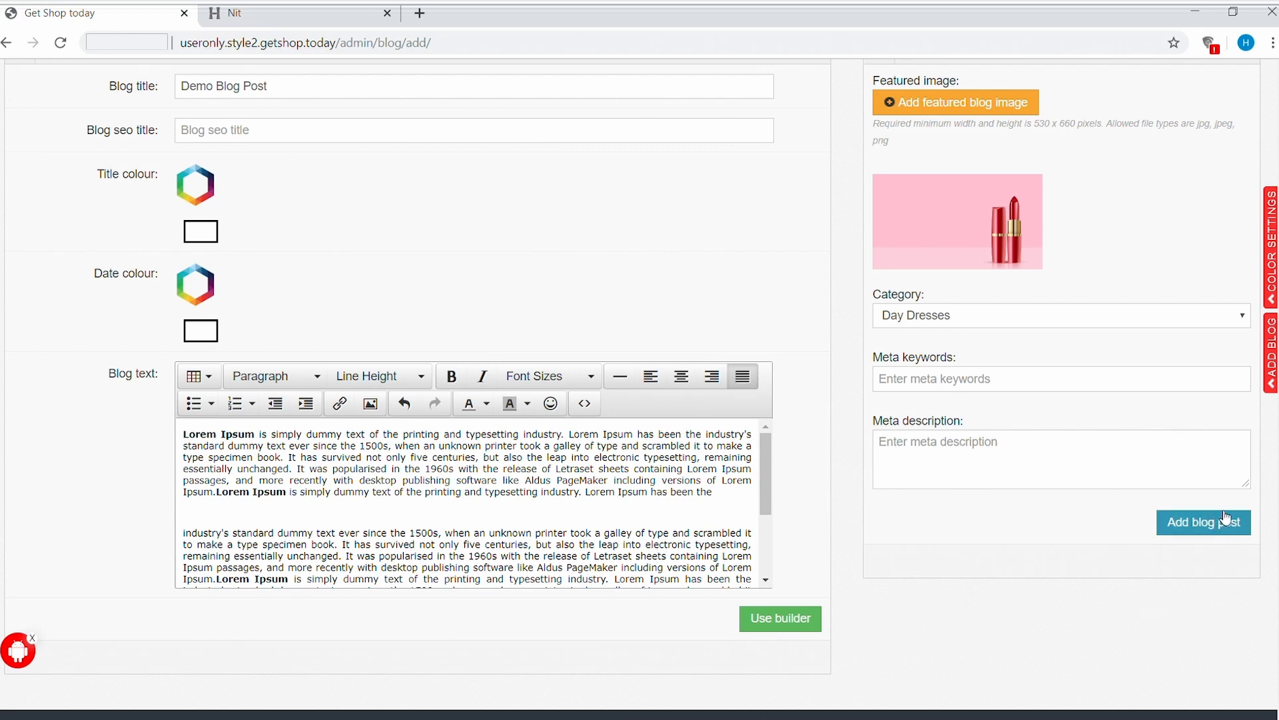
{"action": "left_click", "coordinate": [1202, 522]}
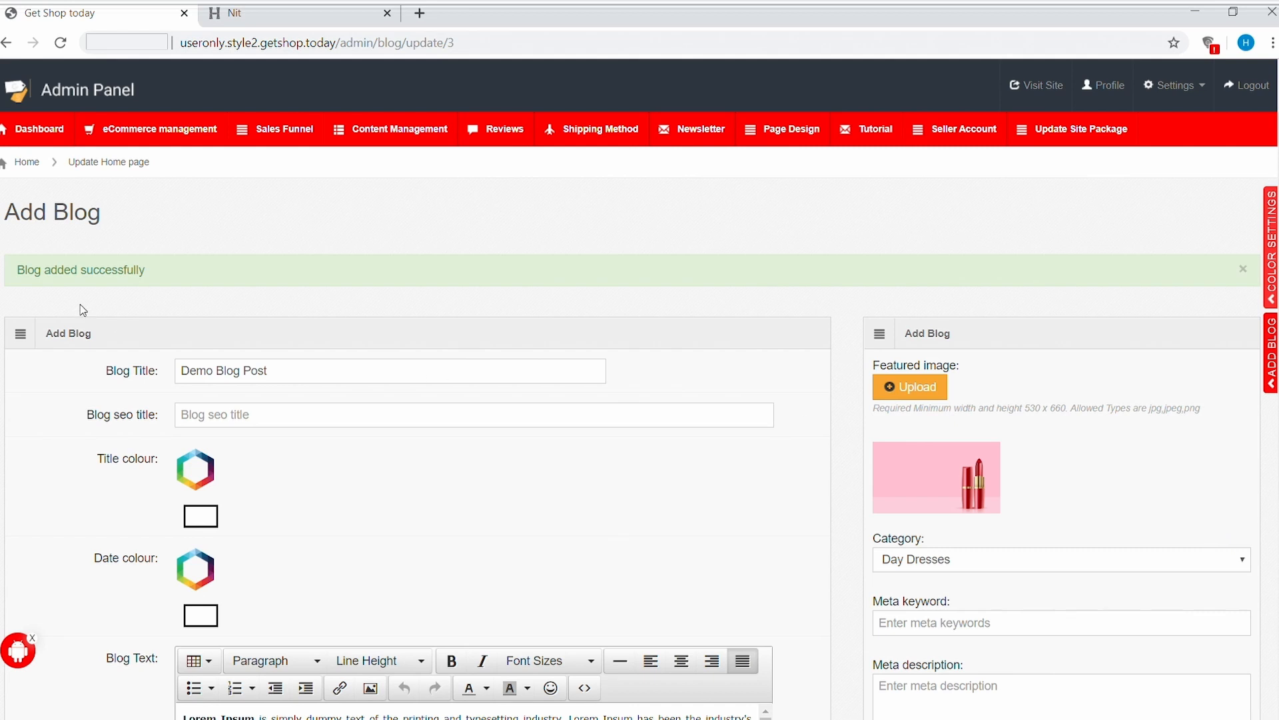
{"action": "mouse_move", "coordinate": [151, 286]}
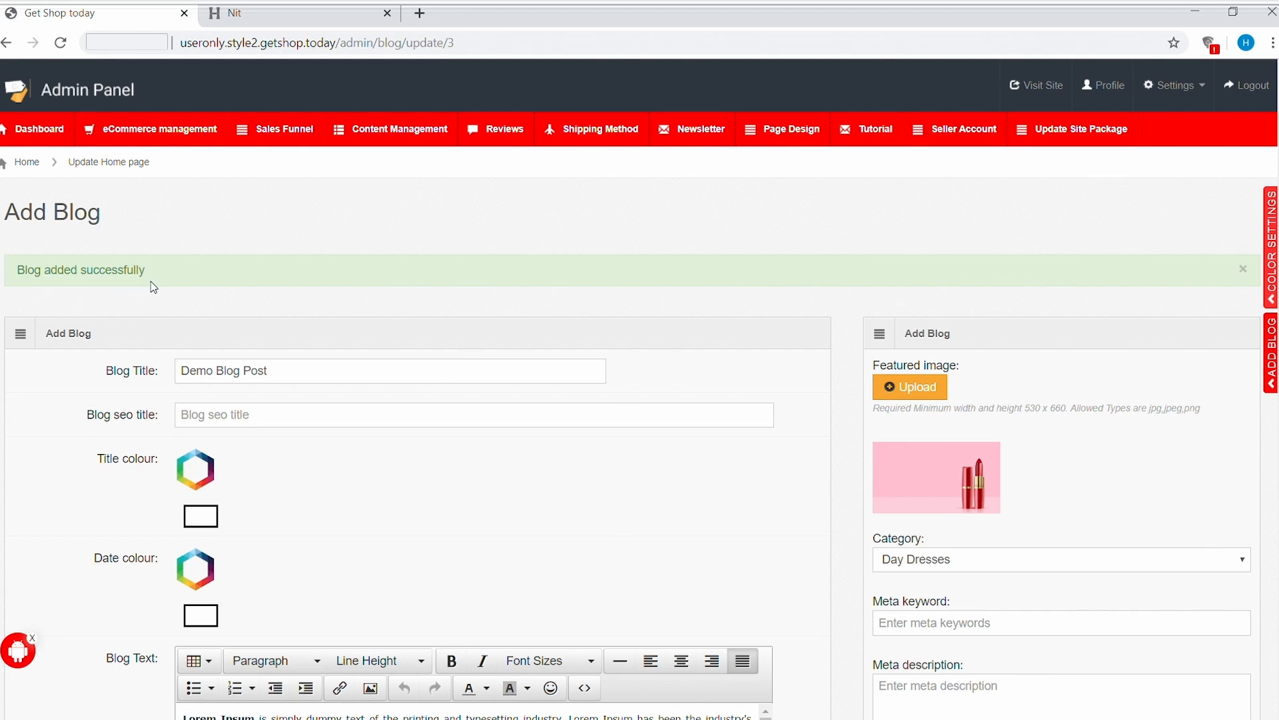
{"action": "mouse_move", "coordinate": [424, 313]}
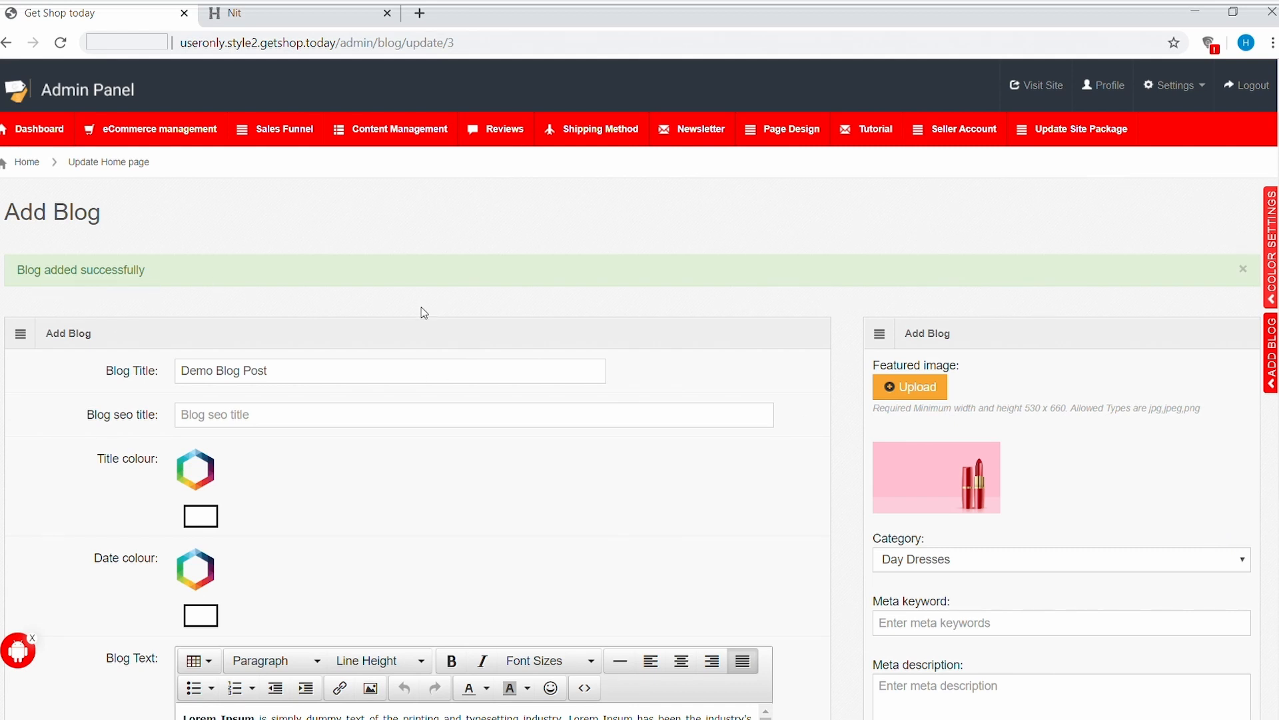
Step: Open Content Management > Blog to see the inactive Demo Blog Post
{"action": "left_click", "coordinate": [401, 129]}
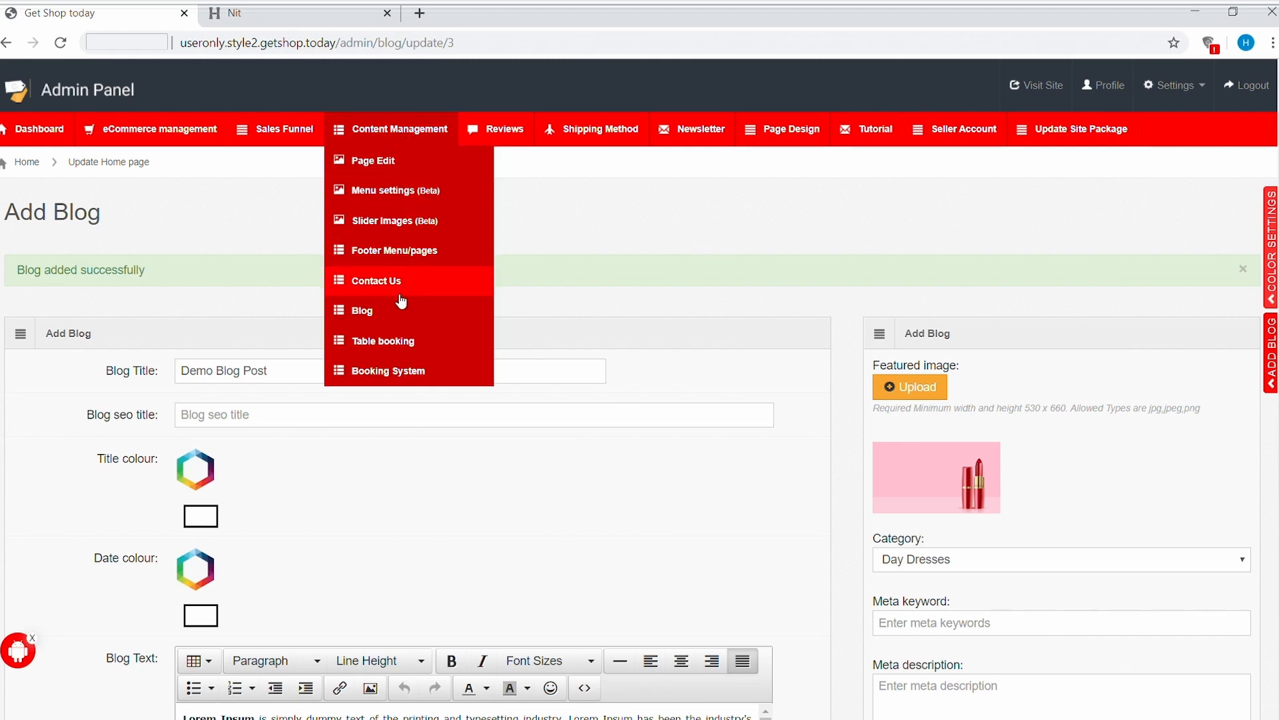
{"action": "left_click", "coordinate": [361, 310]}
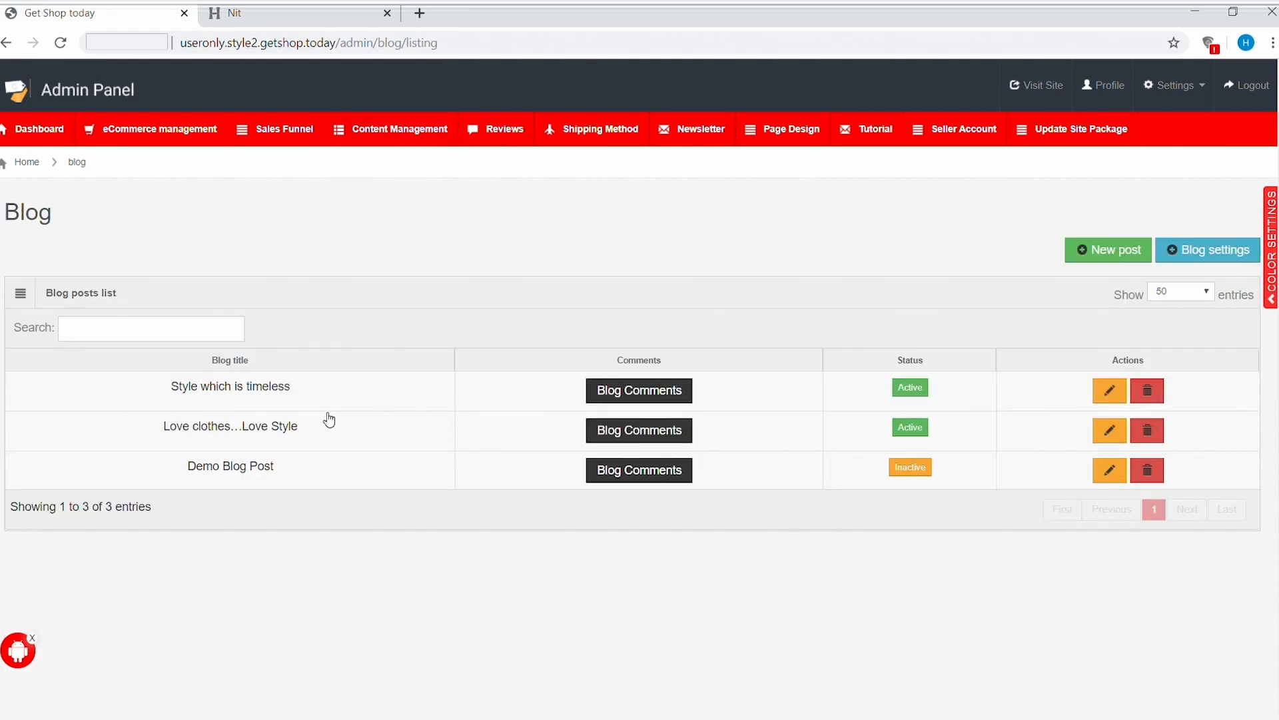
{"action": "mouse_move", "coordinate": [272, 481]}
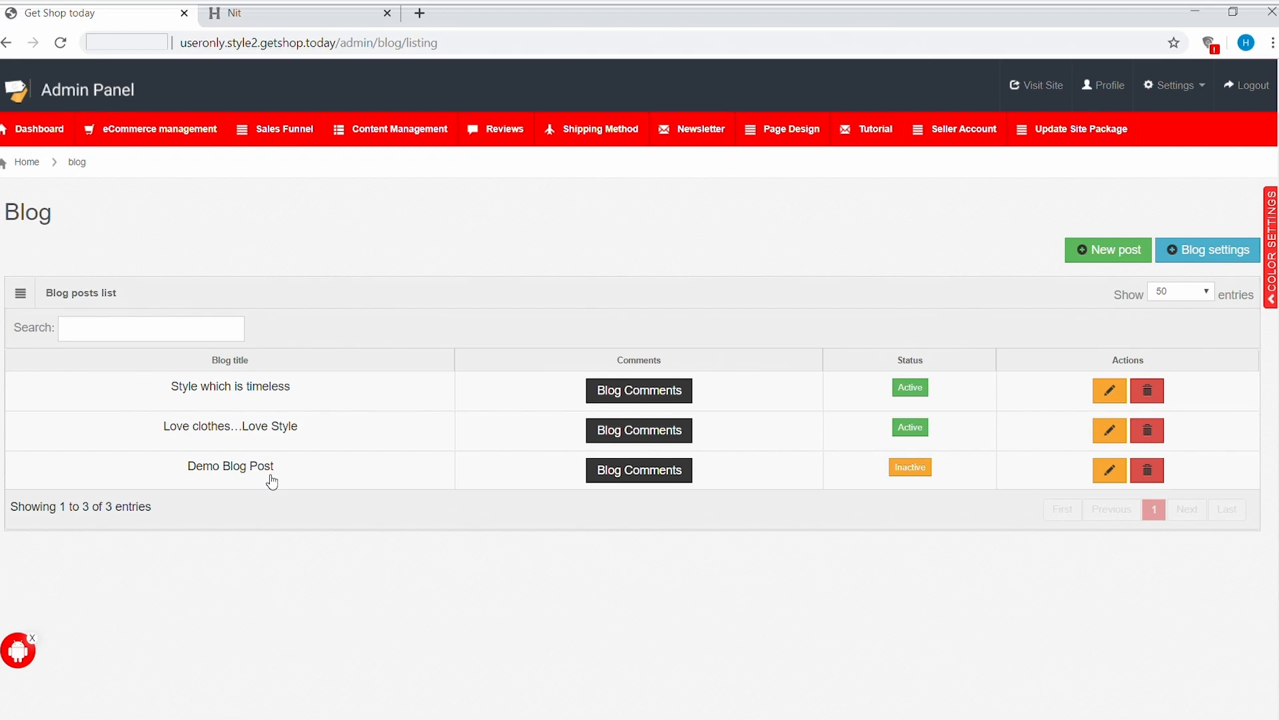
{"action": "mouse_move", "coordinate": [433, 490]}
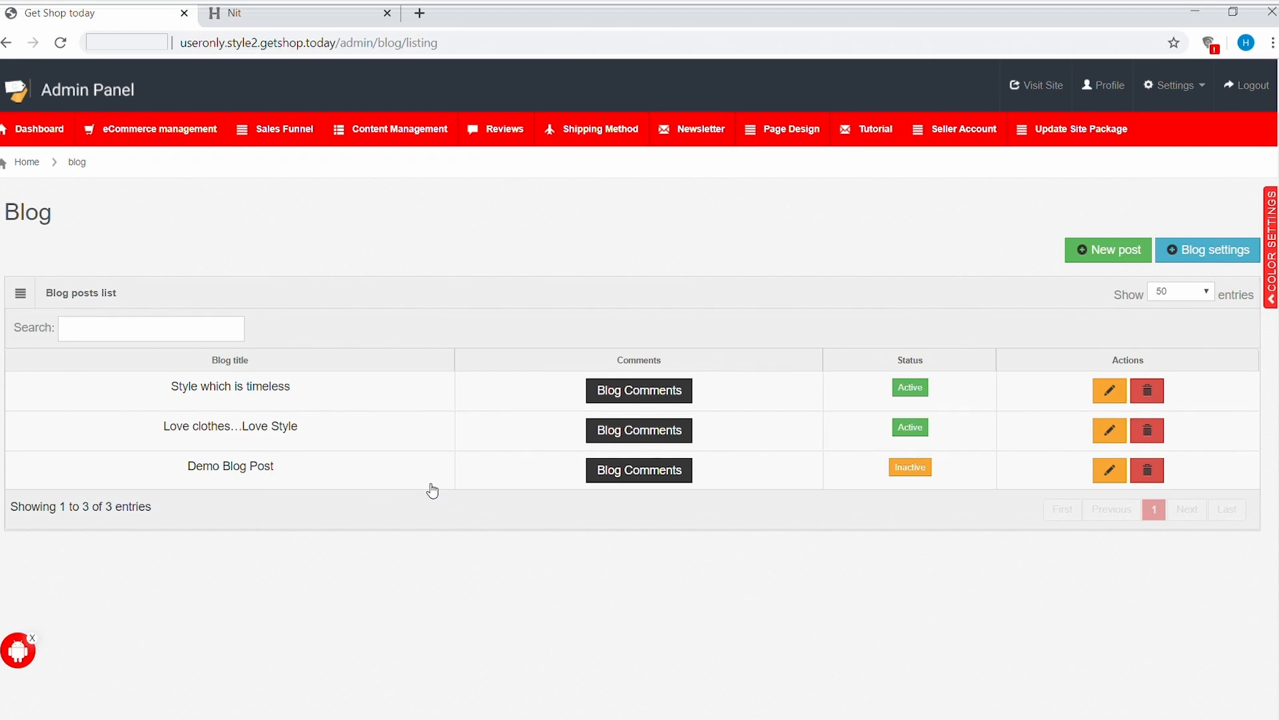
{"action": "mouse_move", "coordinate": [730, 561]}
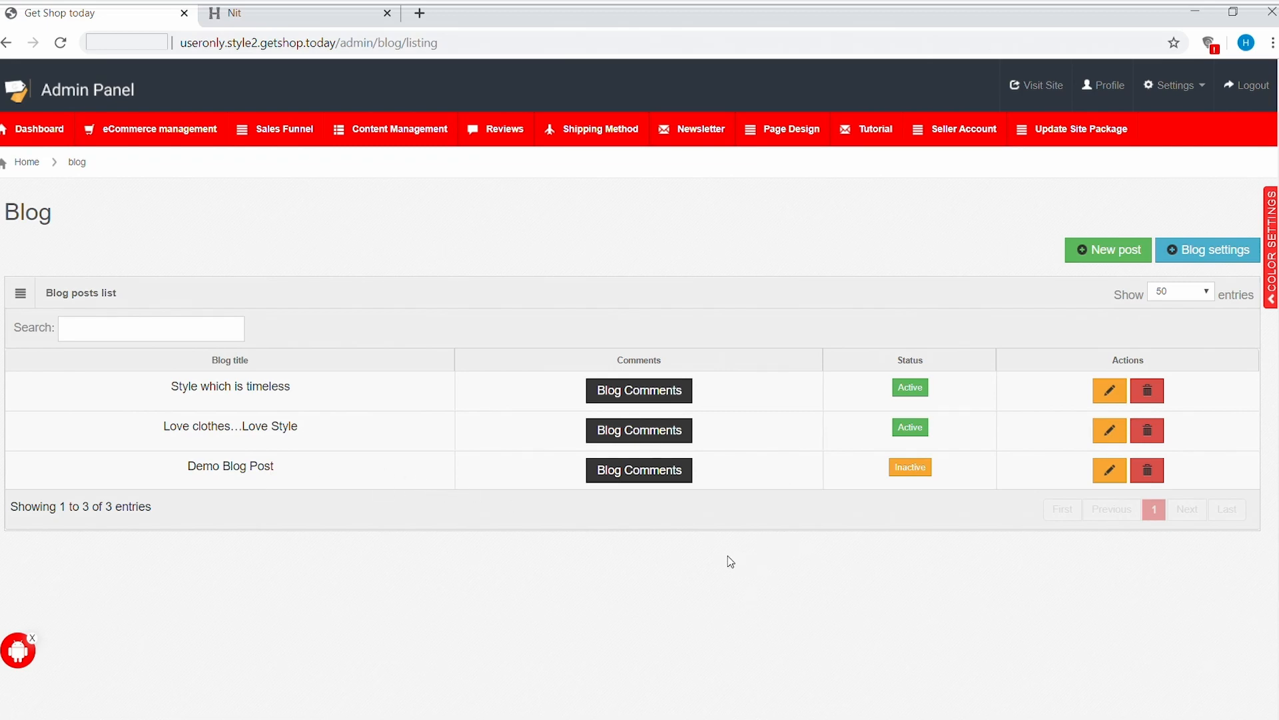
{"action": "mouse_move", "coordinate": [854, 493]}
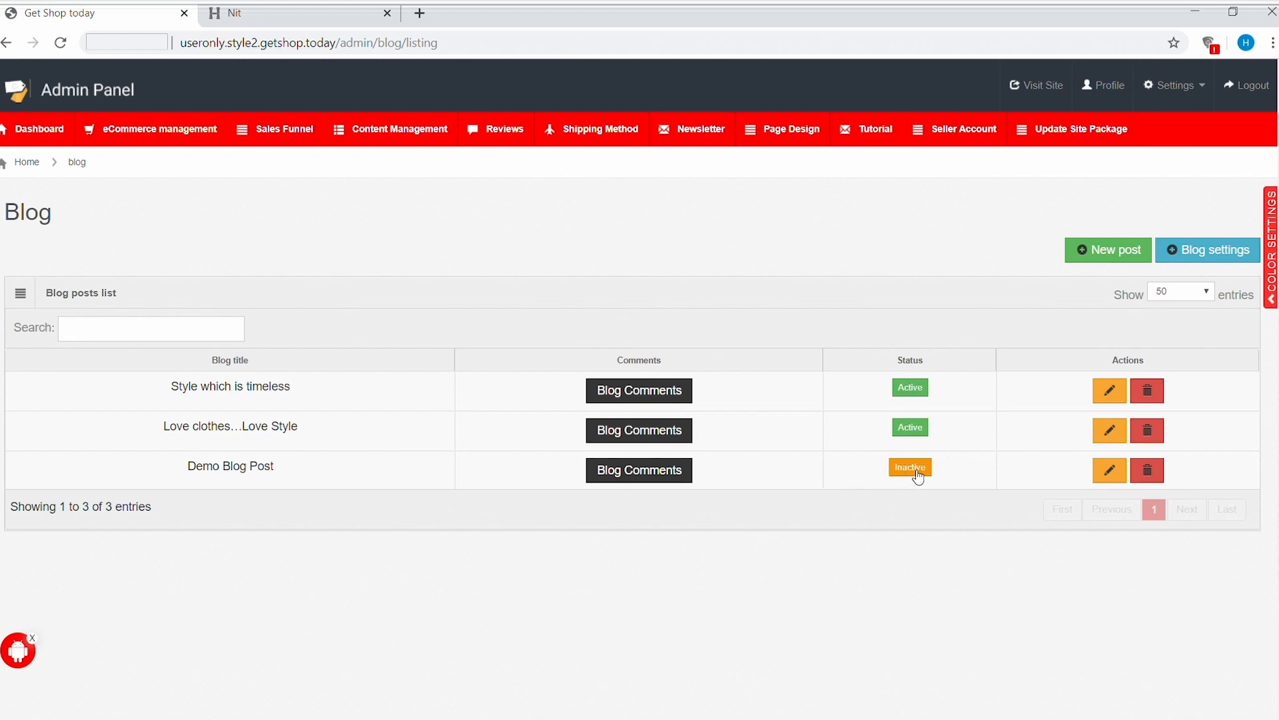
Step: Switch Demo Blog Post's status from Inactive to Active
{"action": "left_click", "coordinate": [909, 468]}
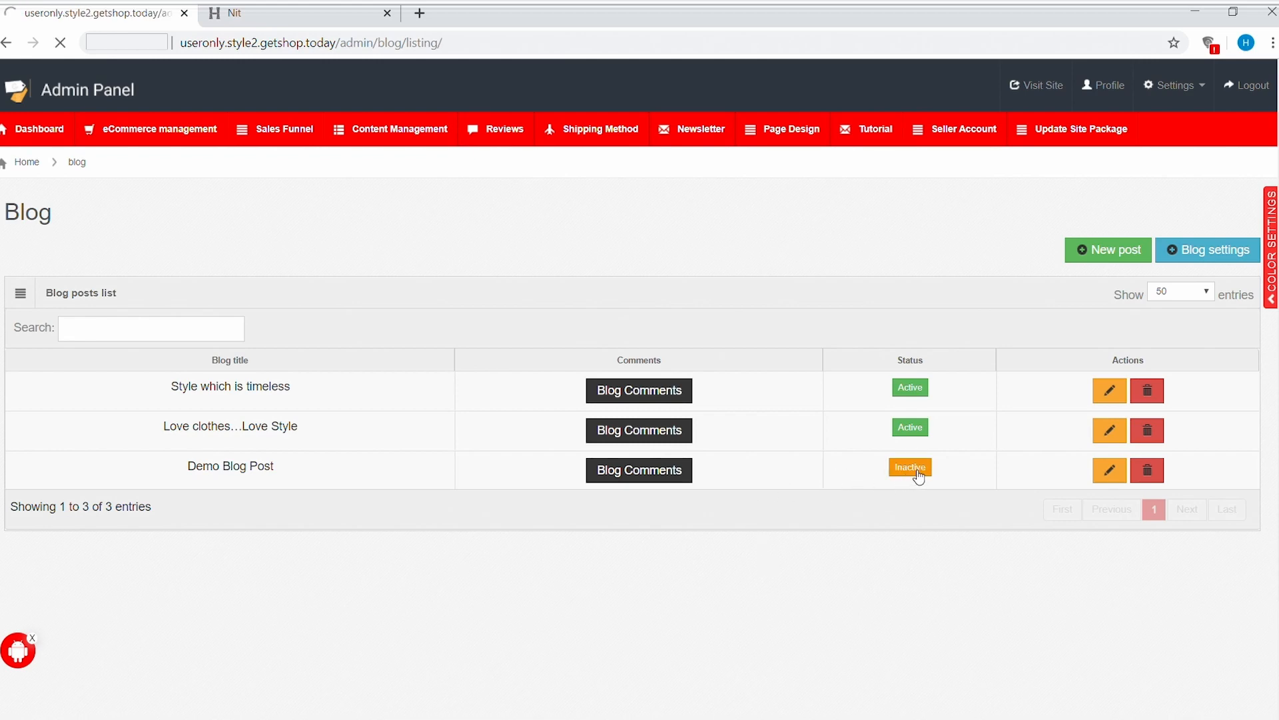
{"action": "left_click", "coordinate": [909, 467]}
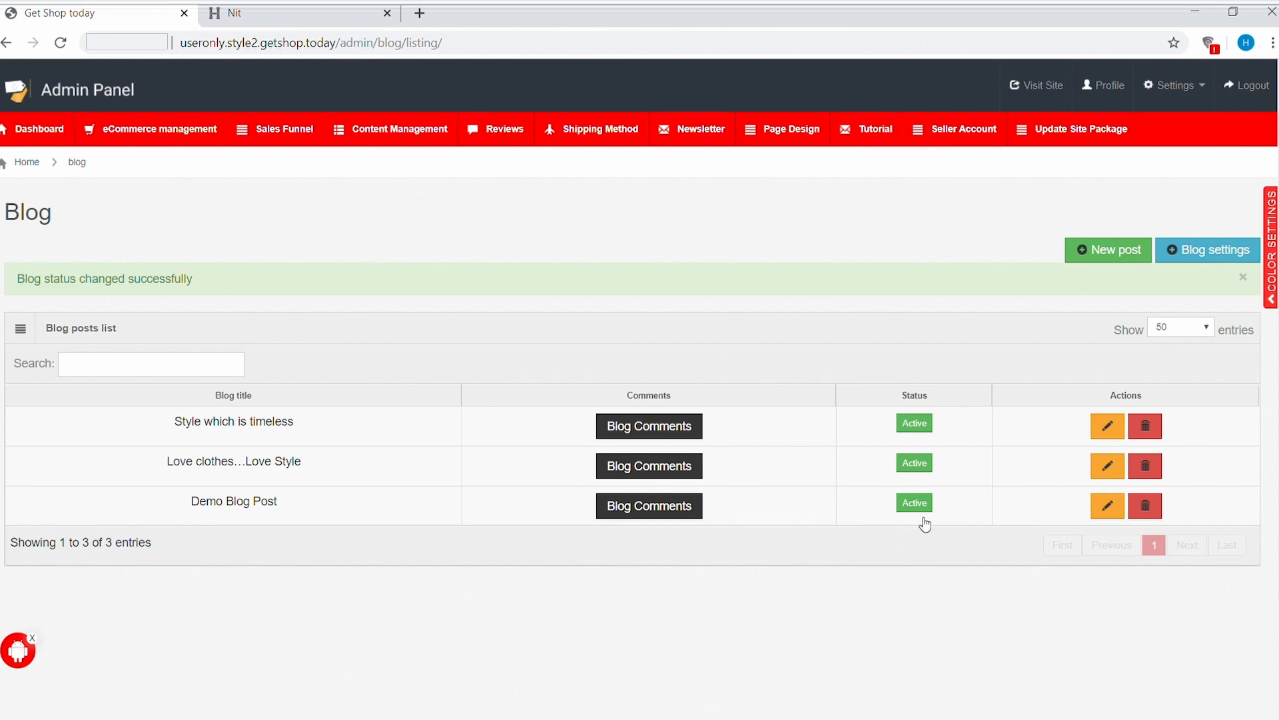
{"action": "mouse_move", "coordinate": [517, 224]}
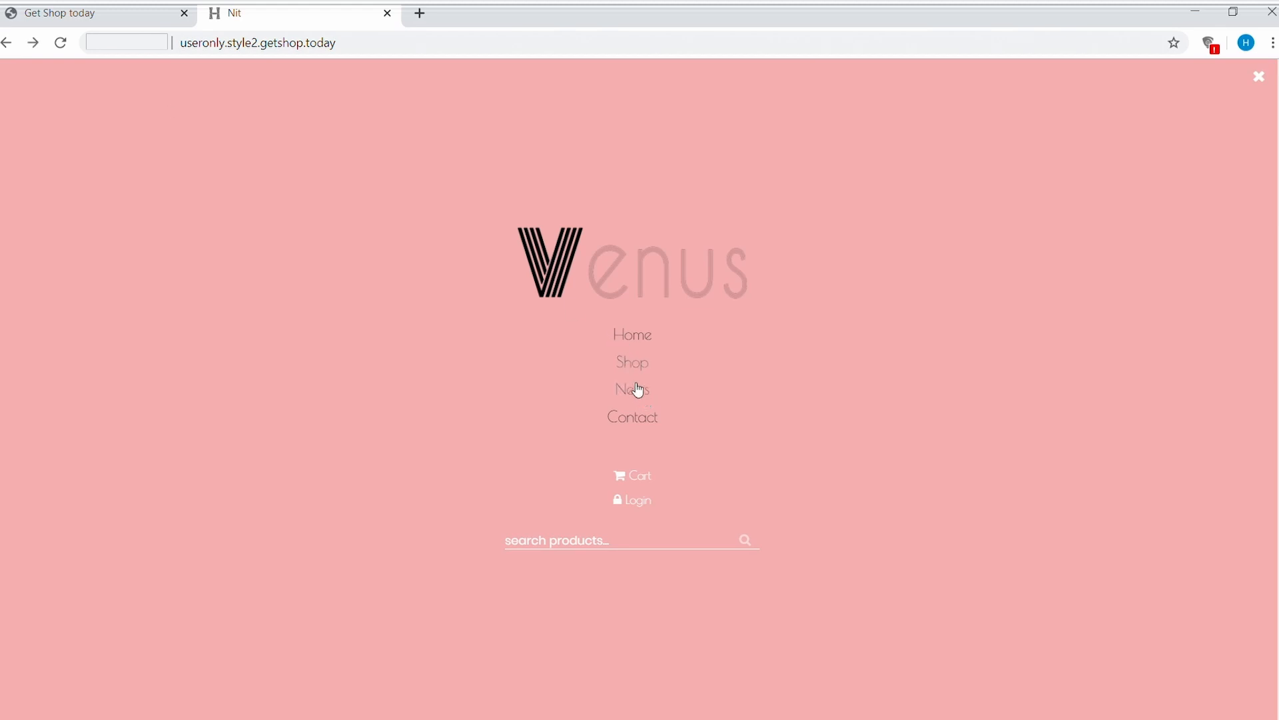
Step: Browse the storefront News listing and open Demo Blog Post's details
{"action": "left_click", "coordinate": [632, 390]}
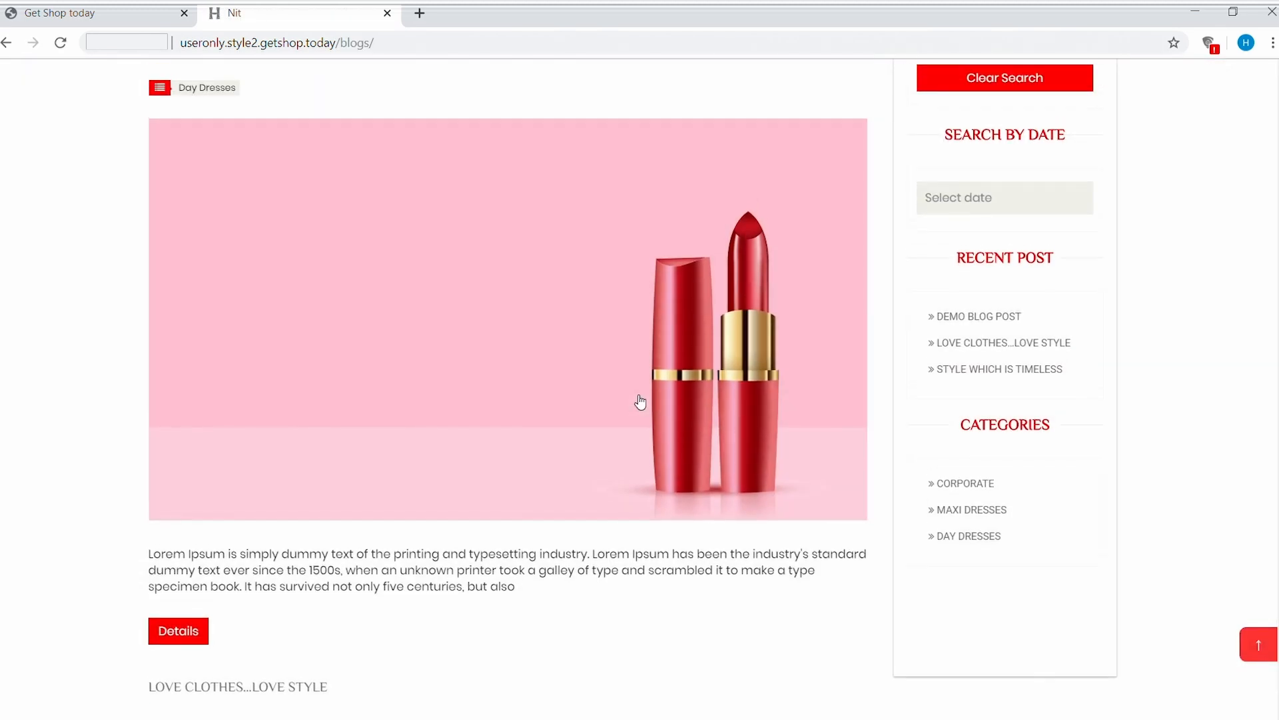
{"action": "scroll", "scroll_direction": "up", "scroll_amount": 3}
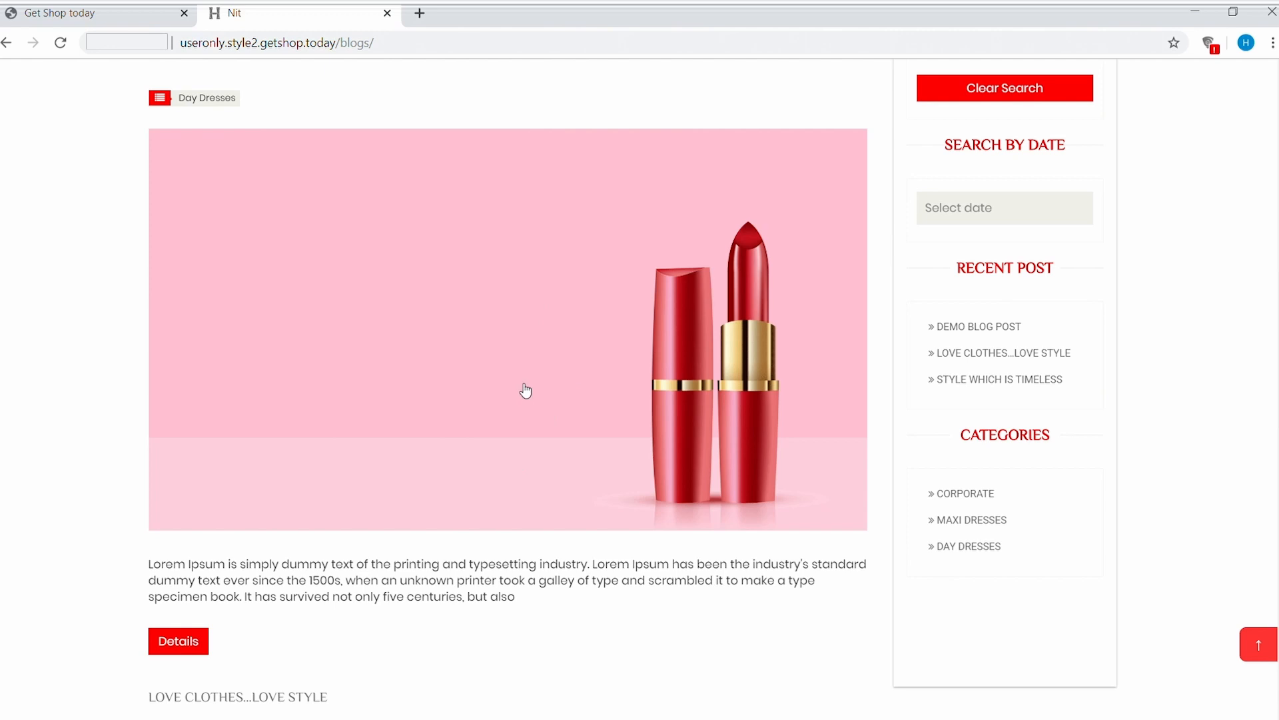
{"action": "scroll", "scroll_direction": "down", "scroll_amount": 3}
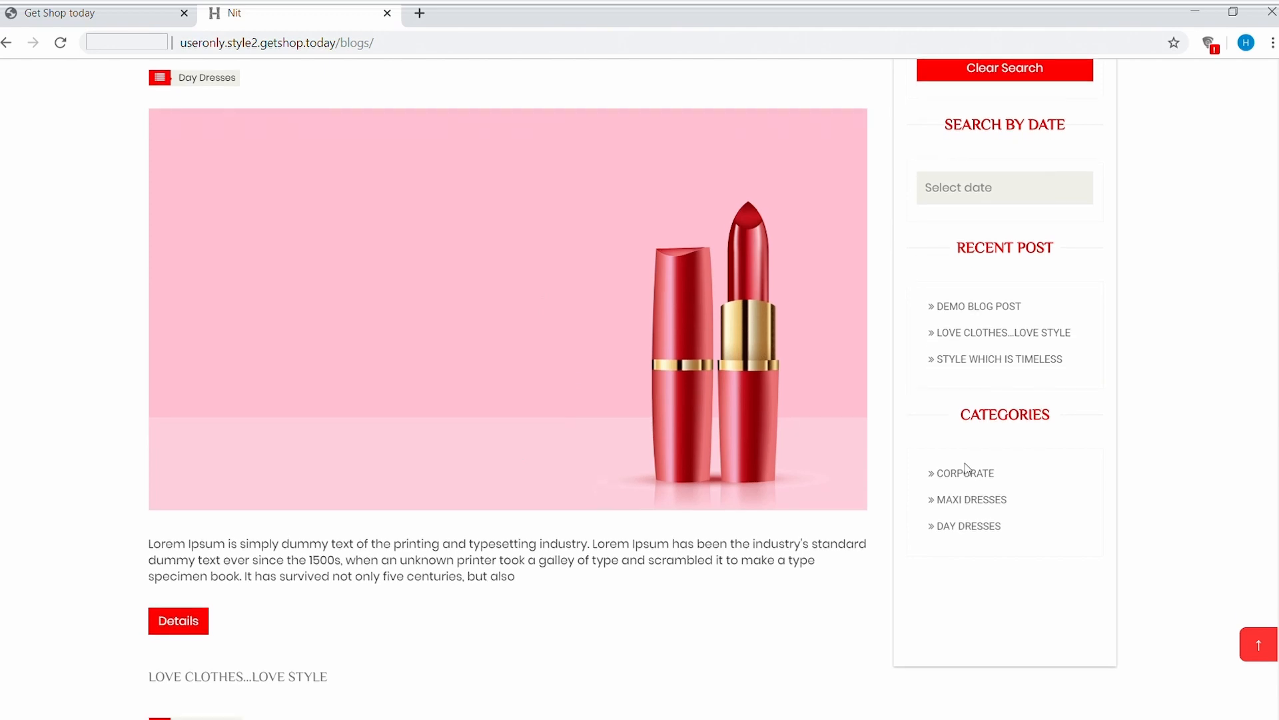
{"action": "mouse_move", "coordinate": [975, 530]}
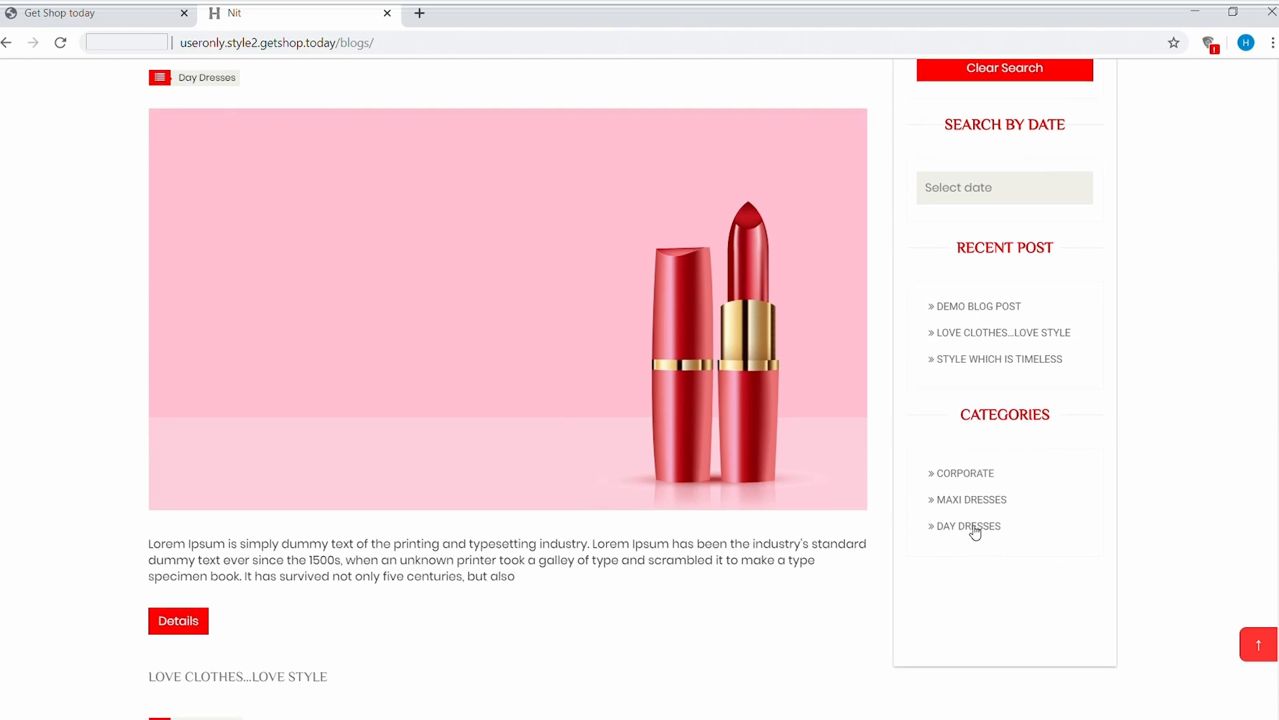
{"action": "mouse_move", "coordinate": [195, 643]}
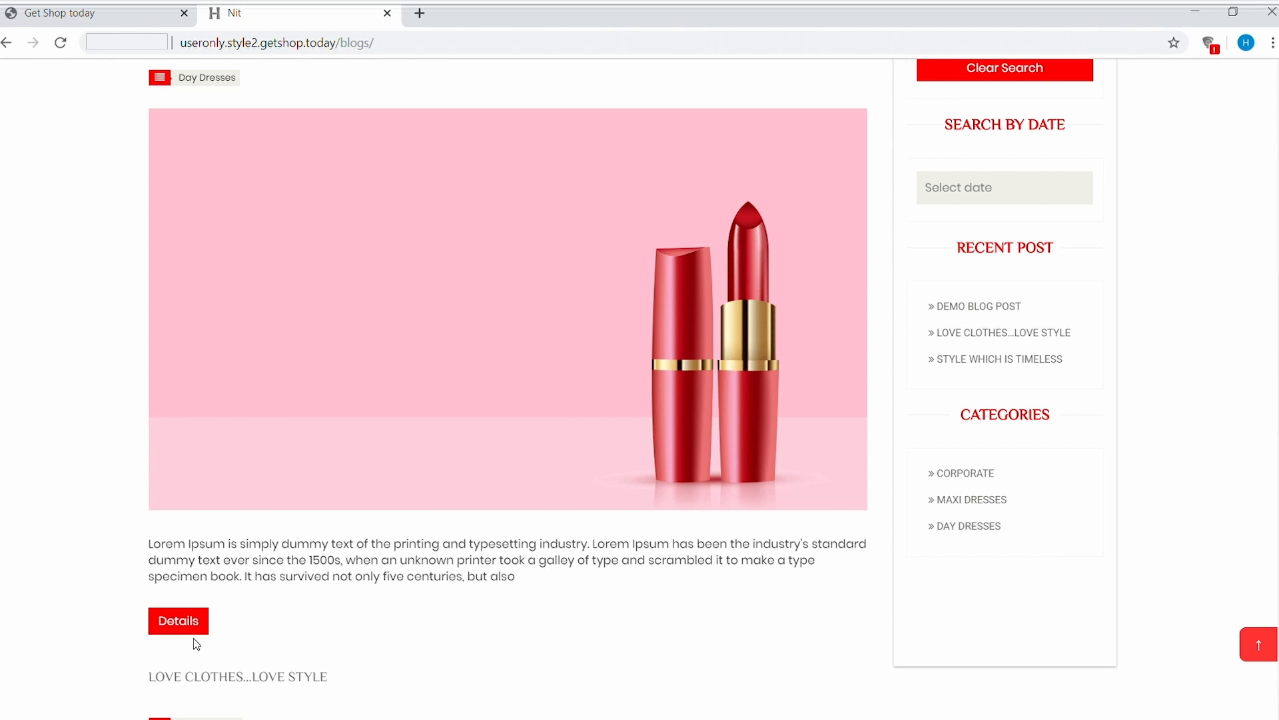
{"action": "left_click", "coordinate": [177, 620]}
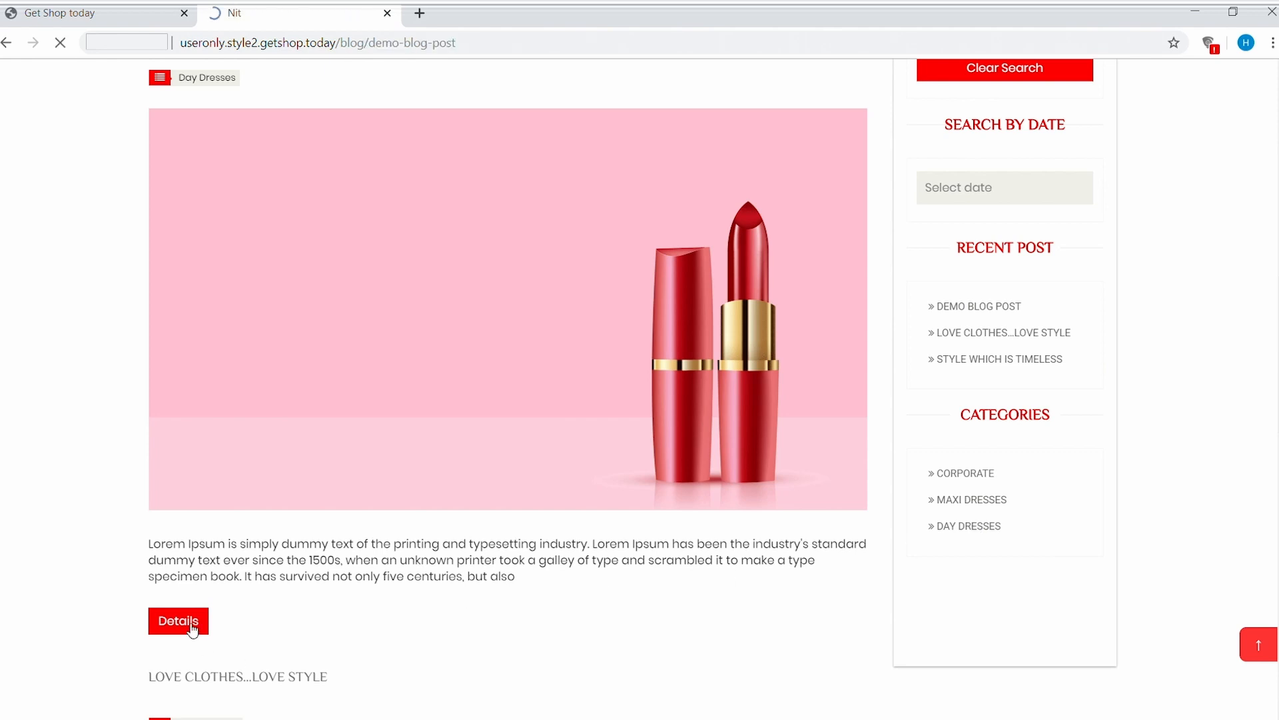
Step: Read the Demo Blog Post article and reveal the blog search and categories sidebar
{"action": "left_click", "coordinate": [178, 621]}
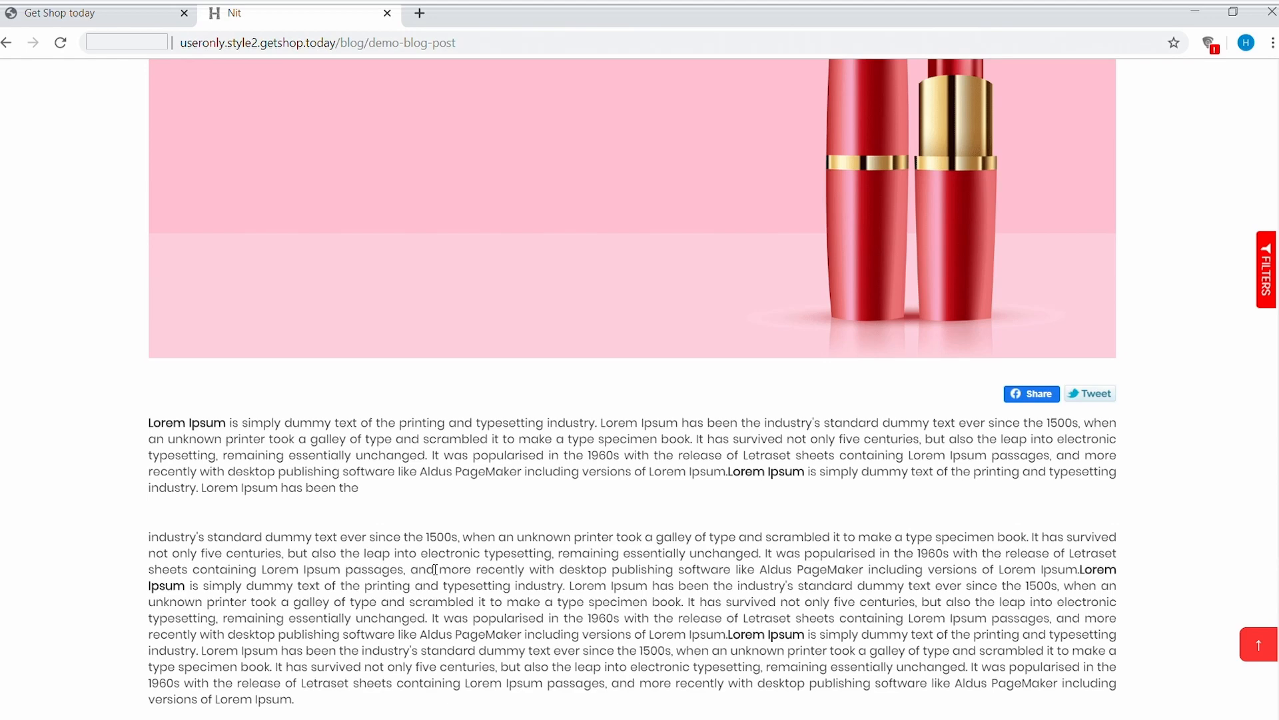
{"action": "scroll", "scroll_direction": "down", "scroll_amount": 3}
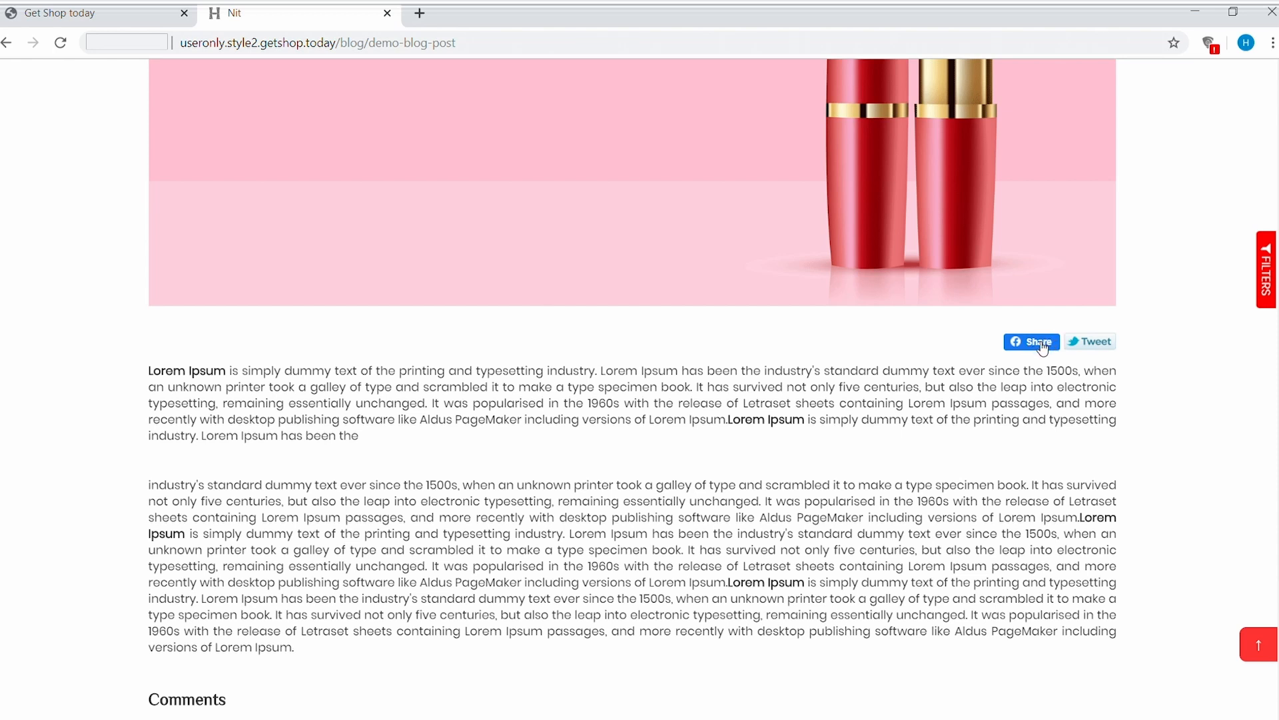
{"action": "mouse_move", "coordinate": [1269, 287]}
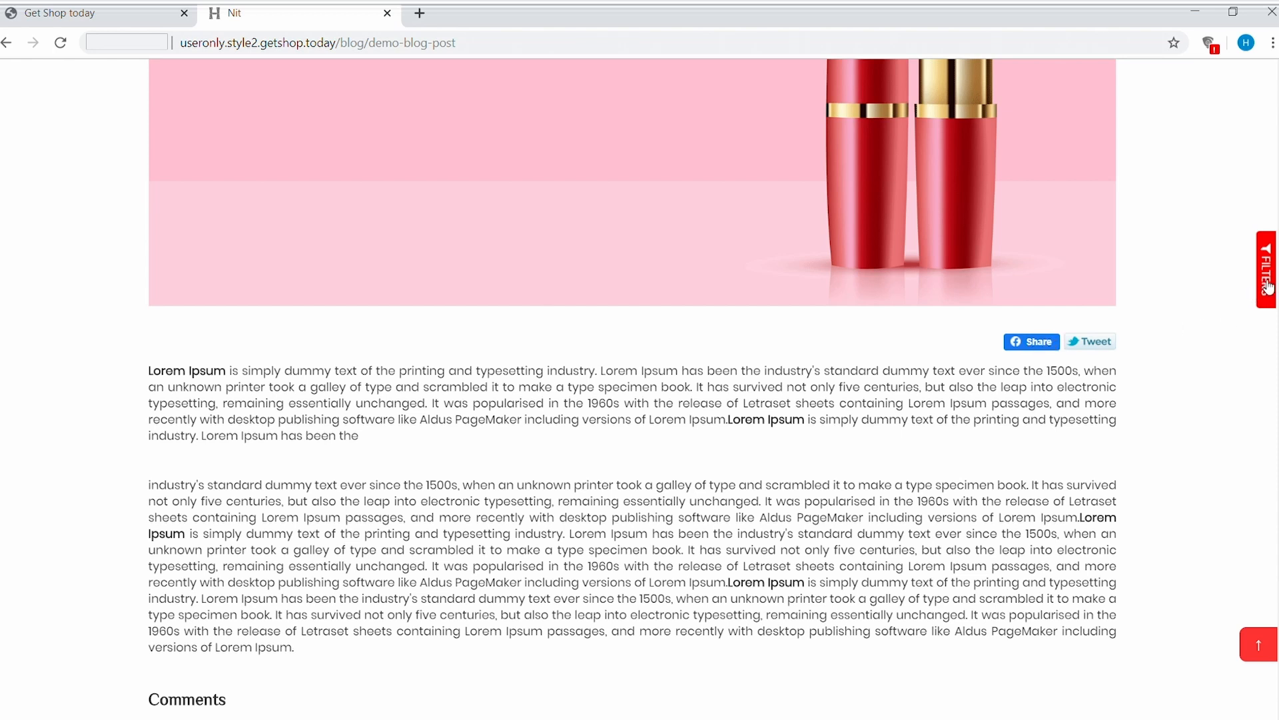
{"action": "left_click", "coordinate": [1267, 269]}
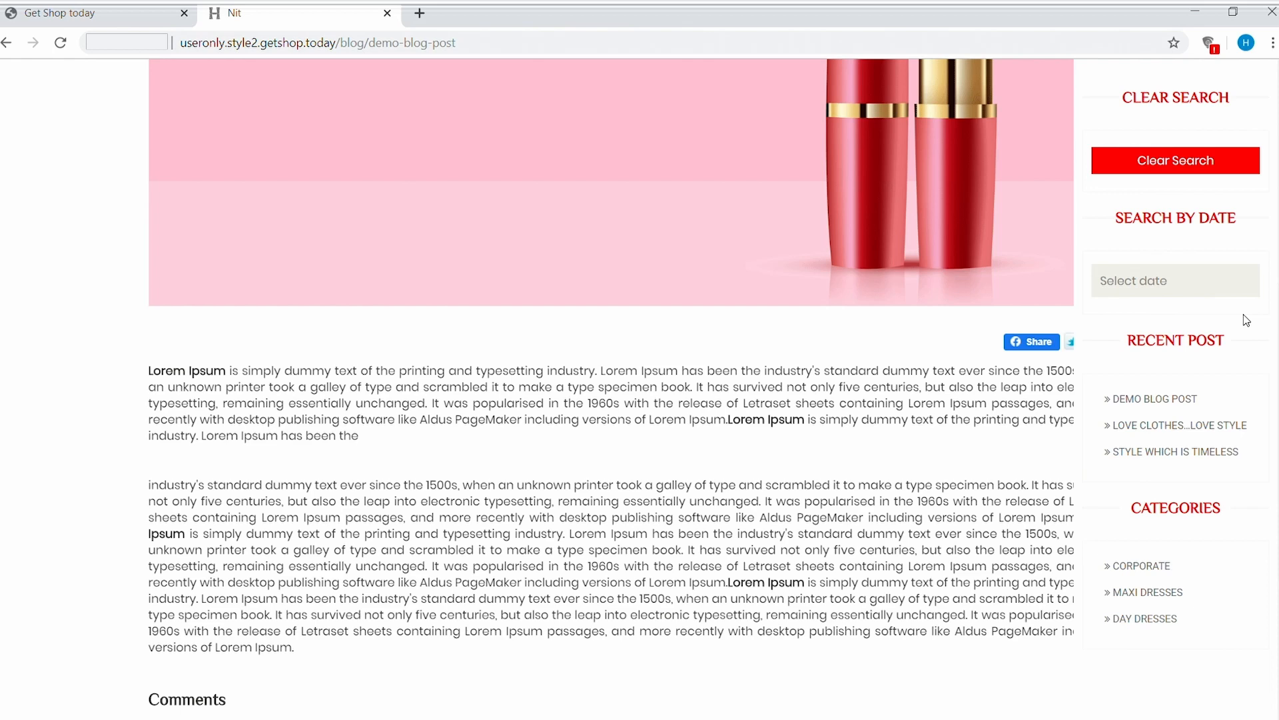
{"action": "mouse_move", "coordinate": [1168, 320]}
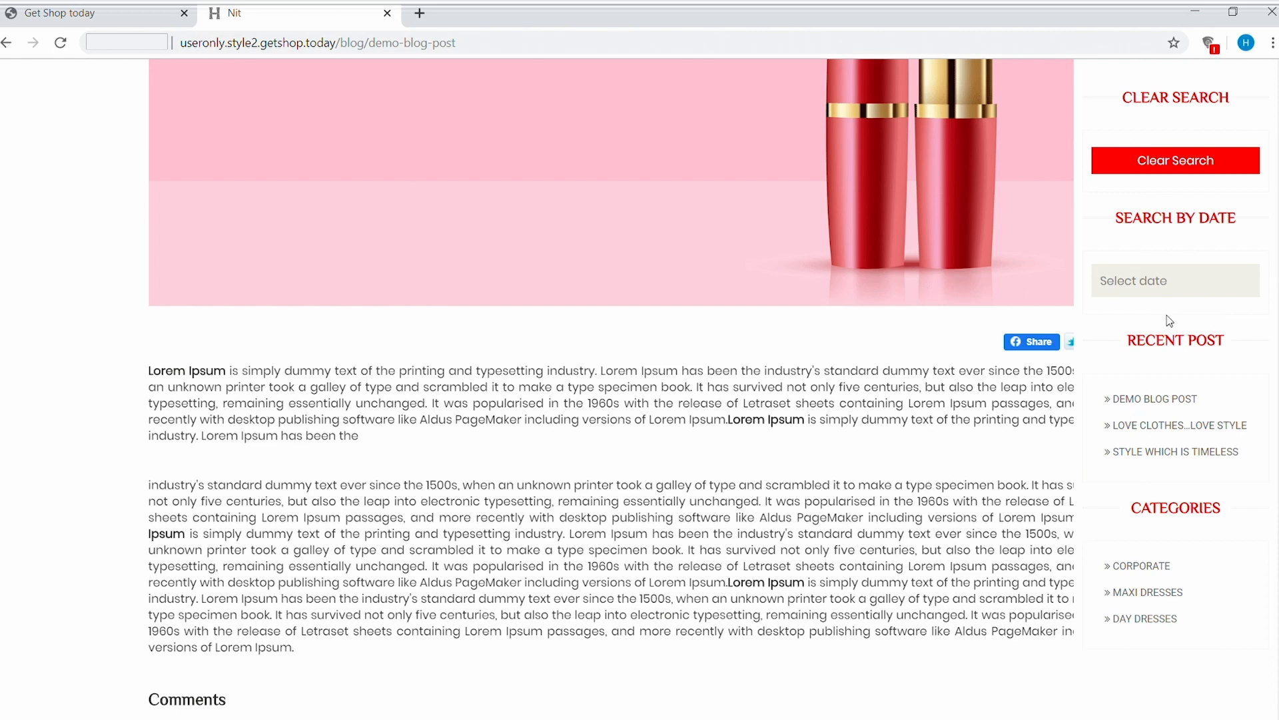
{"action": "mouse_move", "coordinate": [1167, 455]}
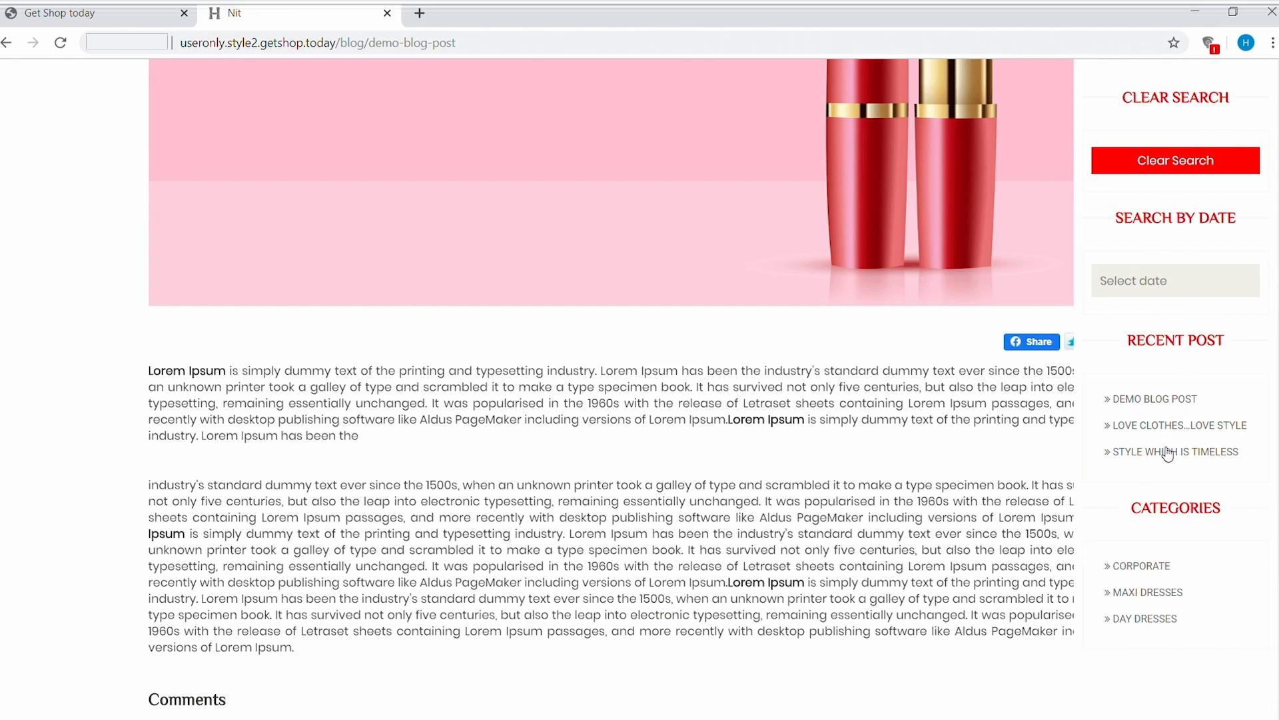
{"action": "scroll", "scroll_direction": "up", "scroll_amount": 3}
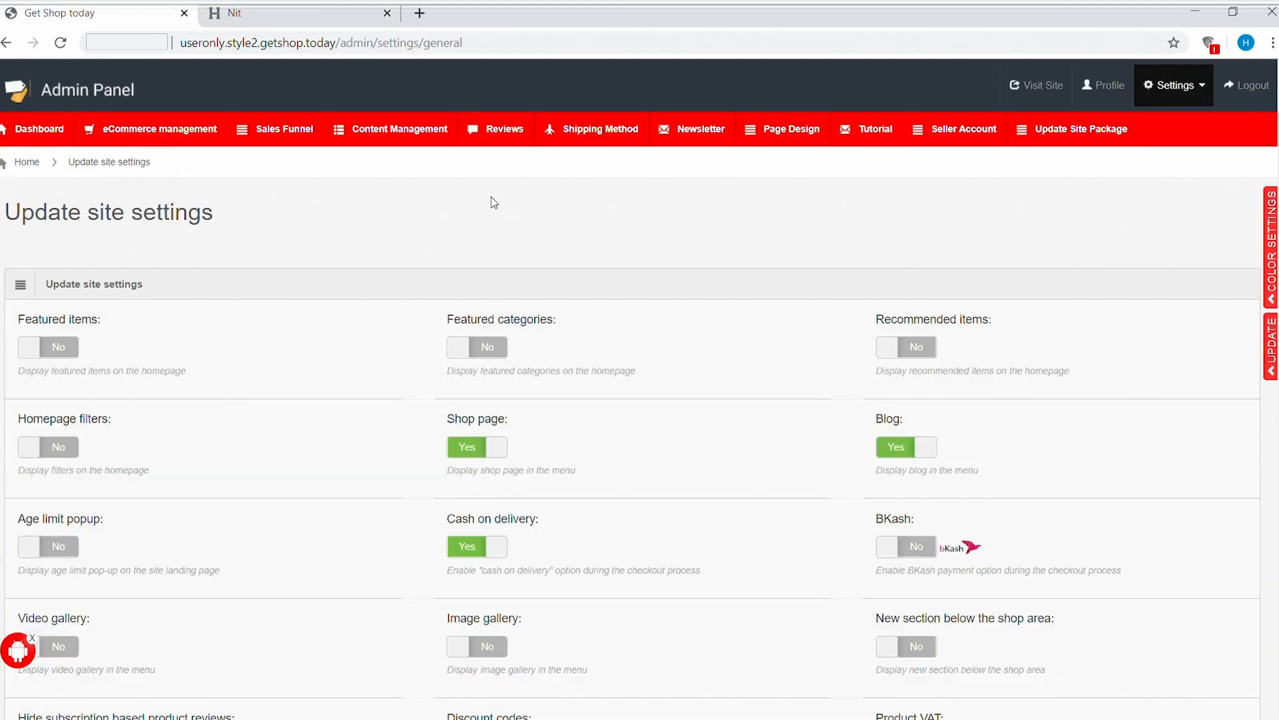
Step: Open Menu settings (Beta) under Content Management
{"action": "left_click", "coordinate": [1036, 85]}
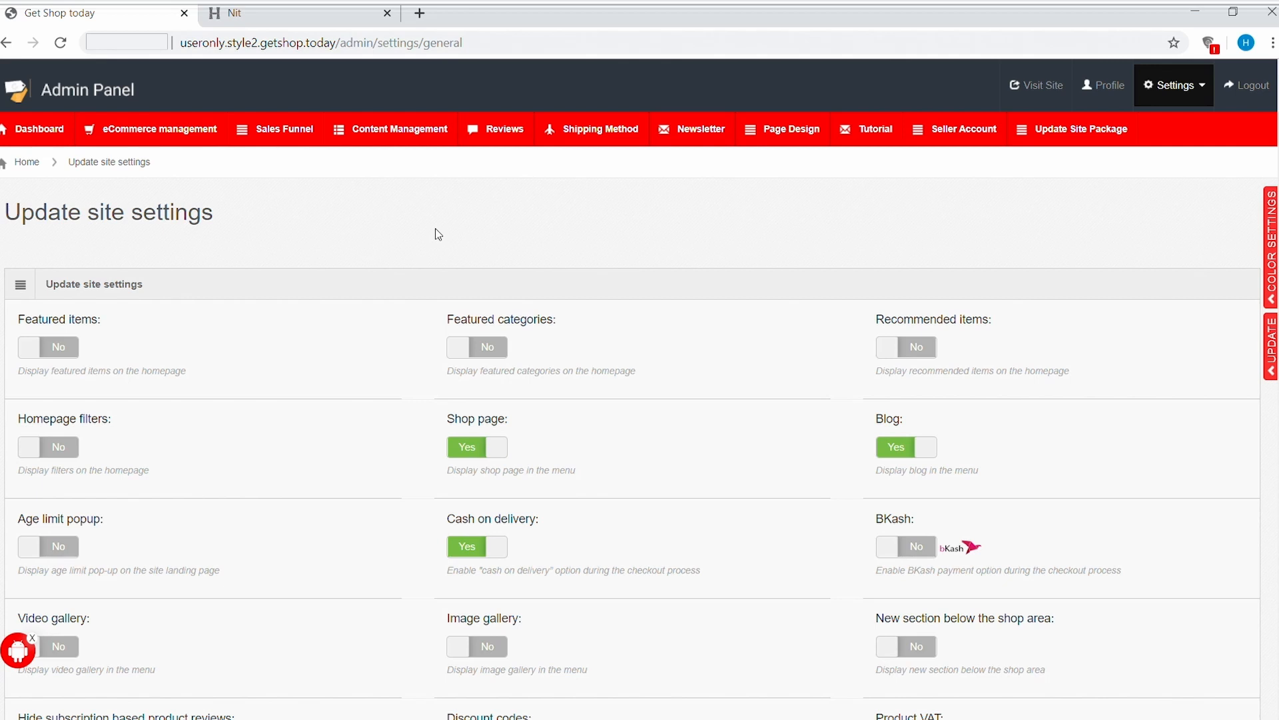
{"action": "left_click", "coordinate": [399, 128]}
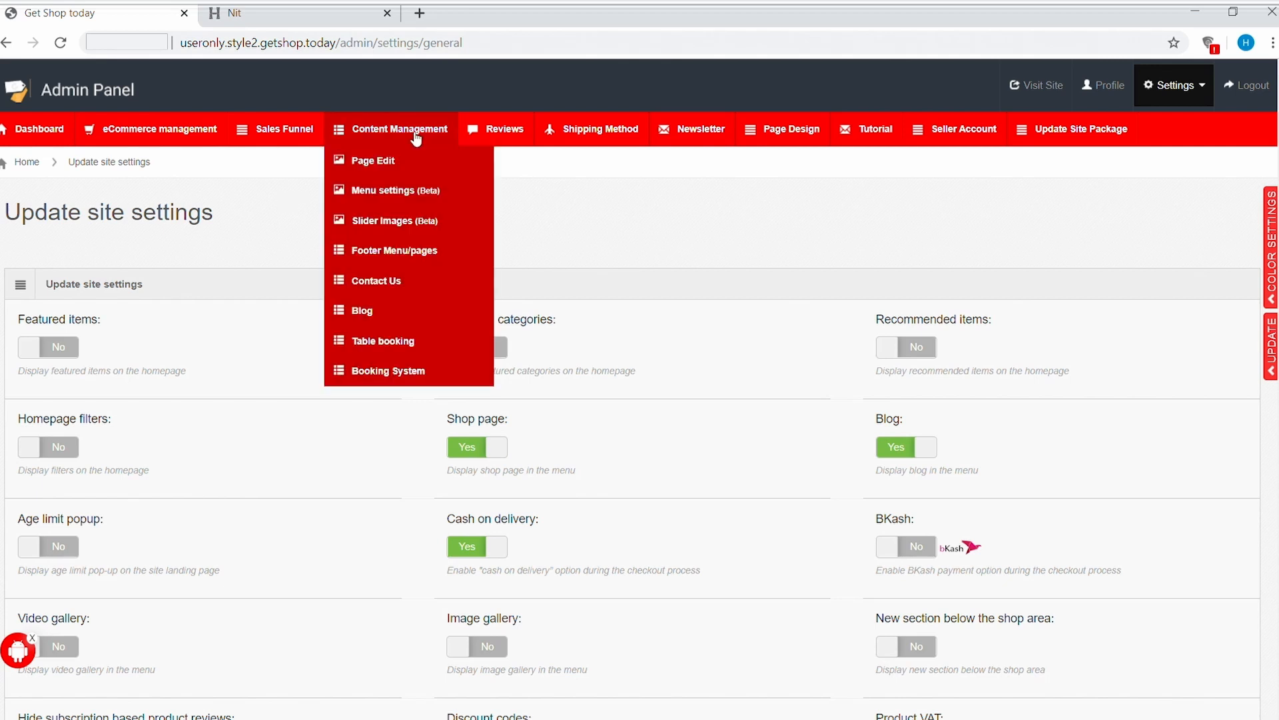
{"action": "left_click", "coordinate": [397, 190]}
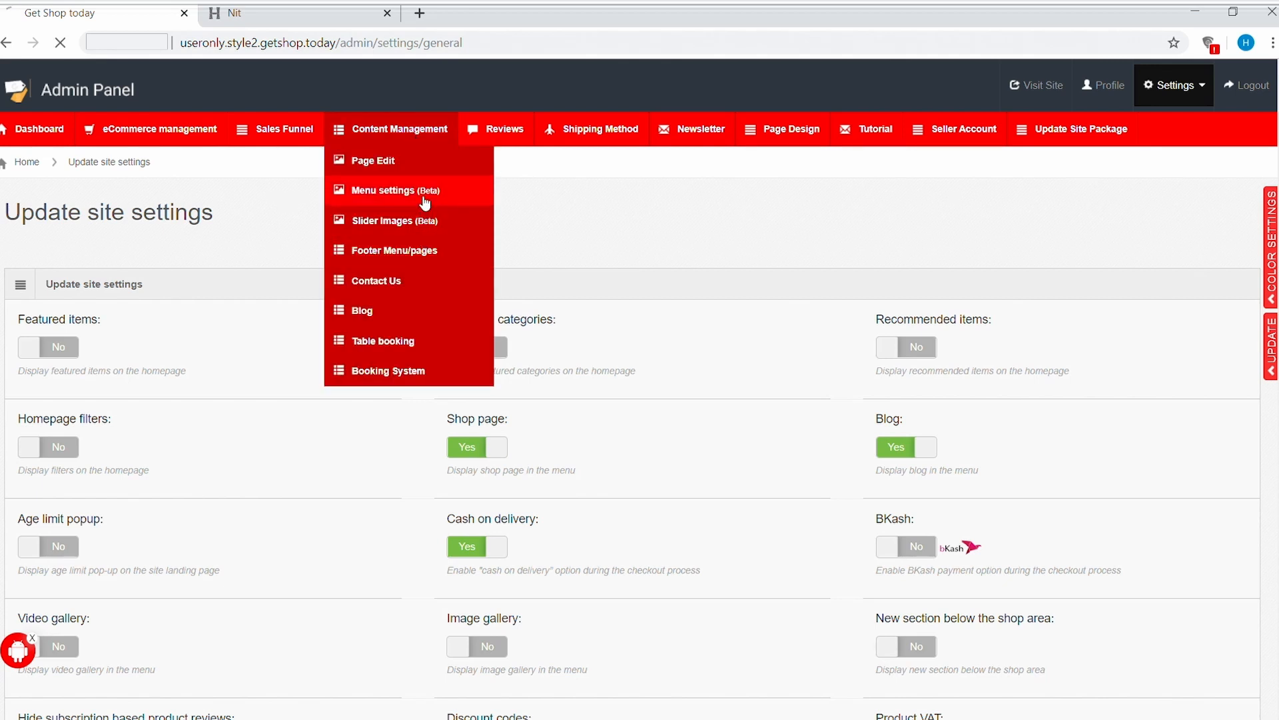
{"action": "left_click", "coordinate": [395, 190]}
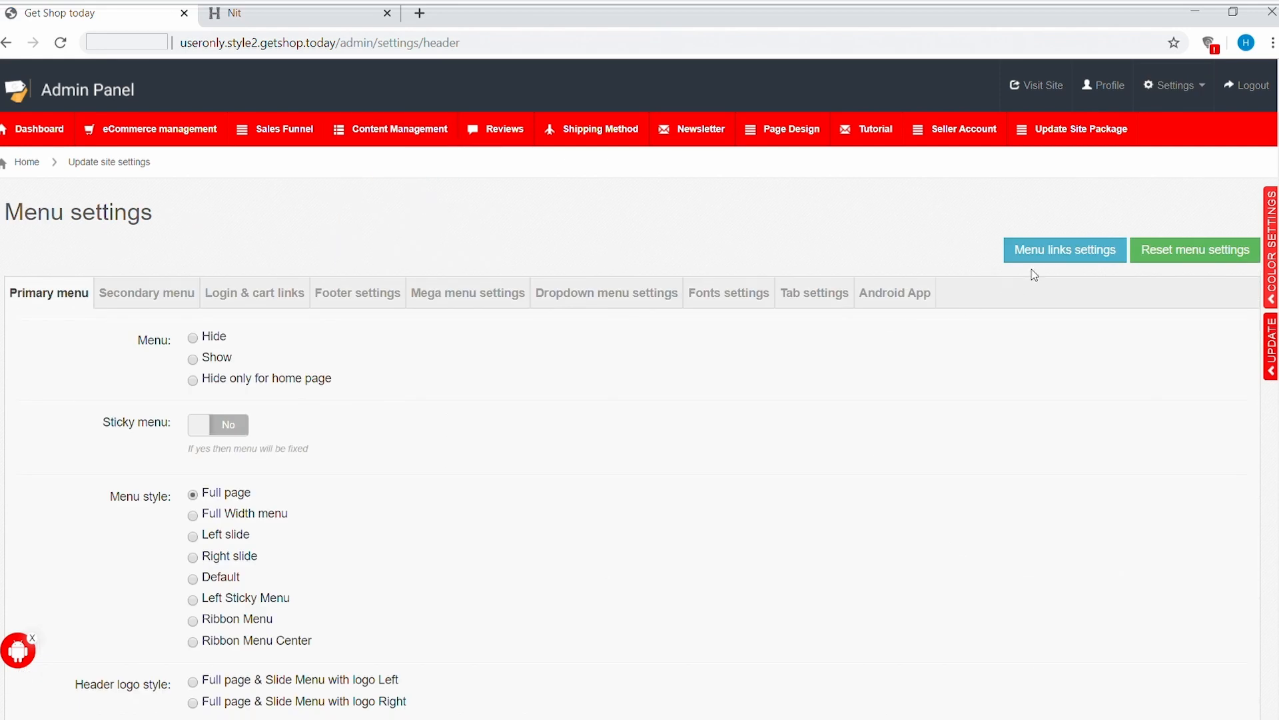
Step: Deactivate the News menu link so only Home, Shop and Contact stay active
{"action": "left_click", "coordinate": [1065, 250]}
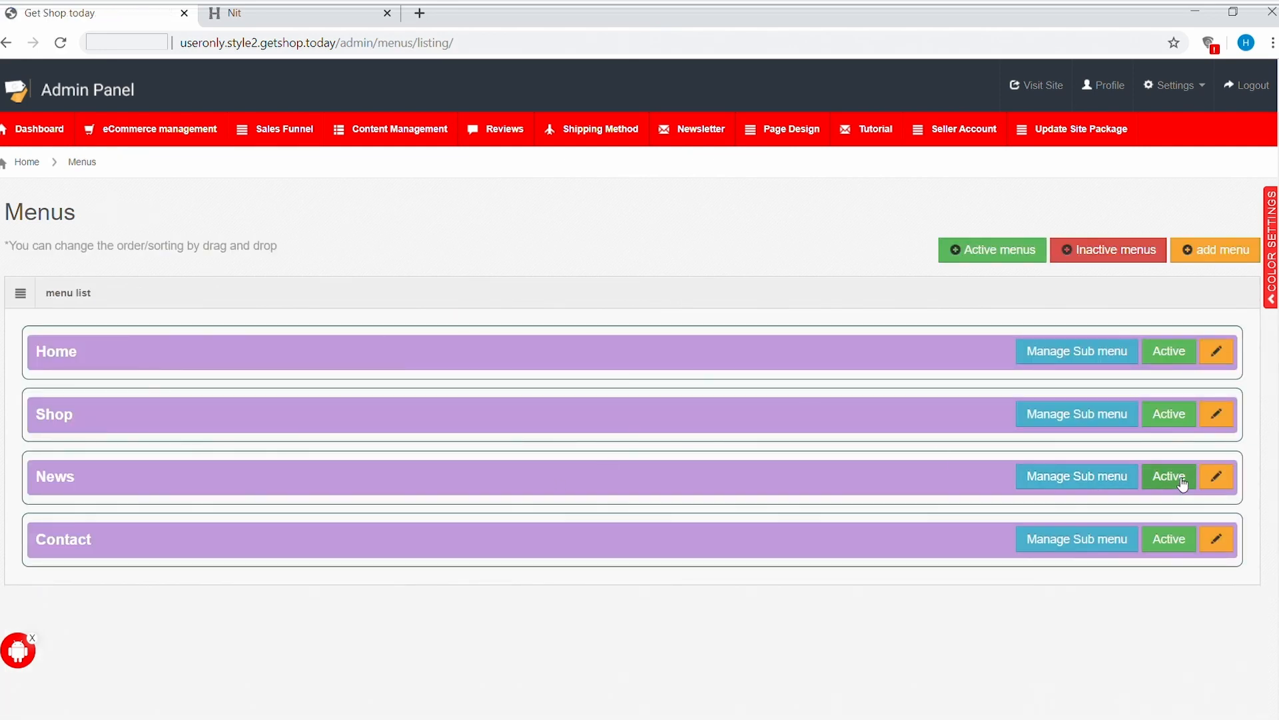
{"action": "left_click", "coordinate": [1168, 477]}
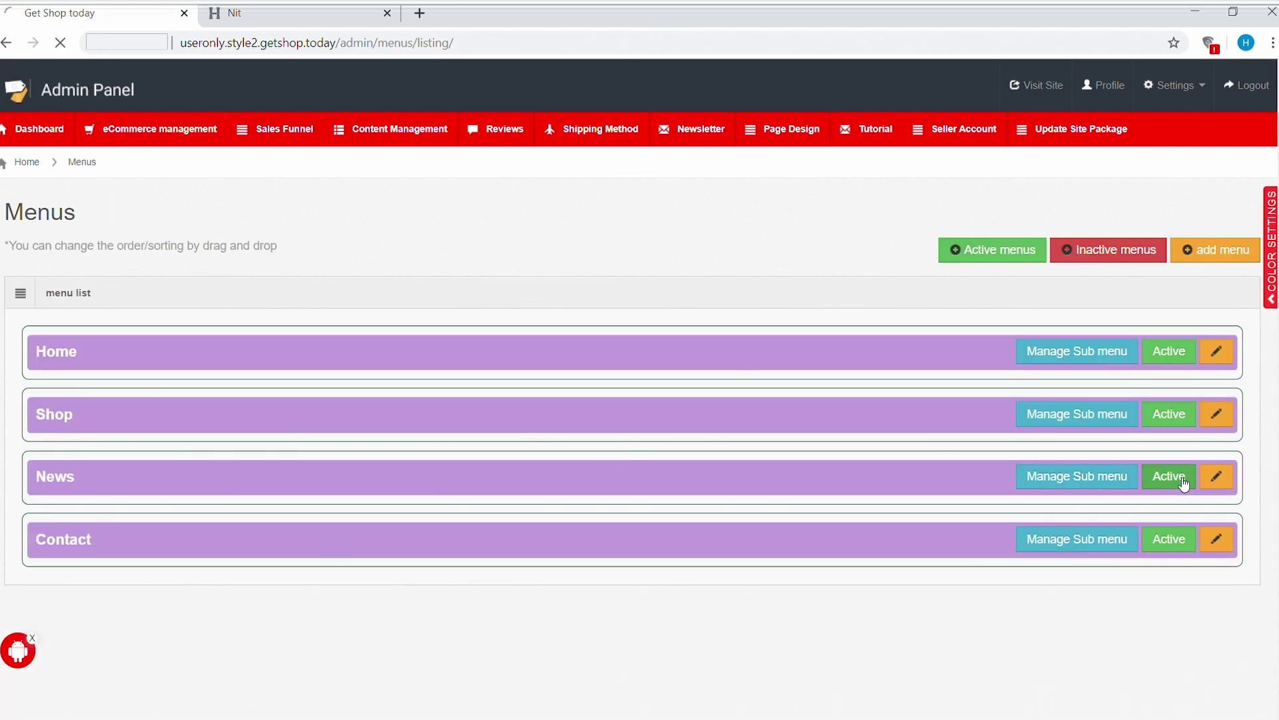
{"action": "left_click", "coordinate": [1168, 476]}
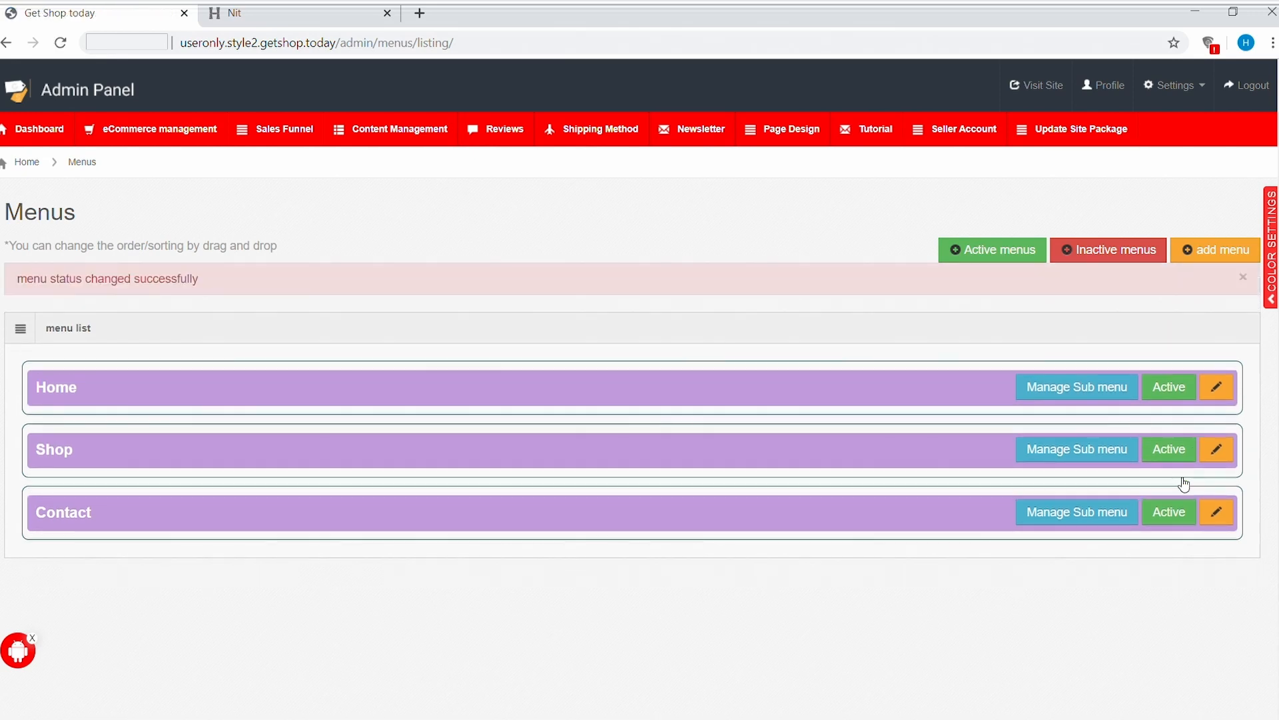
{"action": "mouse_move", "coordinate": [884, 359]}
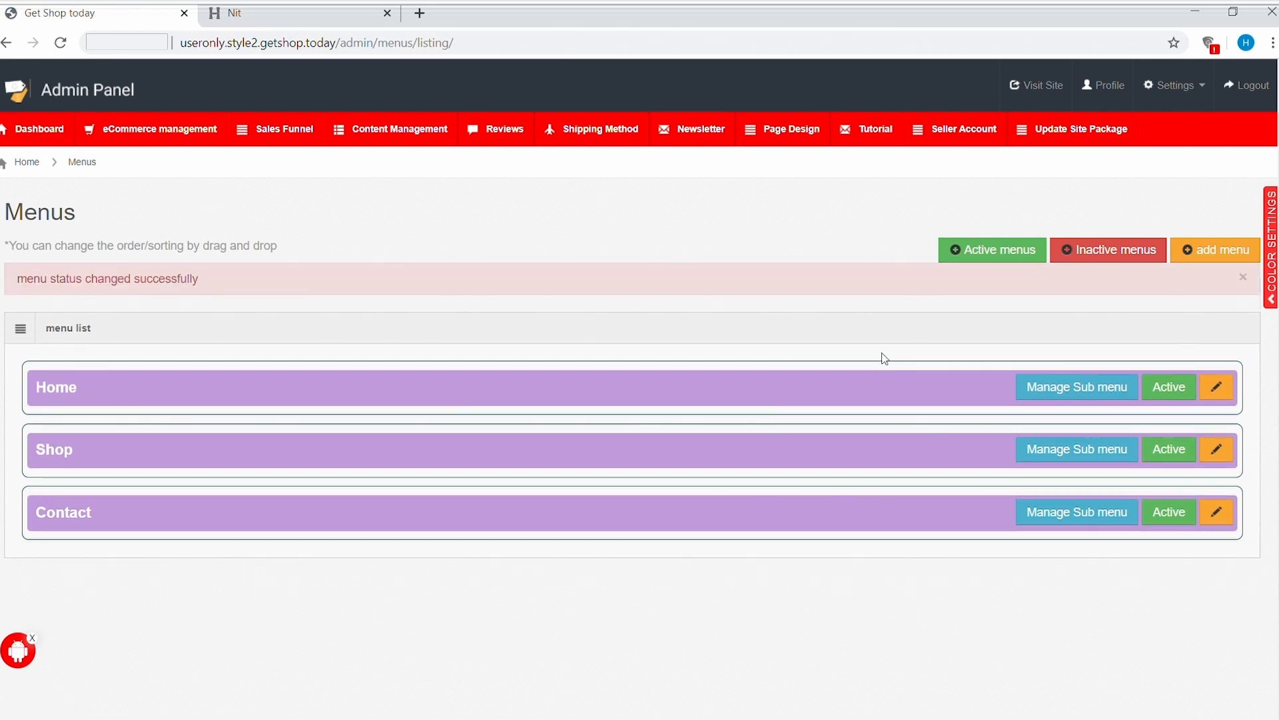
{"action": "mouse_move", "coordinate": [874, 447]}
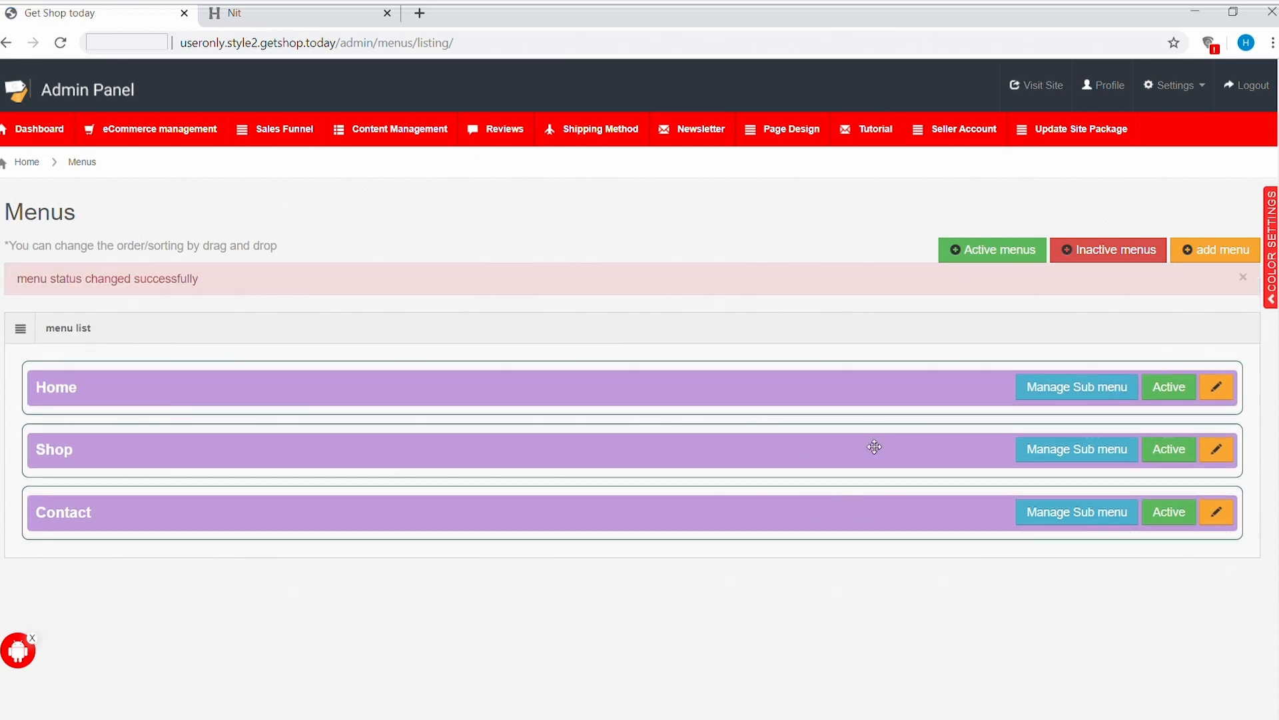
{"action": "mouse_move", "coordinate": [1119, 253]}
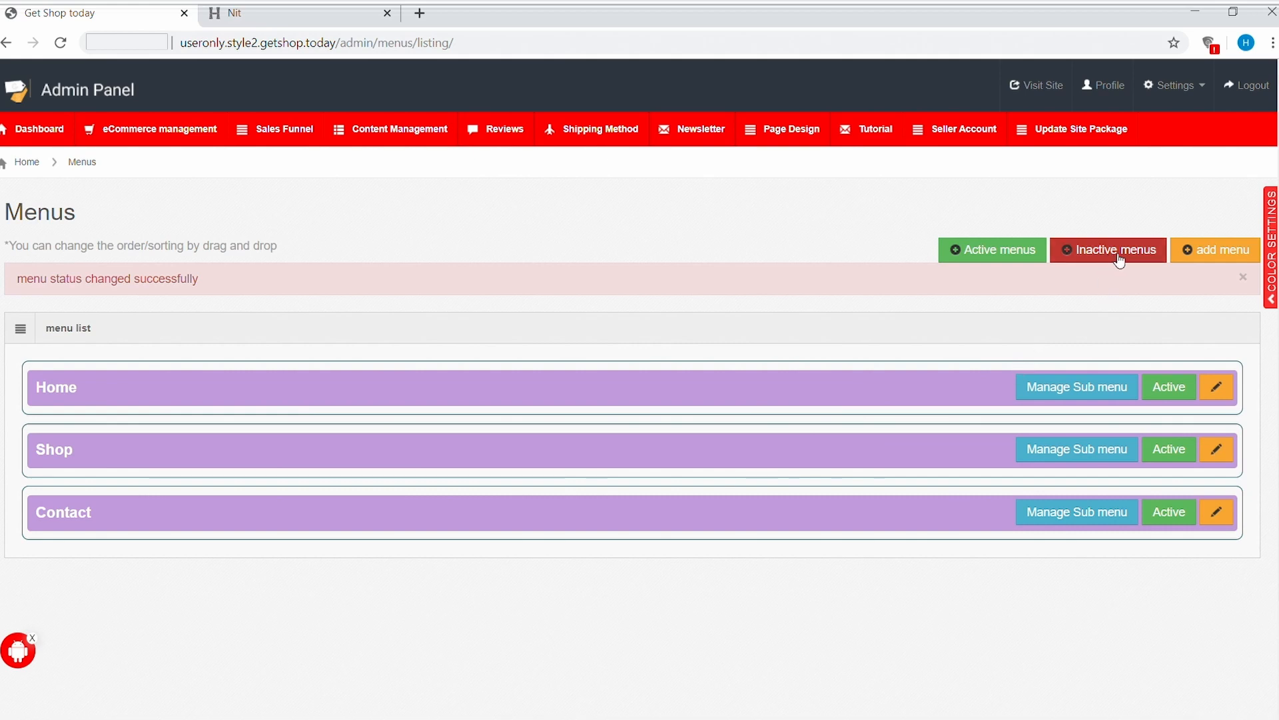
{"action": "left_click", "coordinate": [1108, 250]}
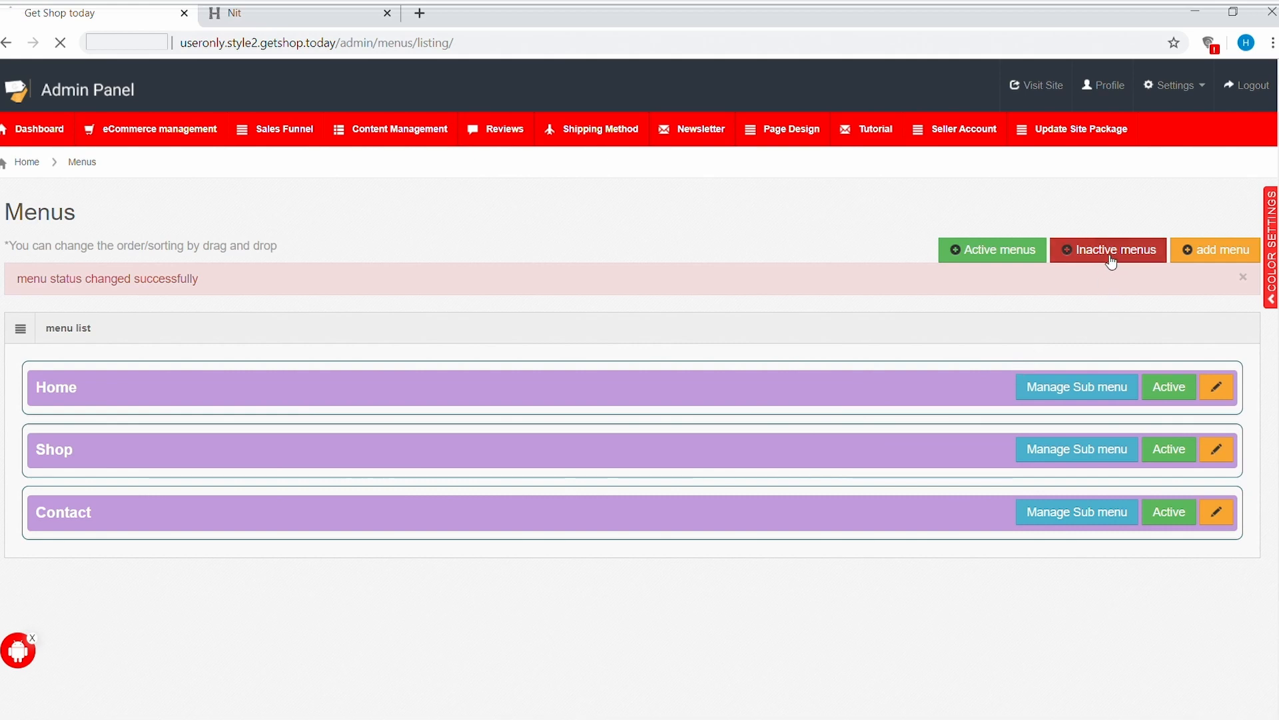
Step: Open the inactive News menu item in the Update menu form
{"action": "left_click", "coordinate": [1108, 248]}
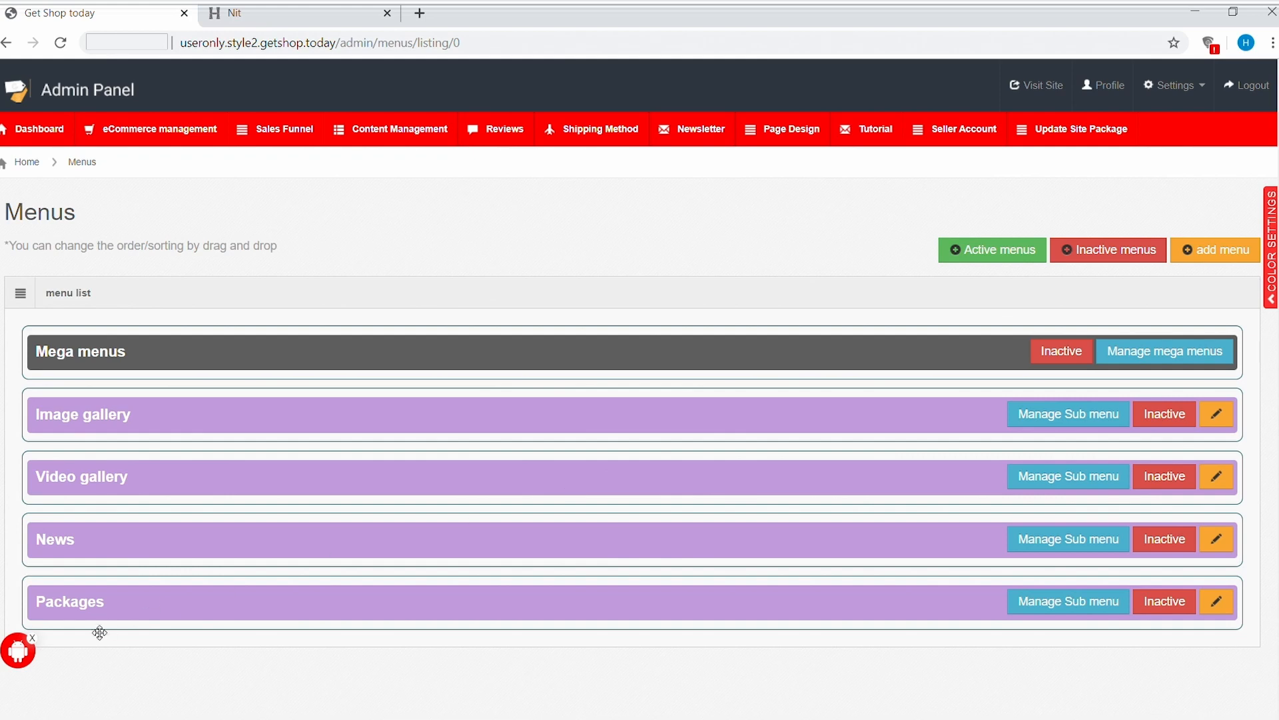
{"action": "mouse_move", "coordinate": [477, 551]}
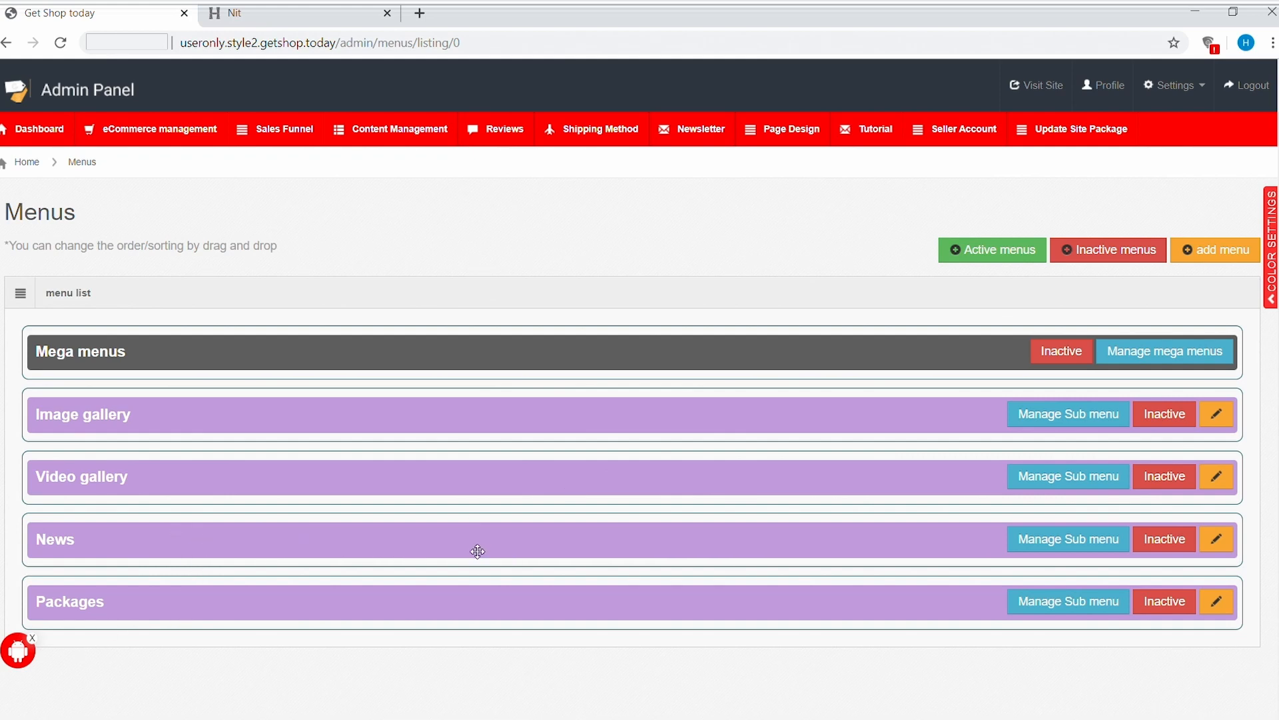
{"action": "mouse_move", "coordinate": [878, 551]}
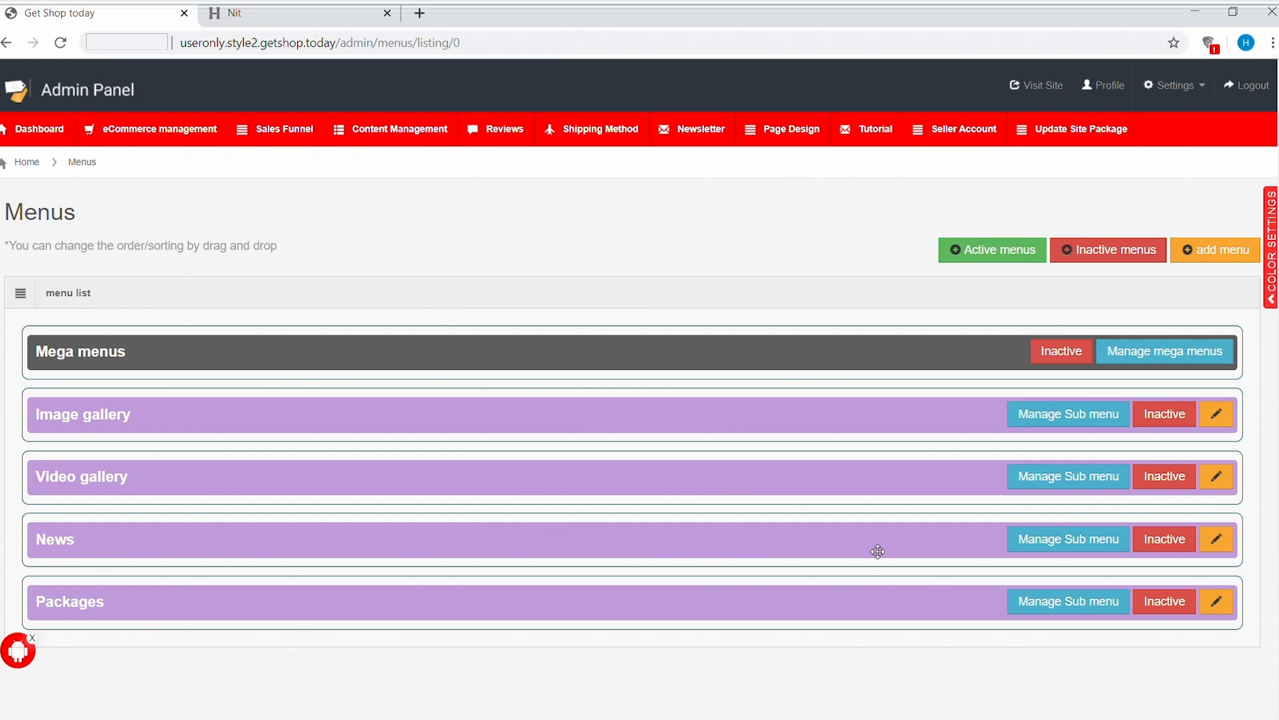
{"action": "mouse_move", "coordinate": [1164, 538]}
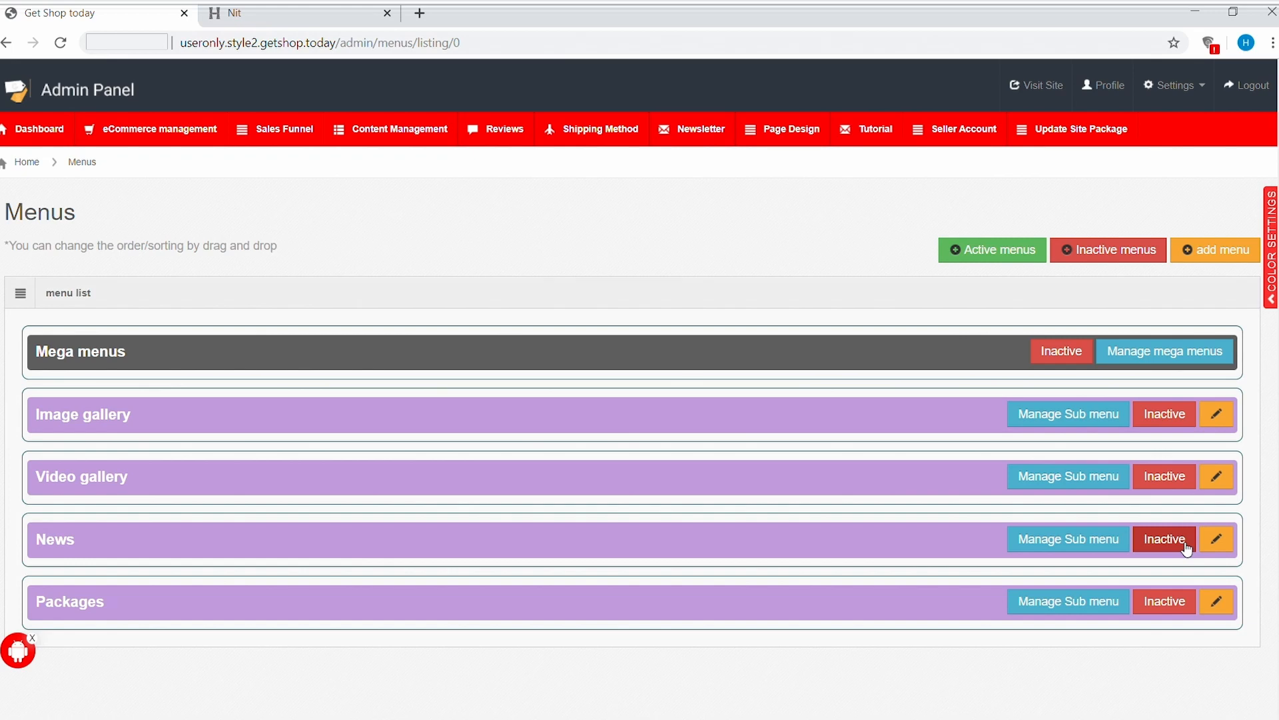
{"action": "left_click", "coordinate": [1217, 538]}
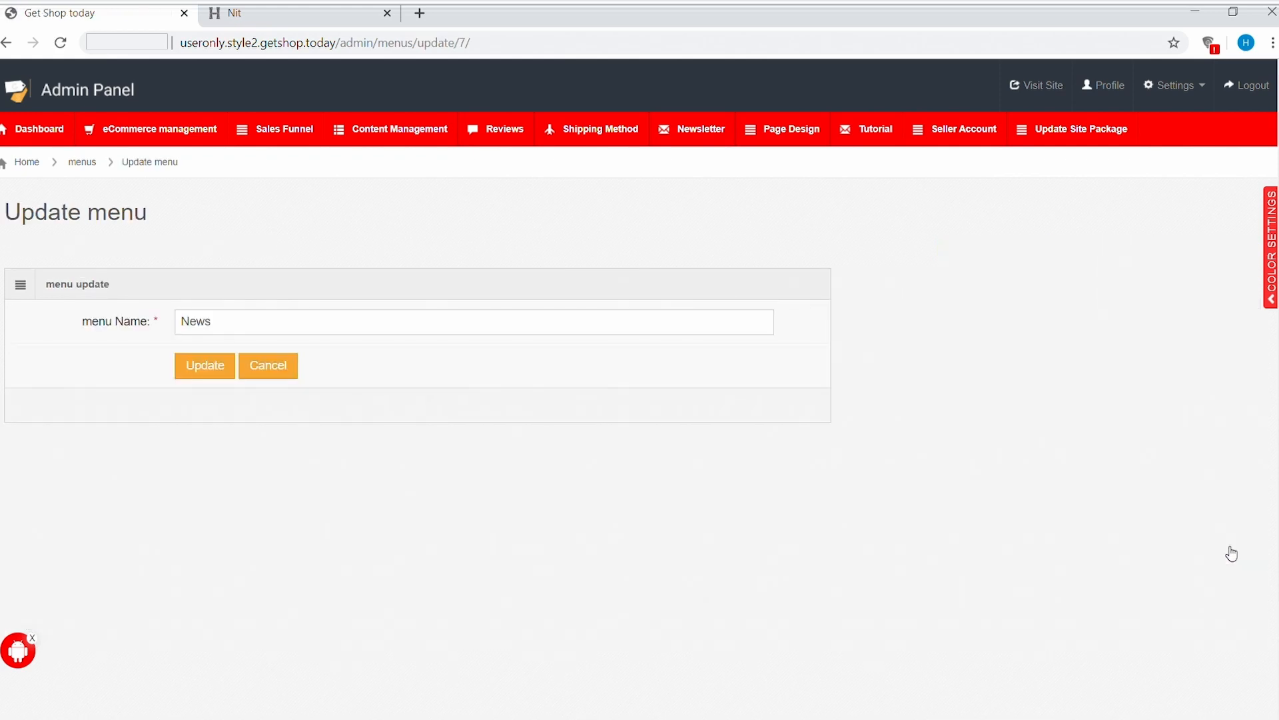
Step: Rename the News menu item to 'News and Events' and set it active again
{"action": "left_click", "coordinate": [473, 321]}
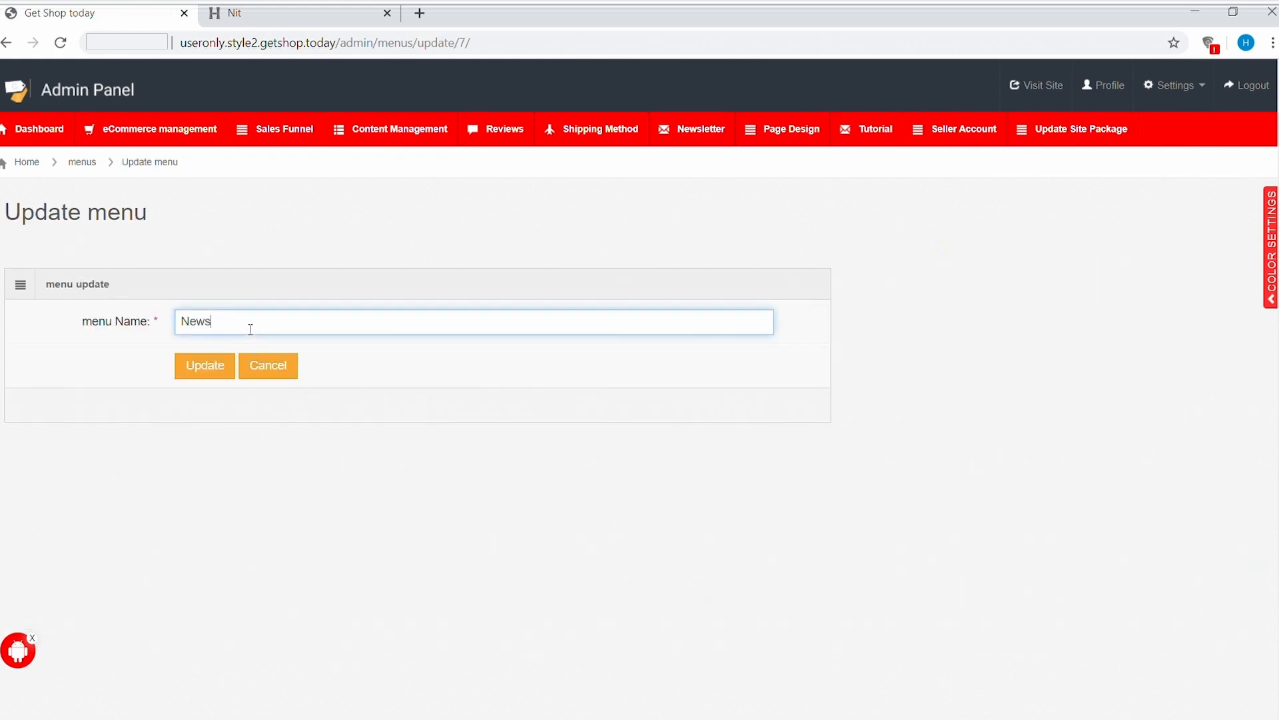
{"action": "type", "text": "a"}
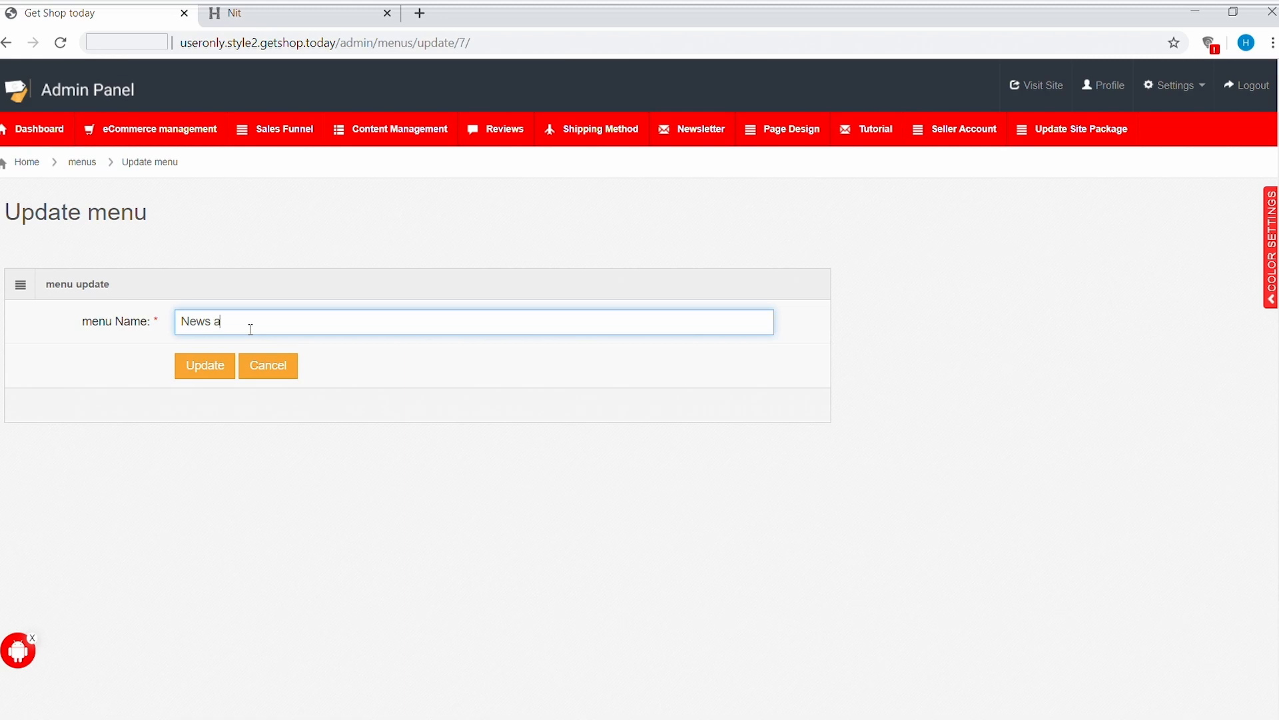
{"action": "left_click", "coordinate": [204, 365]}
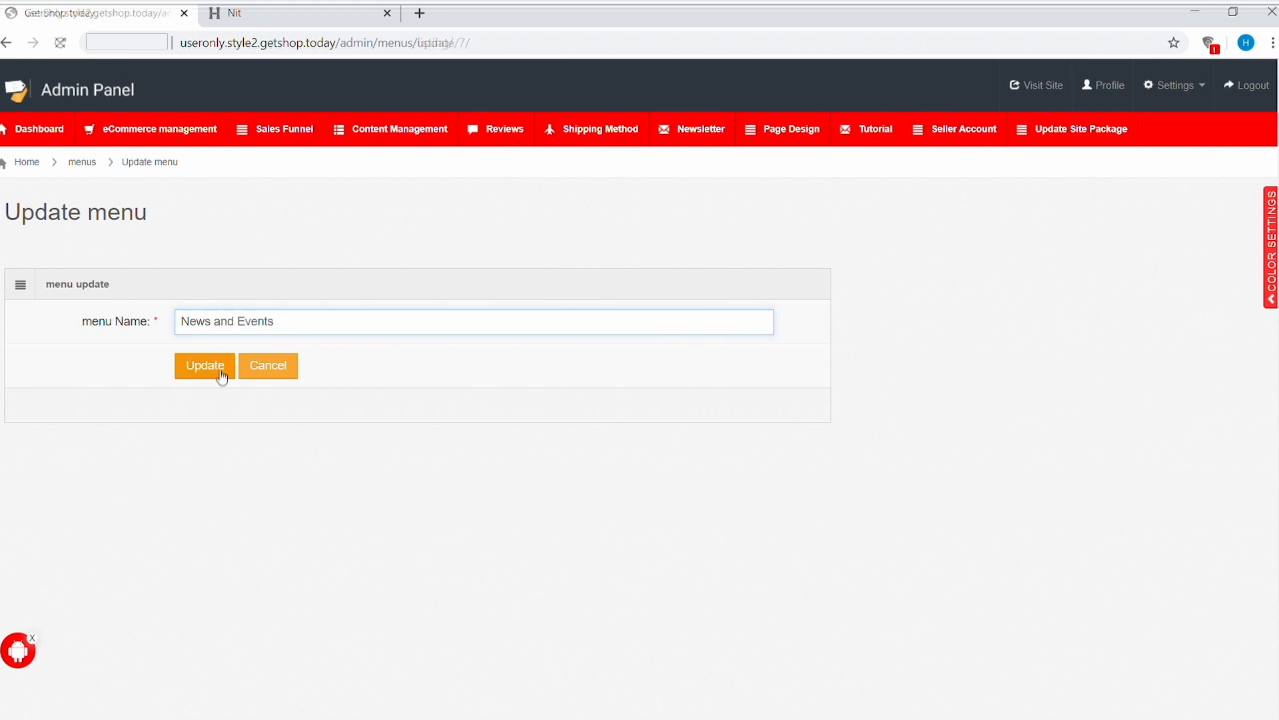
{"action": "left_click", "coordinate": [204, 365]}
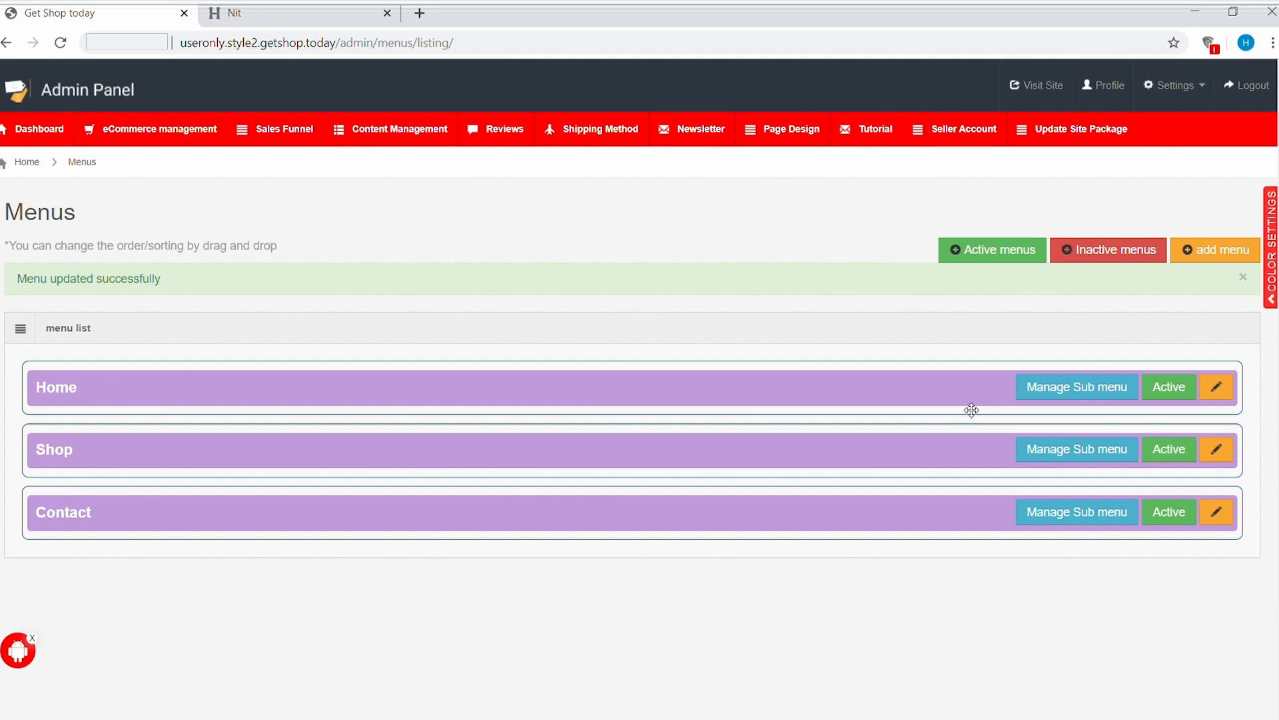
{"action": "left_click", "coordinate": [1108, 249]}
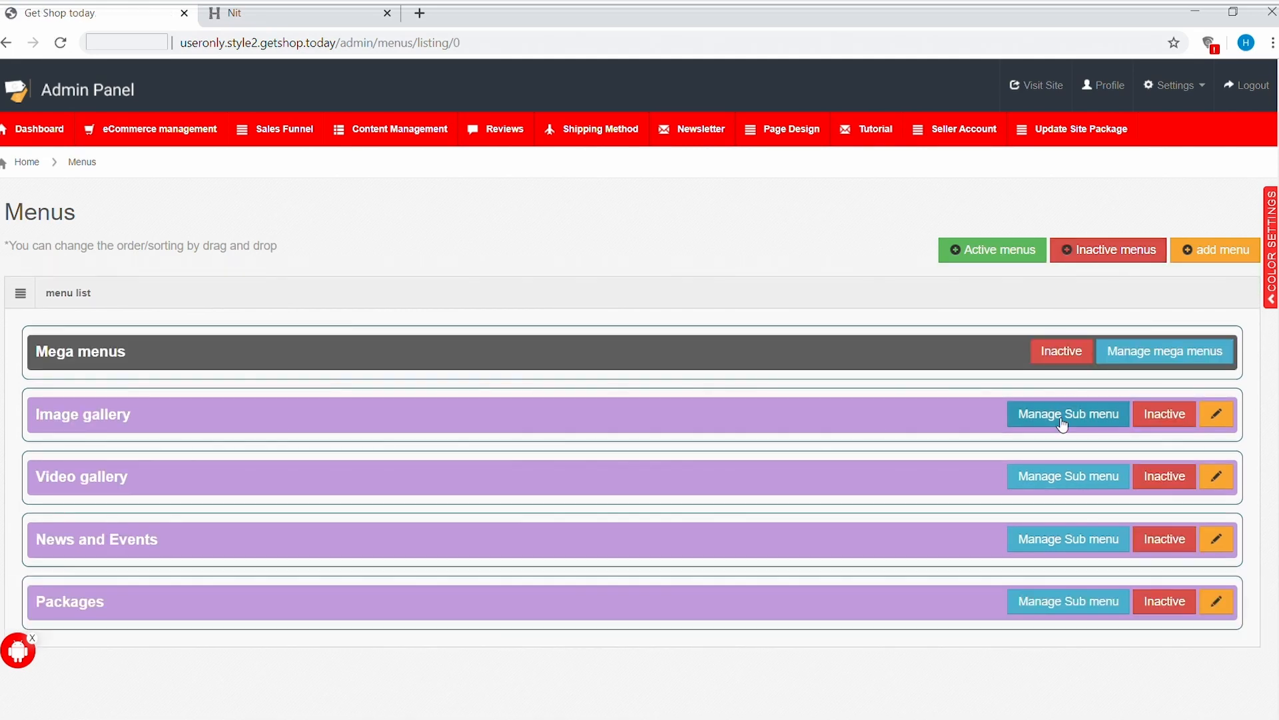
{"action": "left_click", "coordinate": [992, 250]}
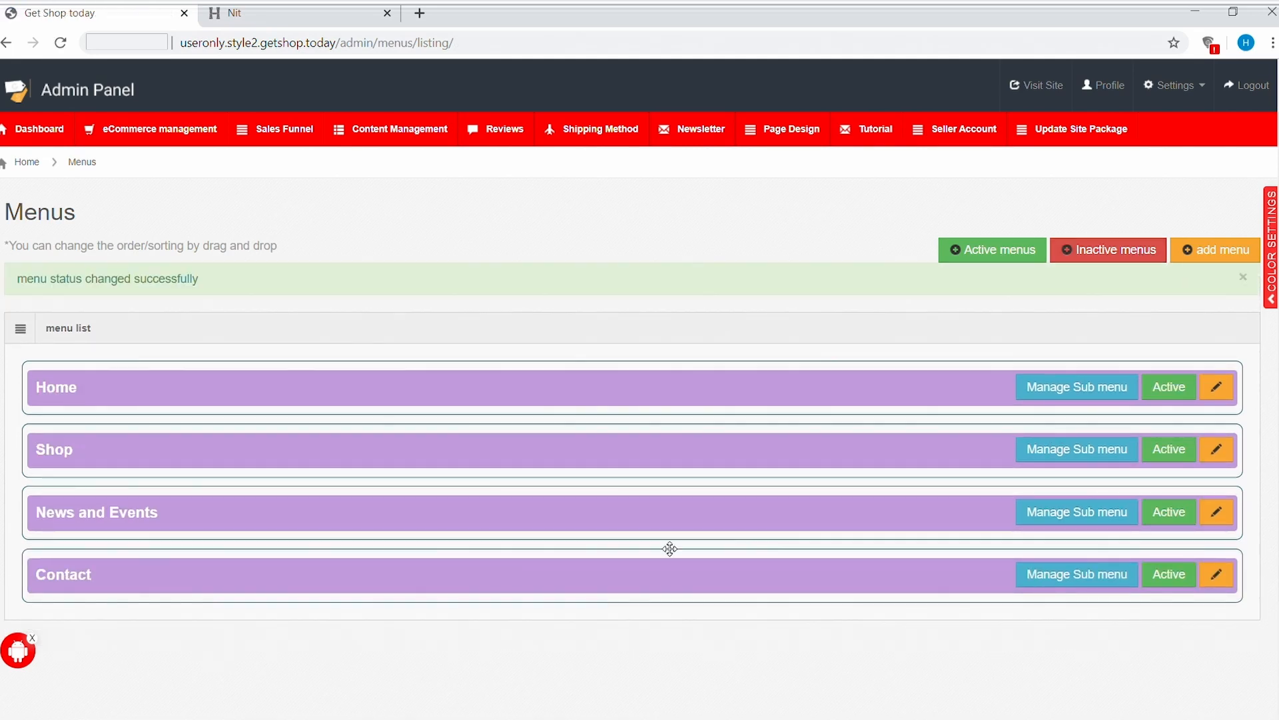
{"action": "mouse_move", "coordinate": [399, 84]}
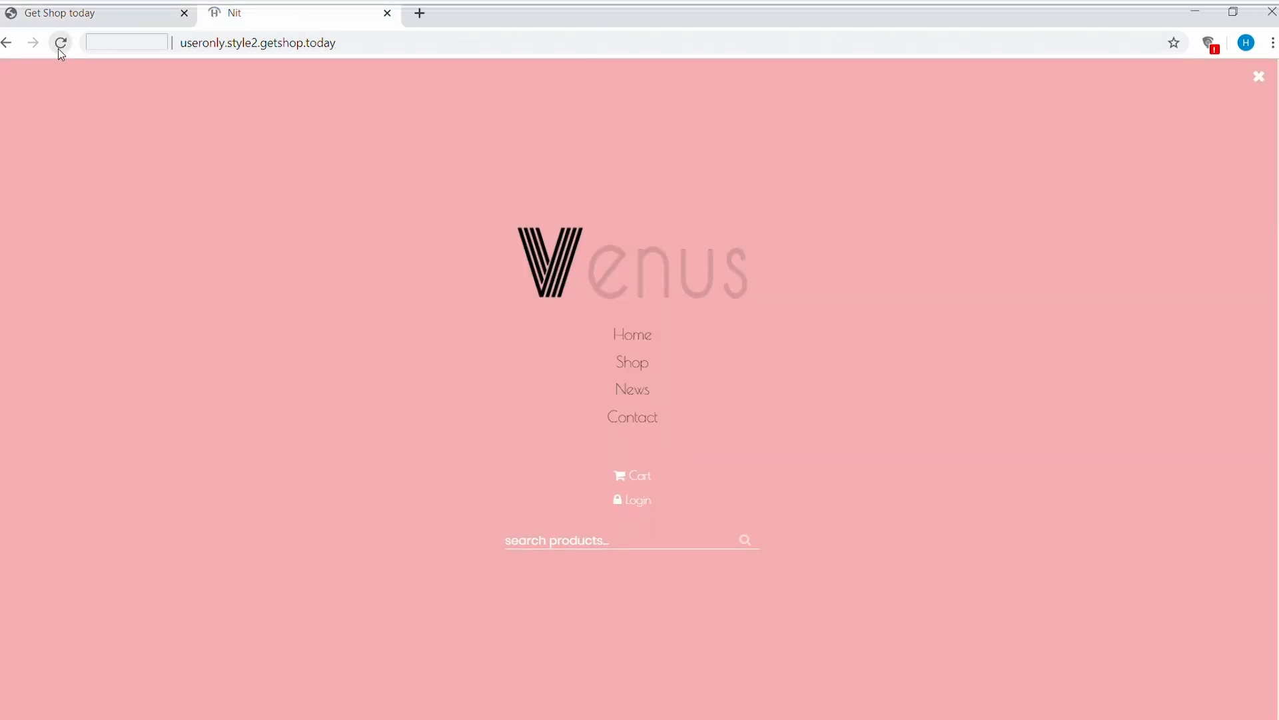
Step: Reload the storefront to show News and Events in the site menu
{"action": "left_click", "coordinate": [60, 42]}
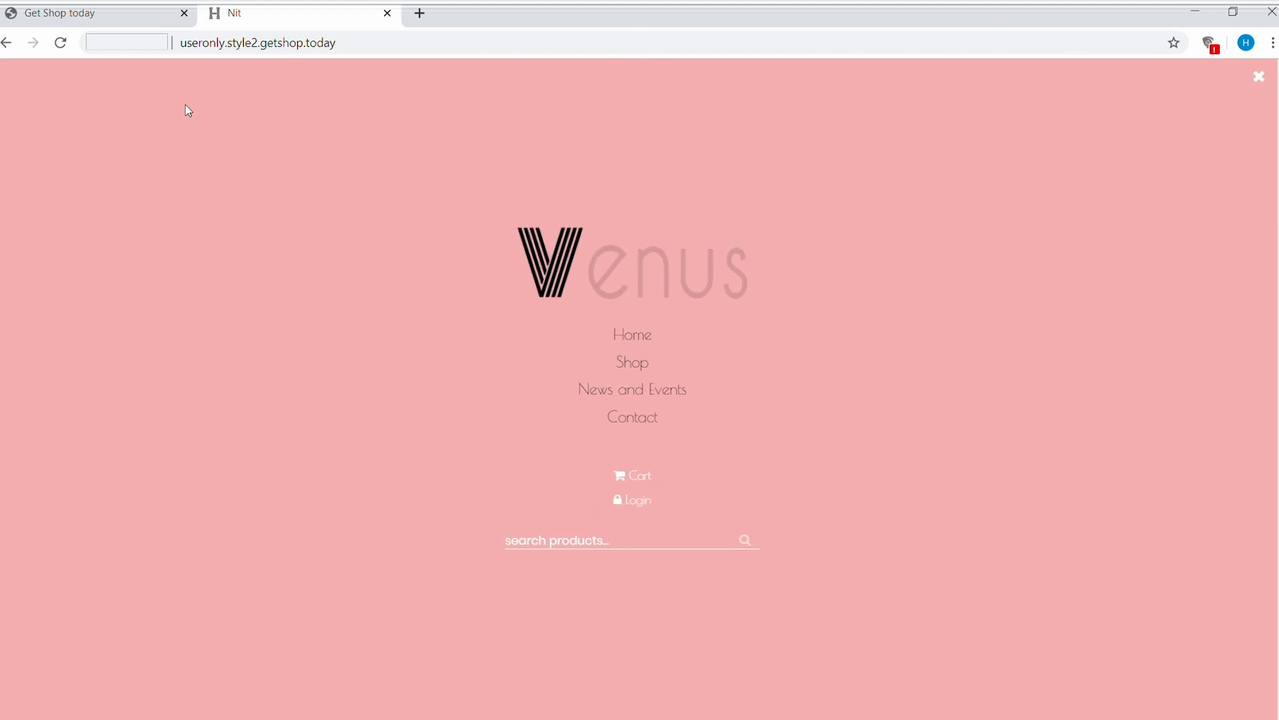
{"action": "mouse_move", "coordinate": [632, 389]}
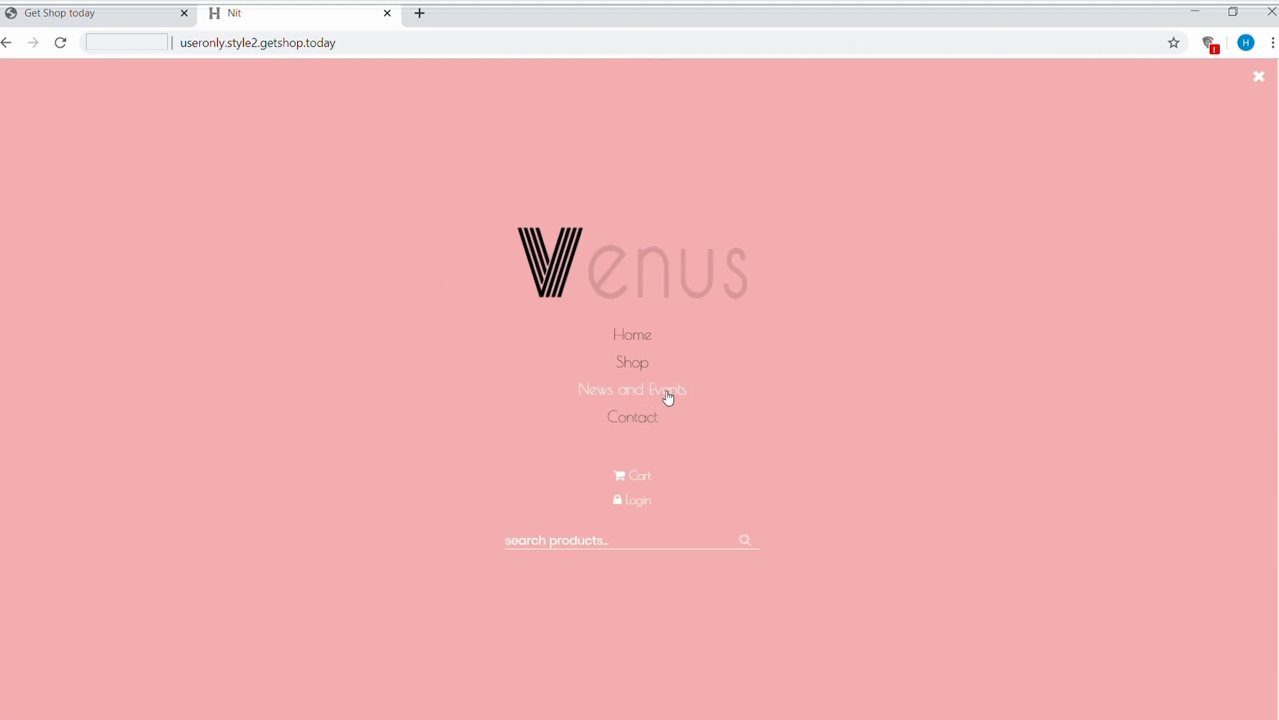
{"action": "mouse_move", "coordinate": [687, 400]}
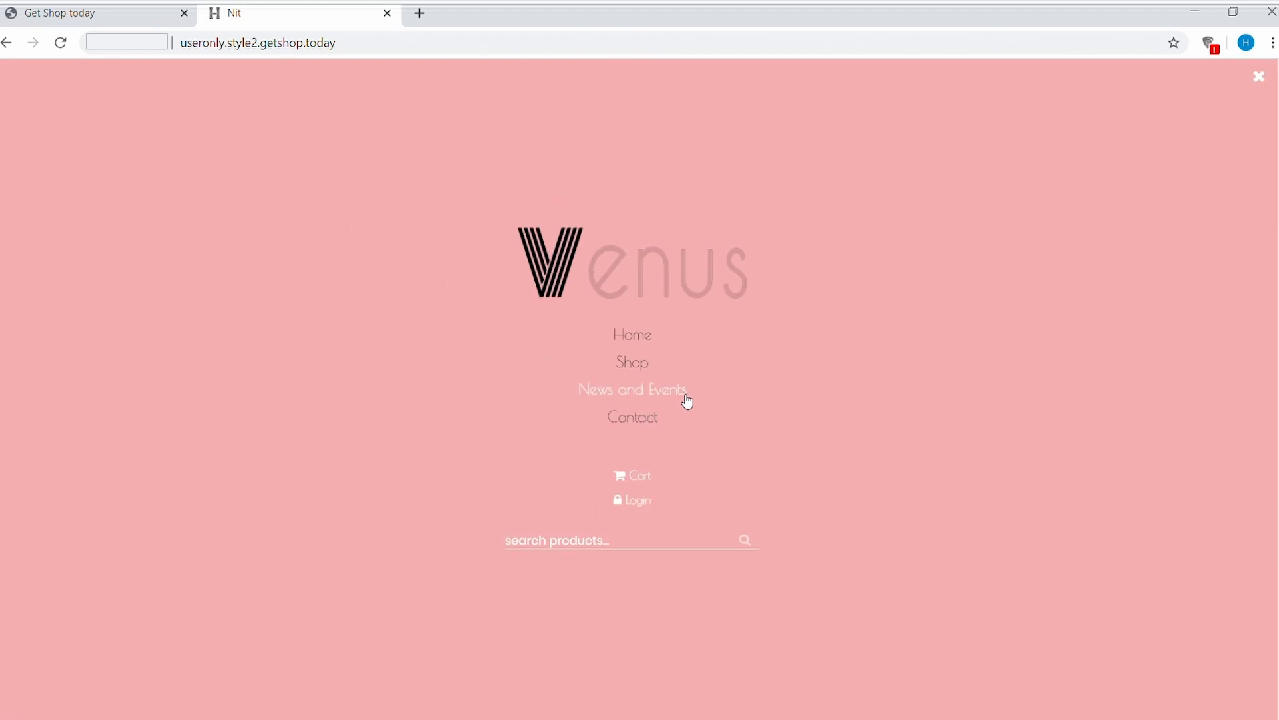
{"action": "mouse_move", "coordinate": [776, 423]}
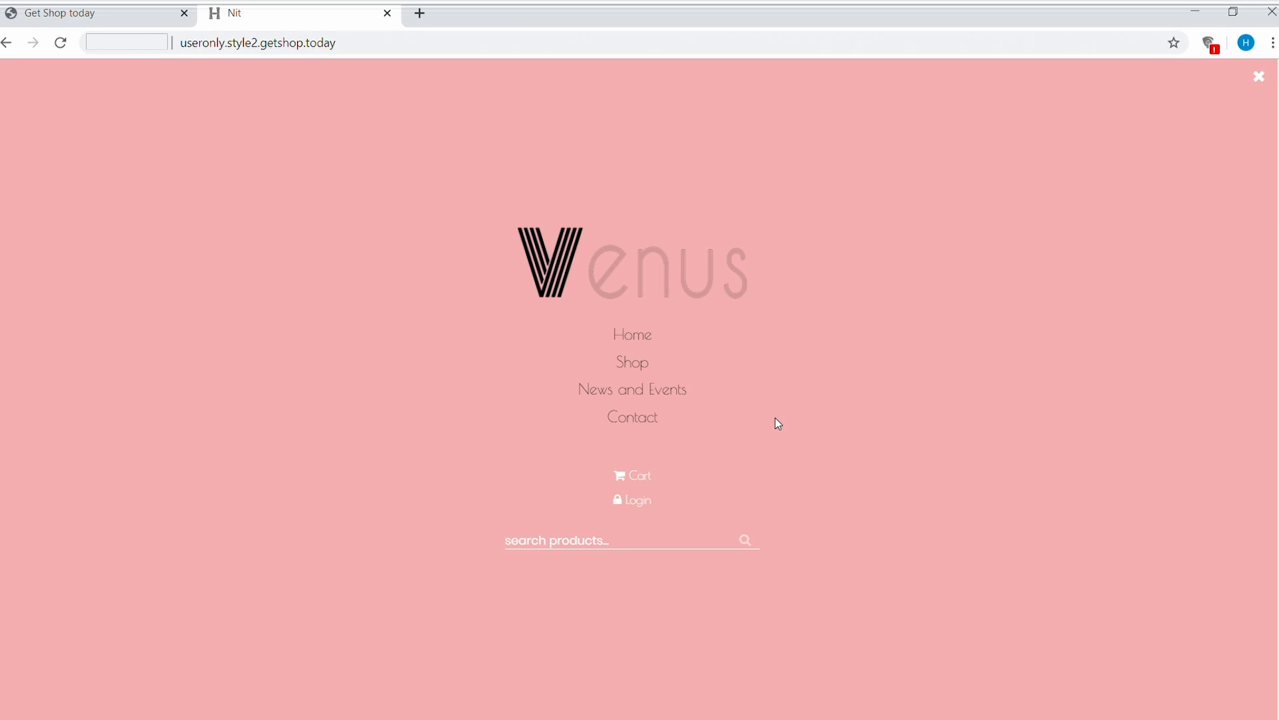